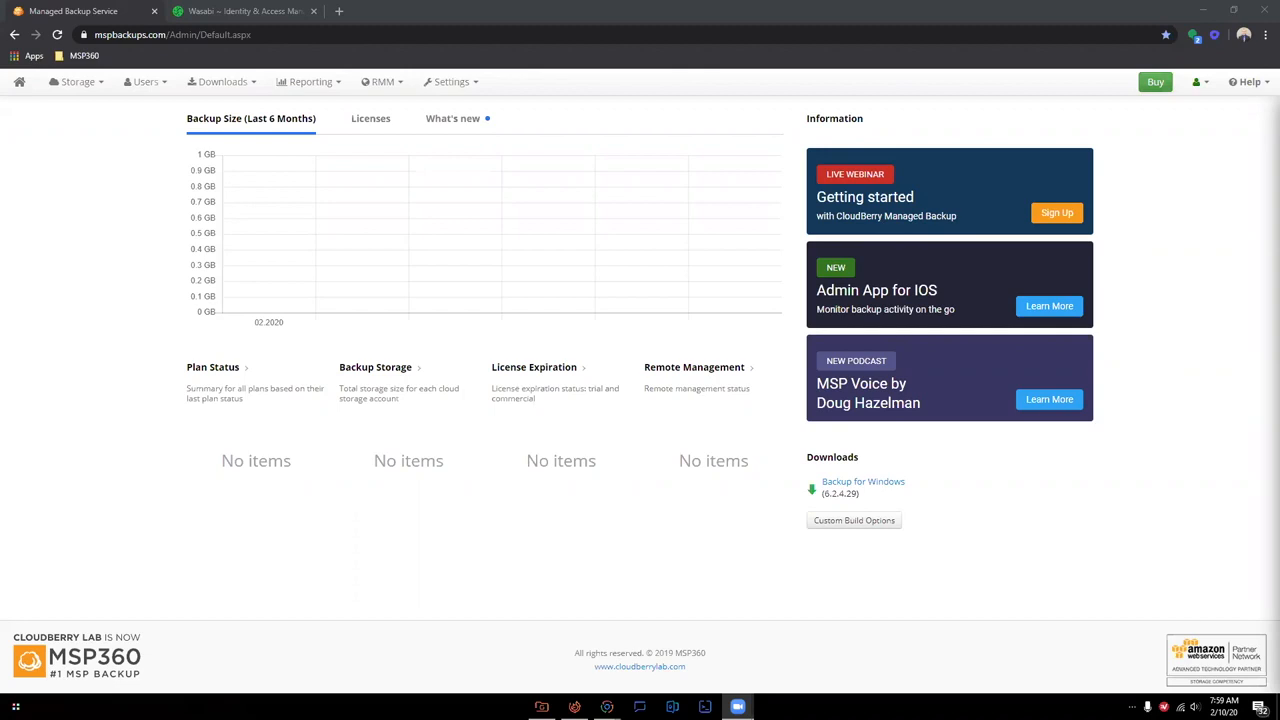
mouse_move(97, 384)
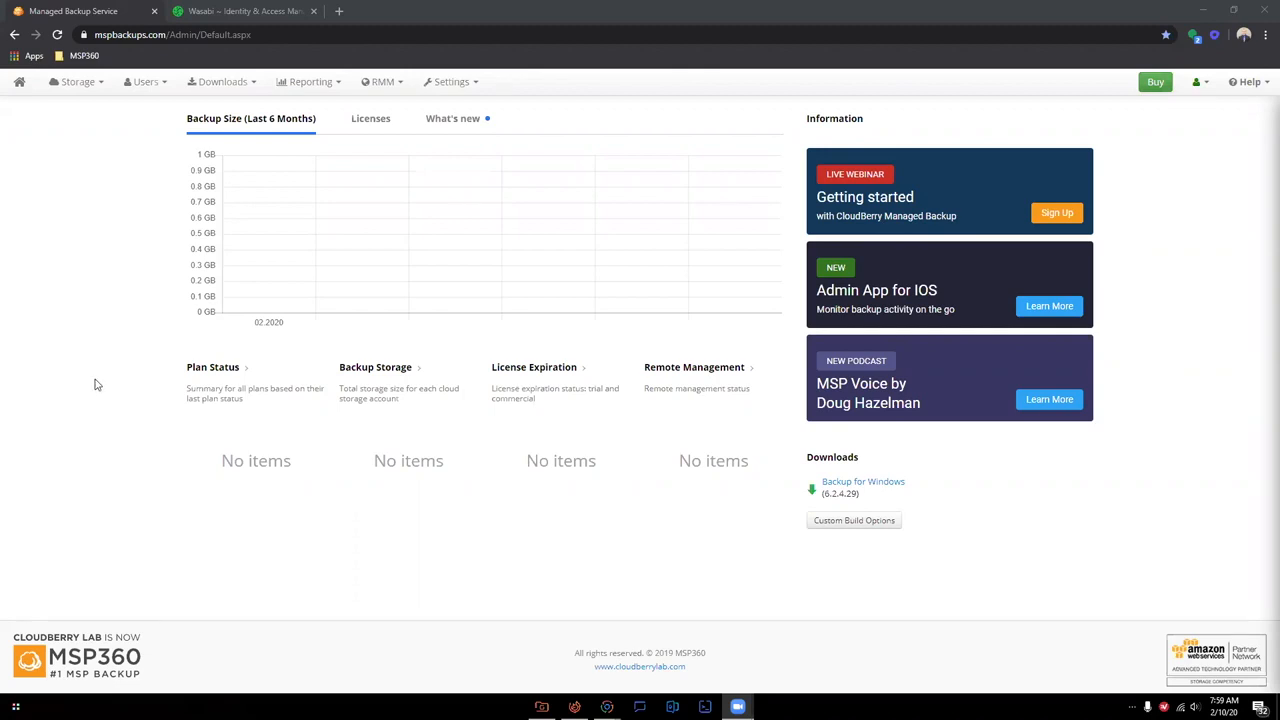
mouse_move(118, 310)
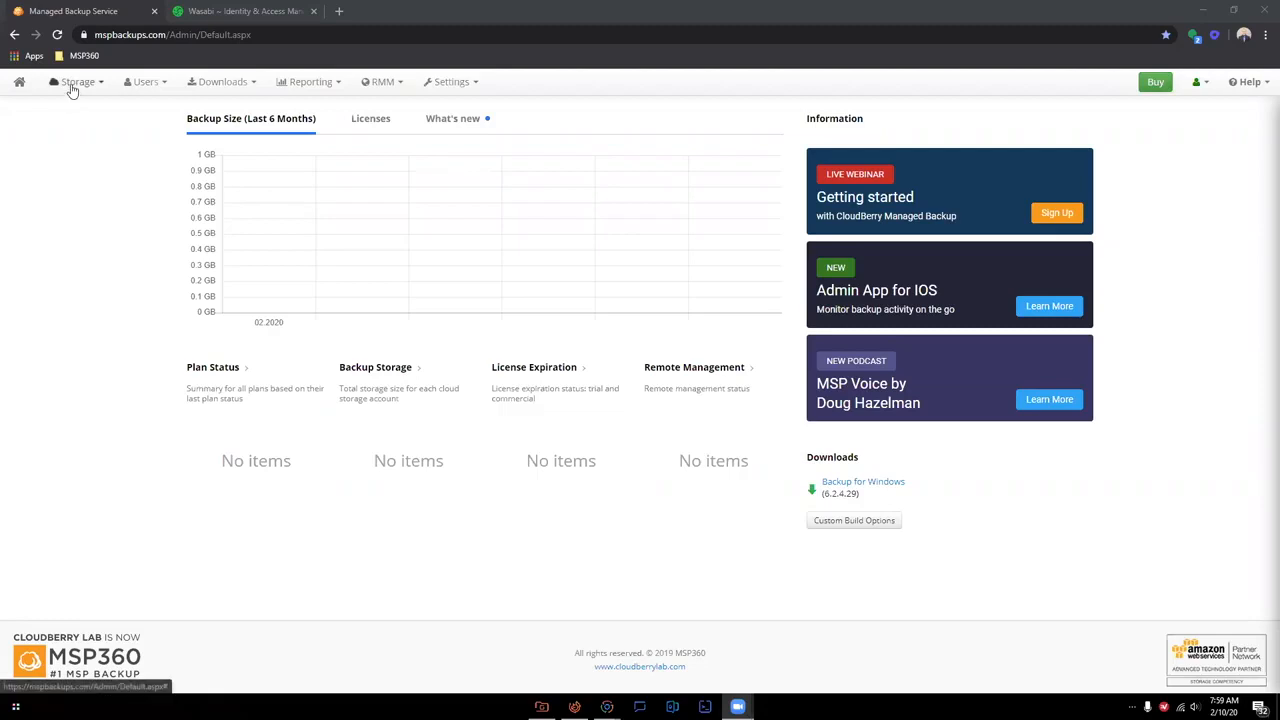
Open the Storage menu to show its account and limit options.
click(78, 81)
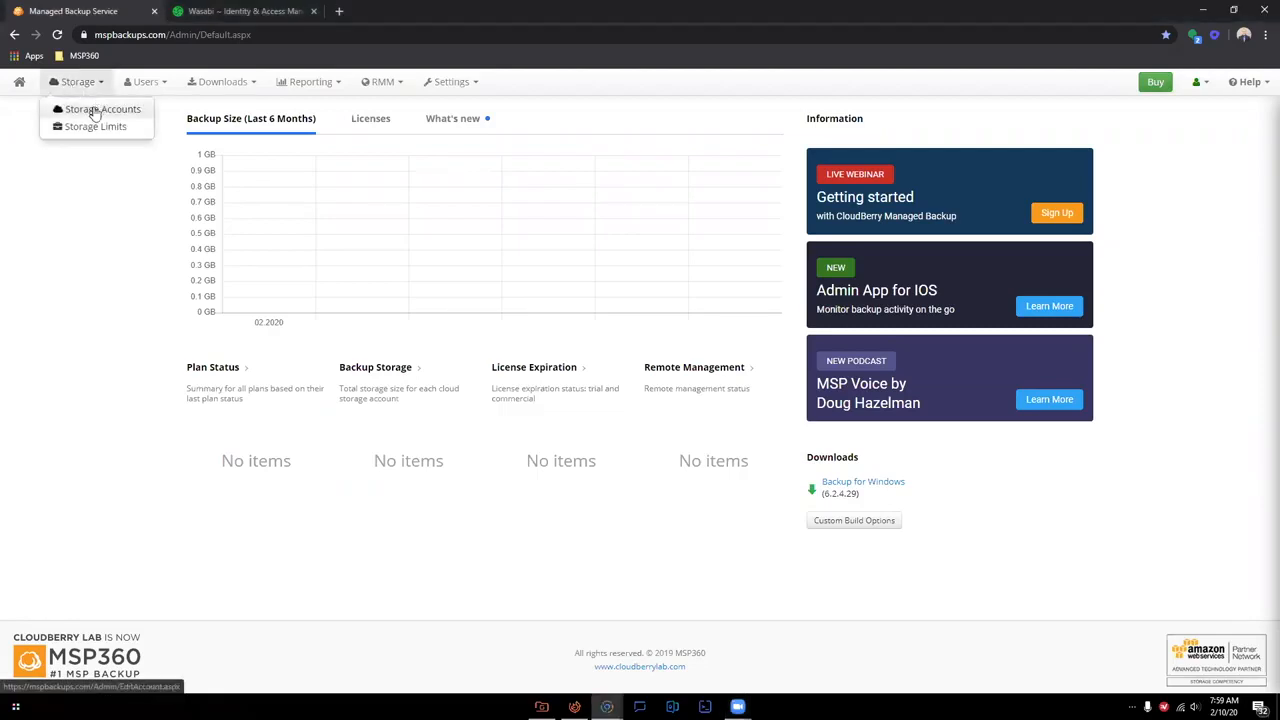
Add a Wasabi storage account and enter the display name 'Wasabi Cloud Demo'.
click(102, 109)
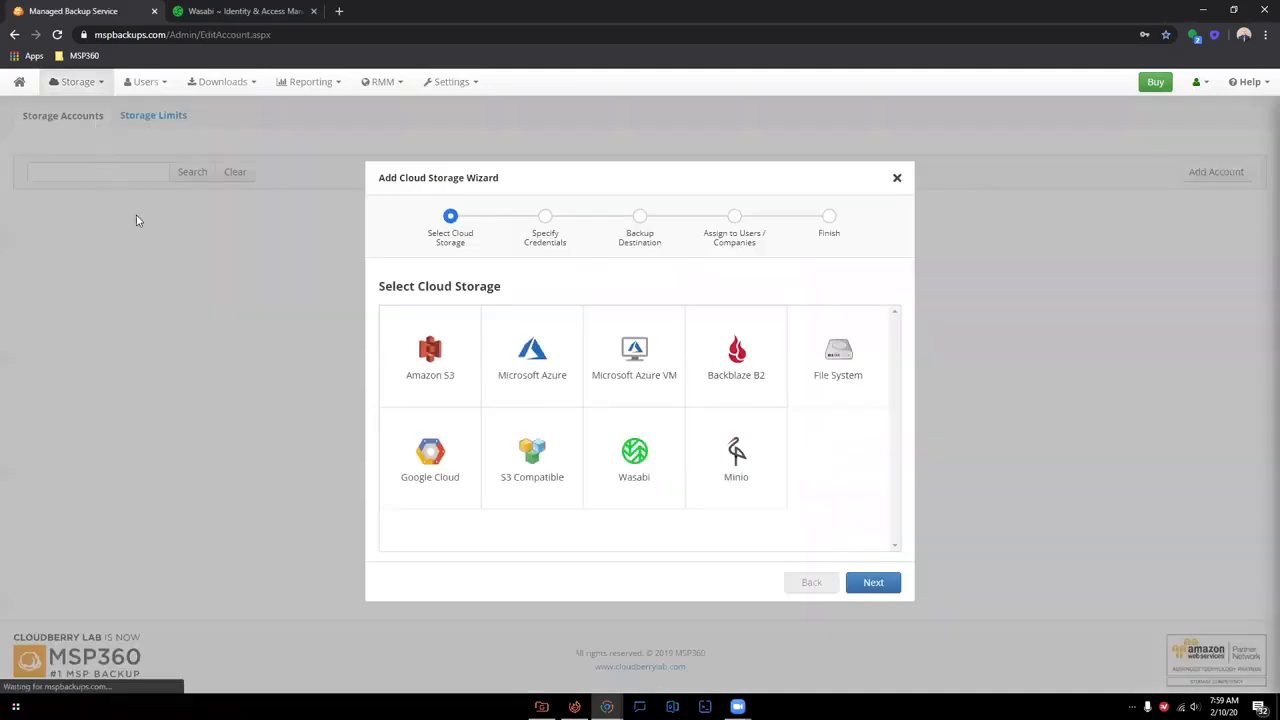
mouse_move(247, 286)
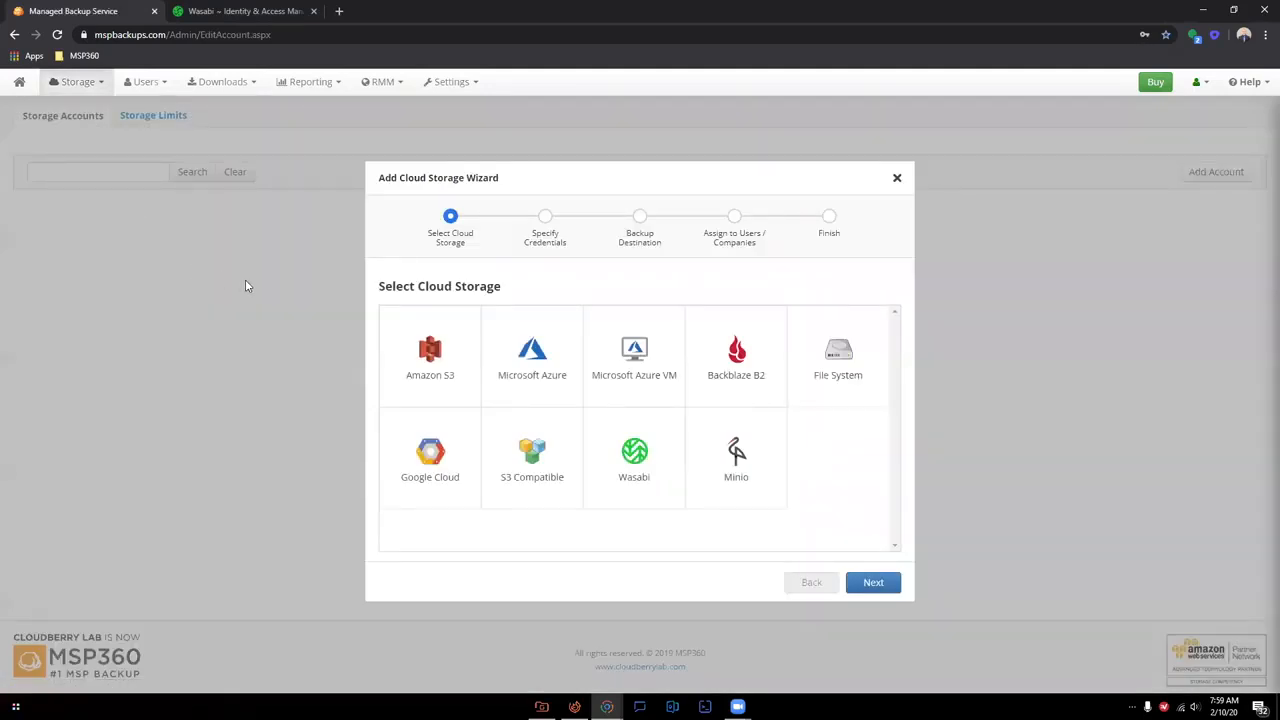
click(634, 457)
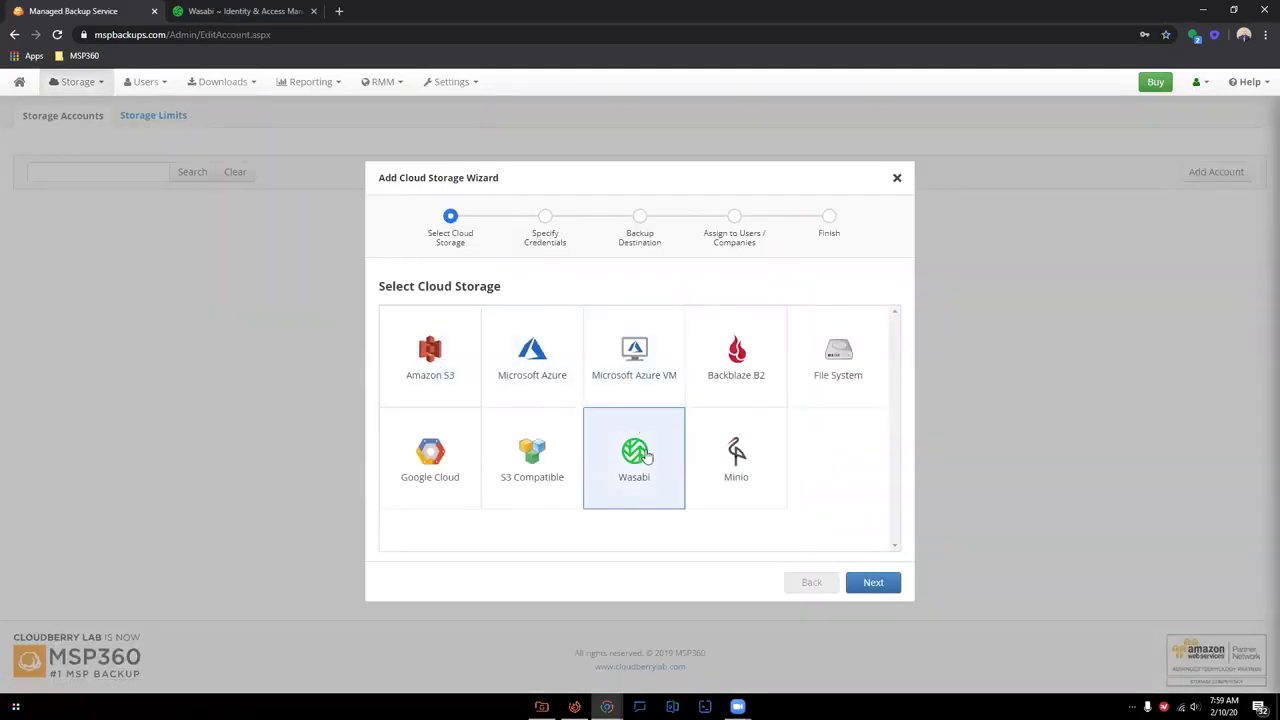
click(872, 582)
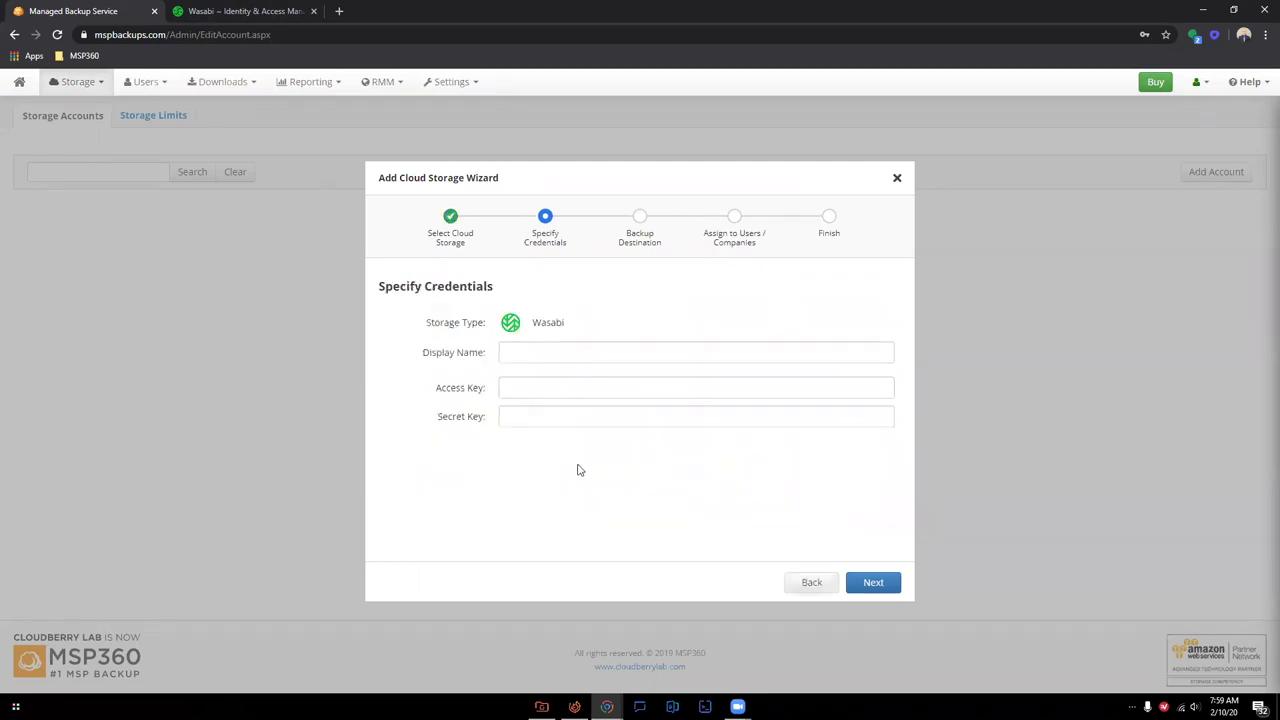
click(695, 352)
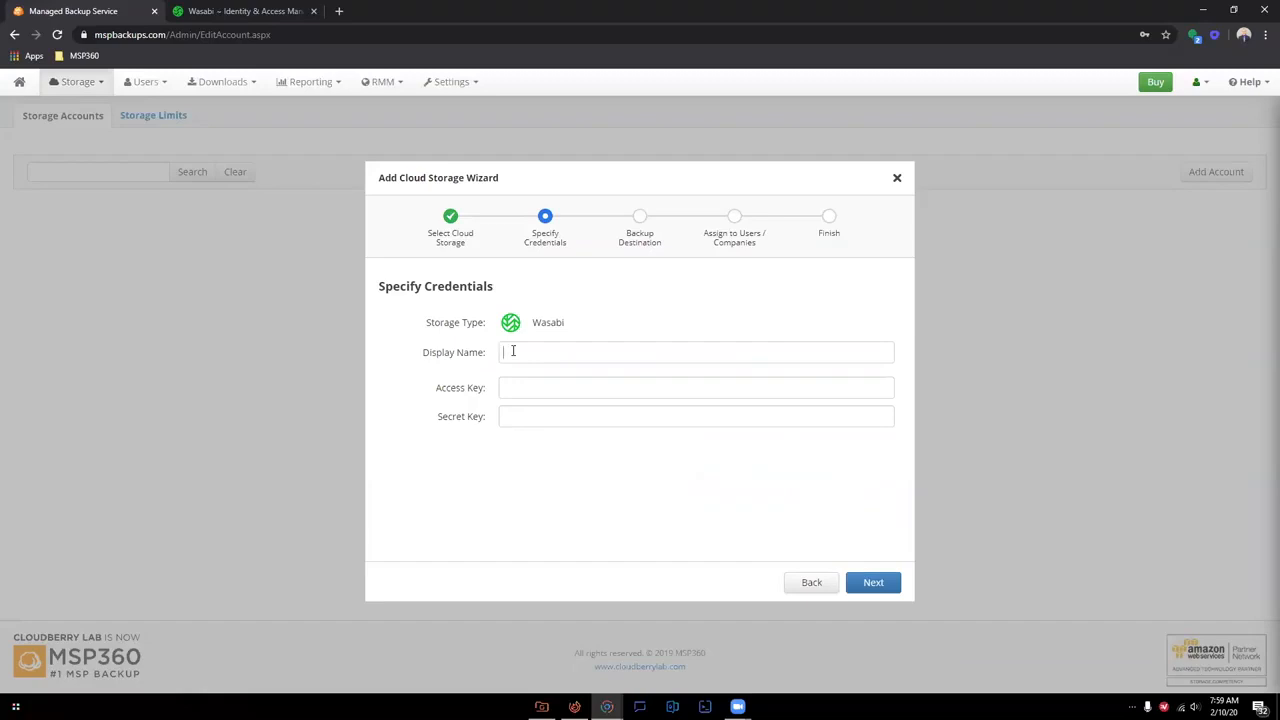
text(Wasabi Cloud Demo)
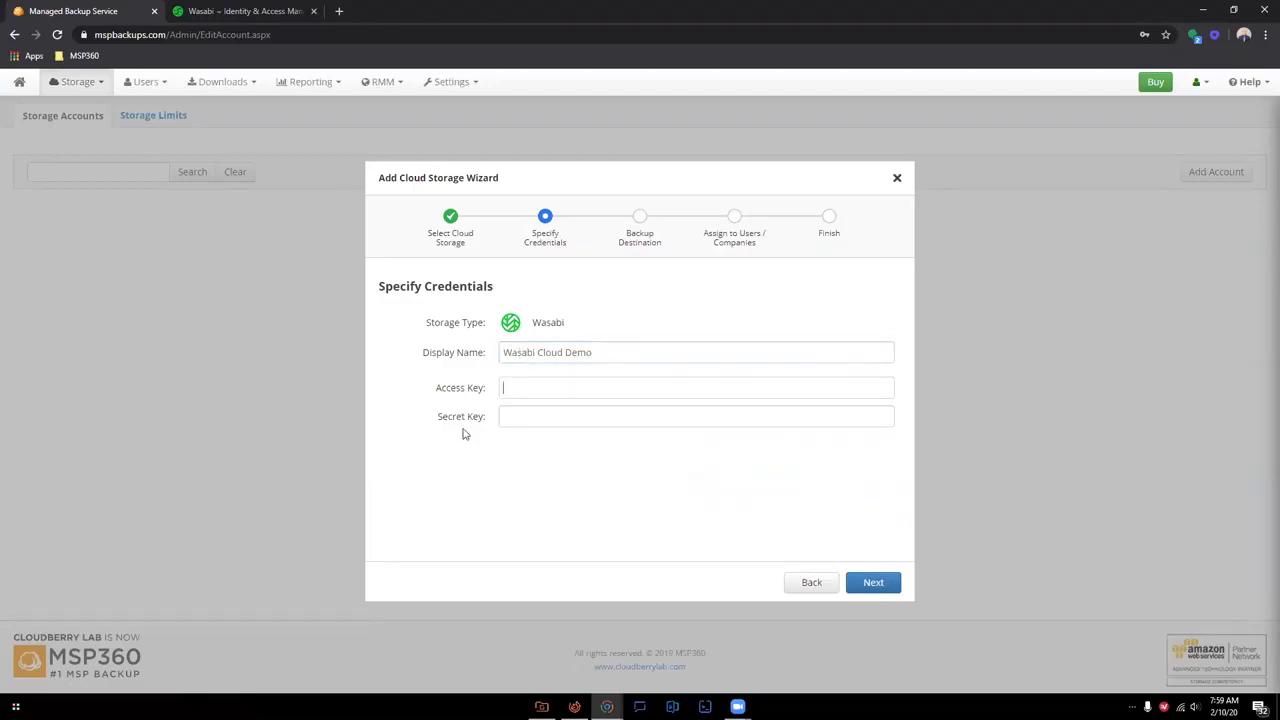
Create a new access key in Wasabi's Access Keys page and show its secret key.
click(245, 11)
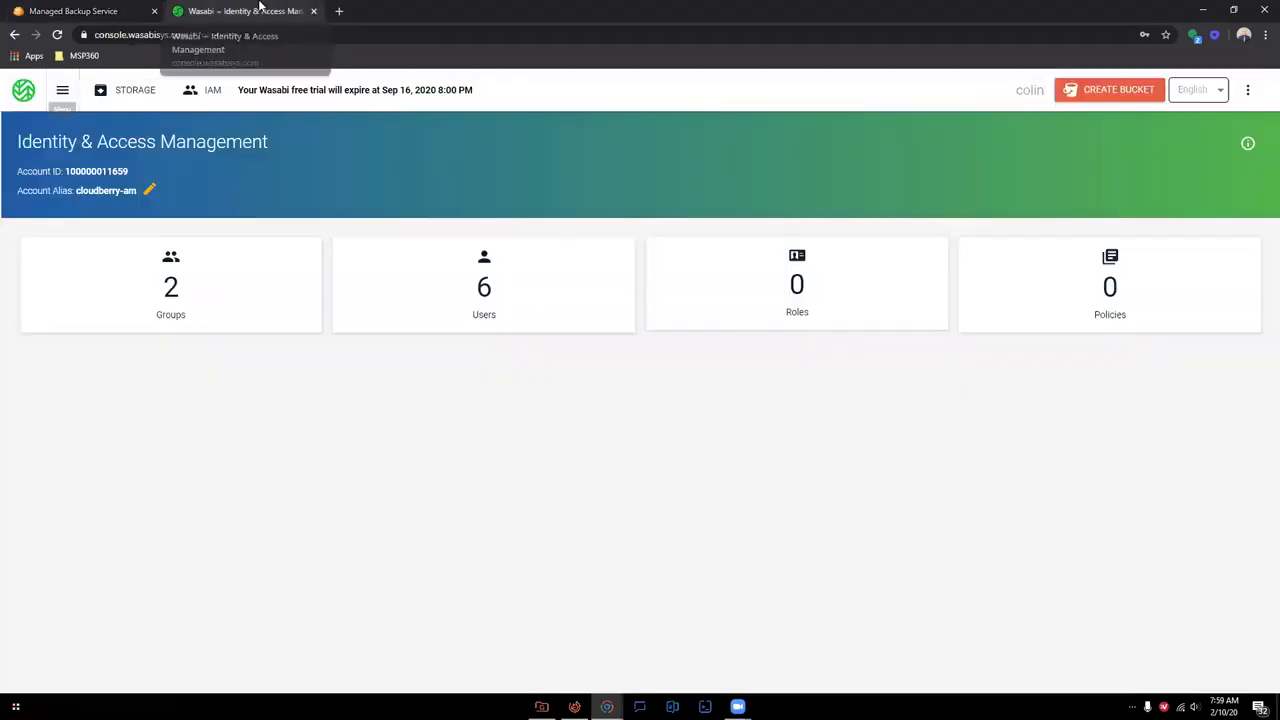
click(62, 90)
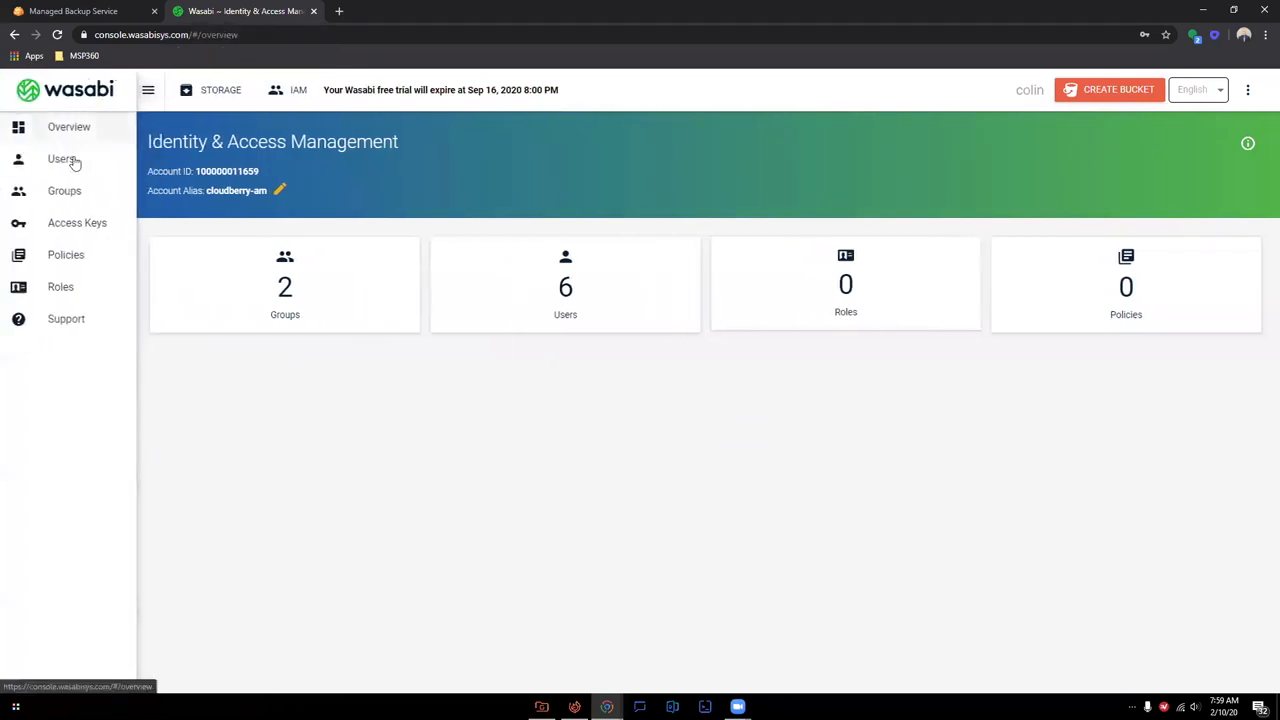
click(77, 222)
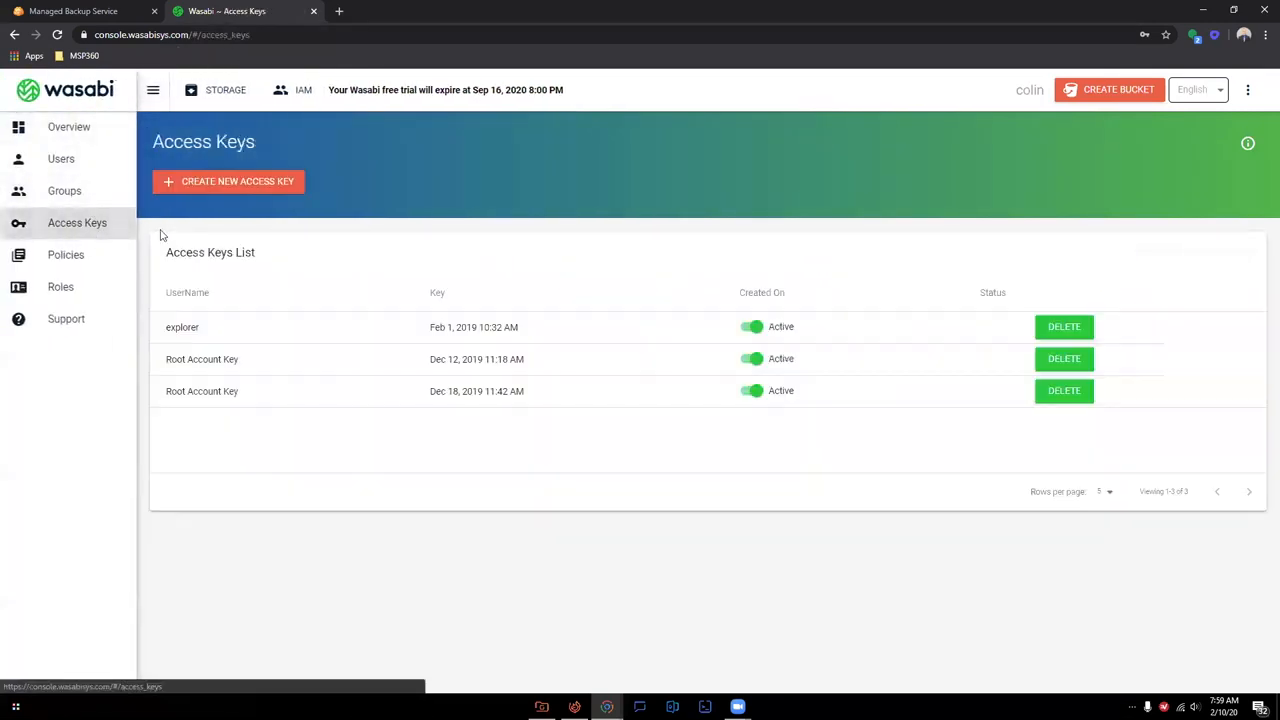
click(228, 181)
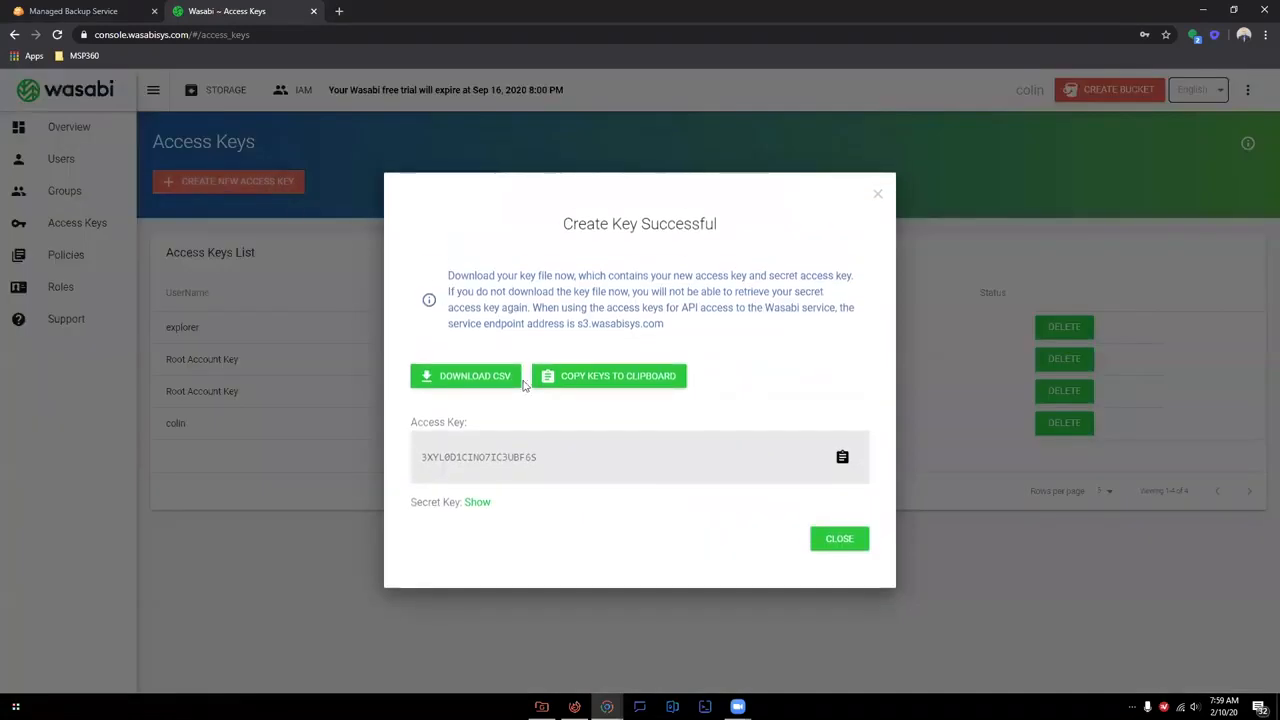
click(477, 502)
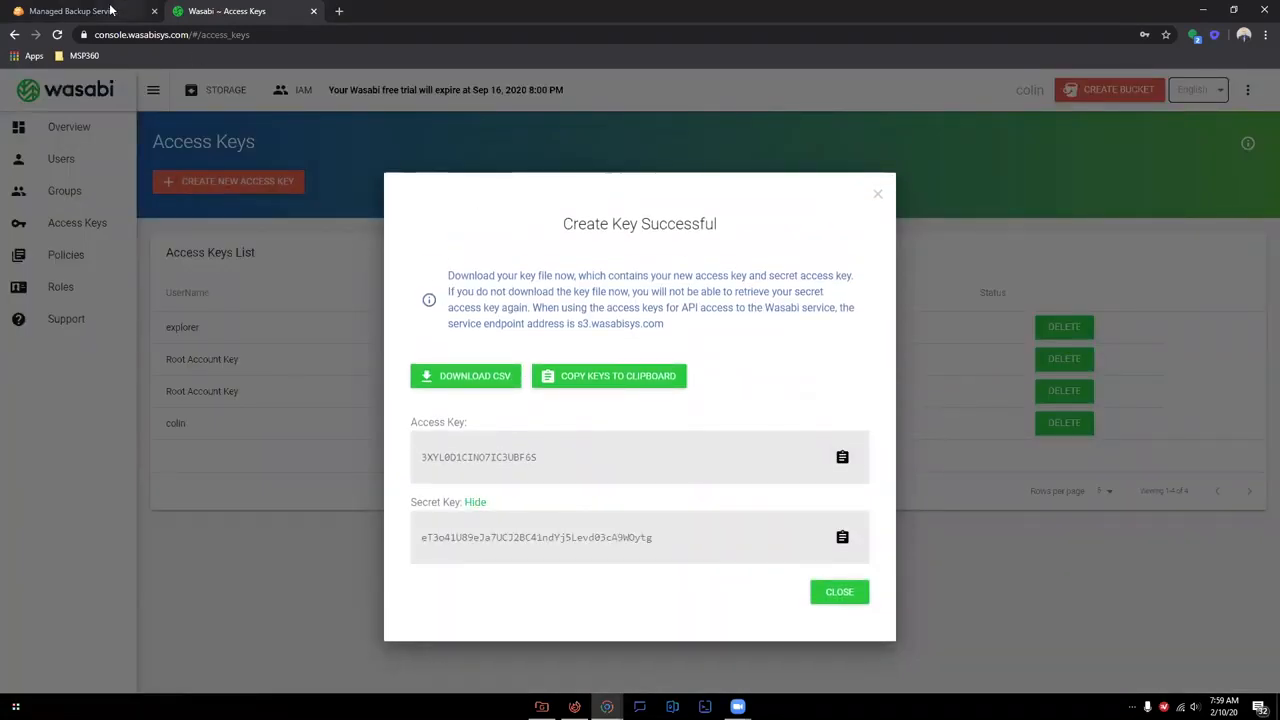
Submit the Wasabi keys and name the destination 'Wasabi Cloud Bucket'.
click(73, 11)
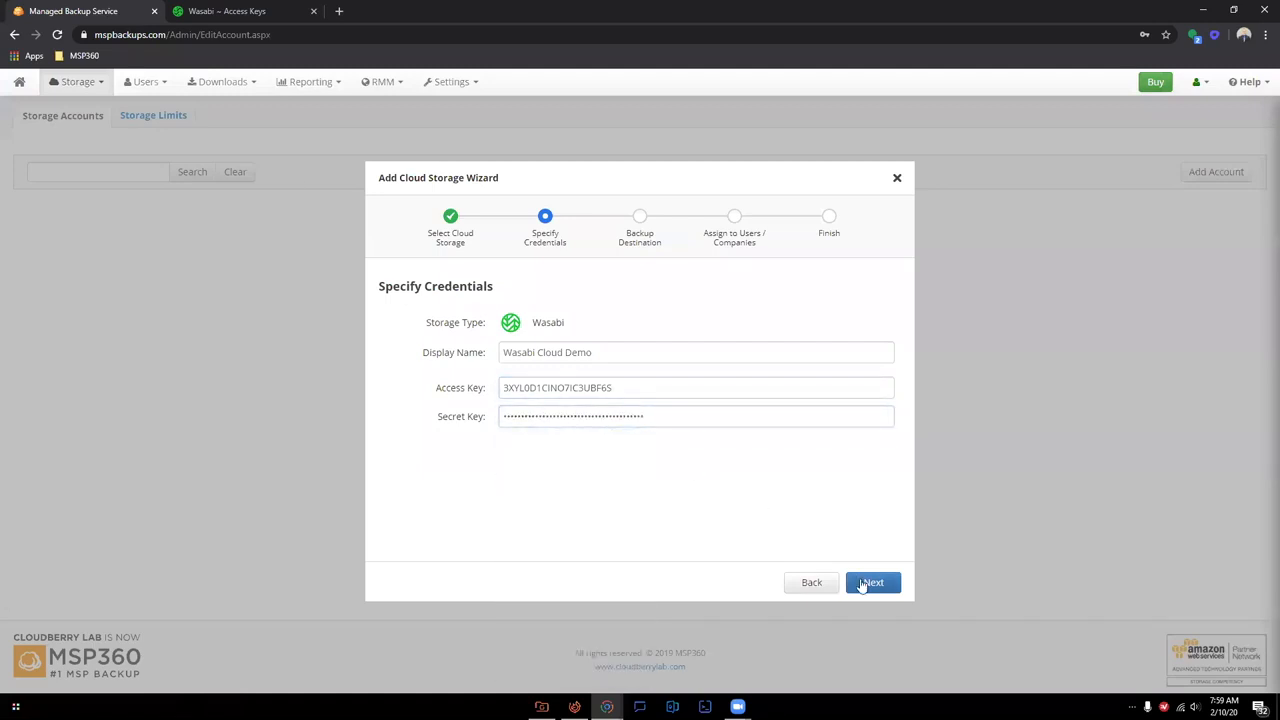
click(872, 582)
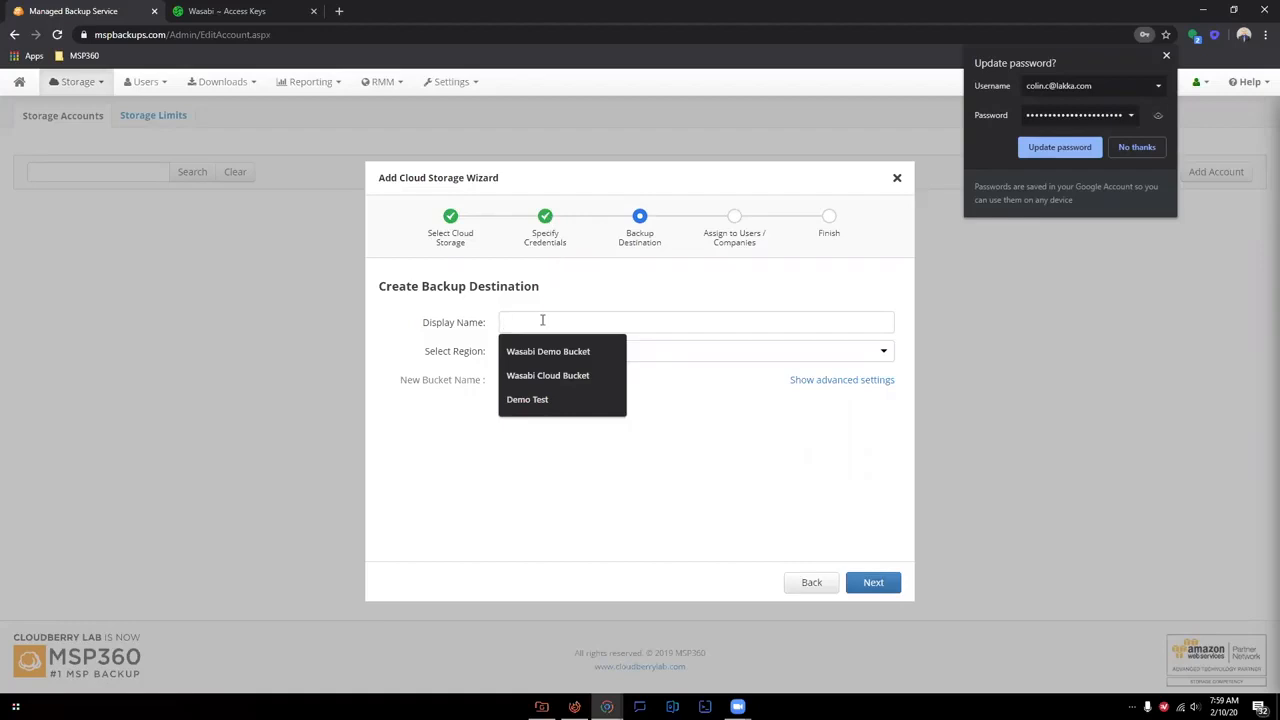
text(Wasabi Cloud Bucke)
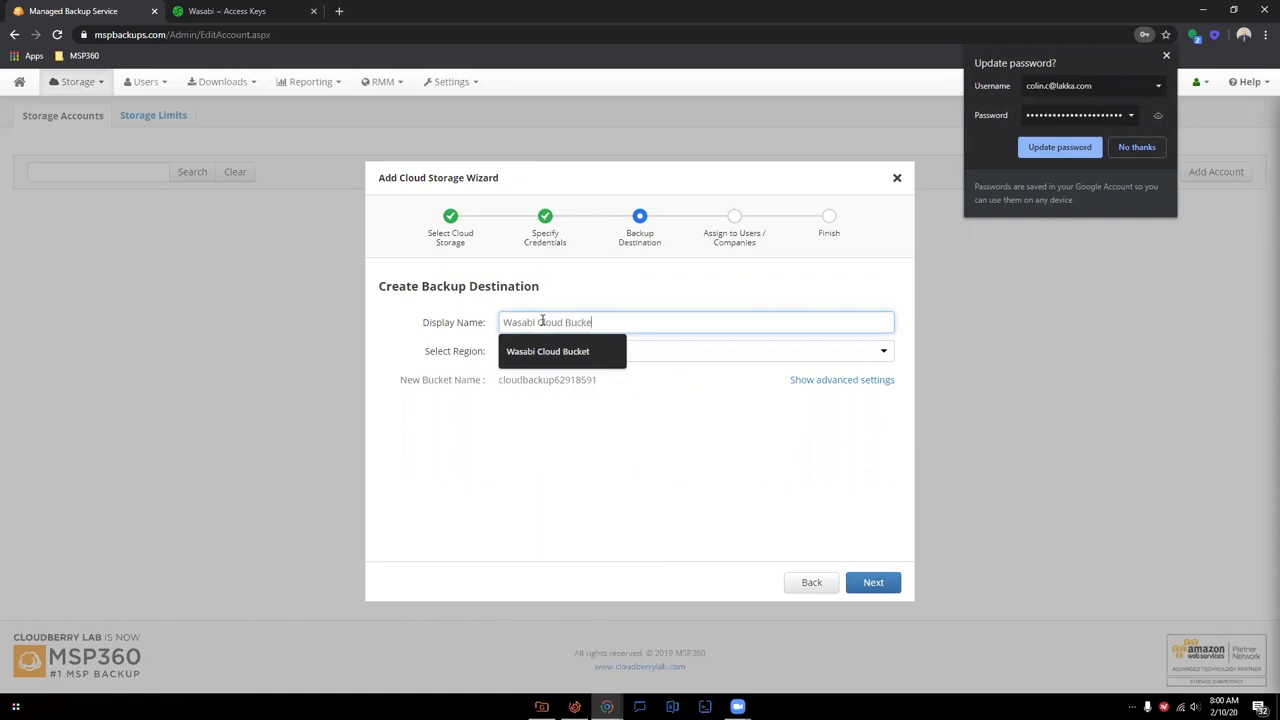
Choose the US East region and rename the bucket to 'wasabicloudbucket'.
click(695, 350)
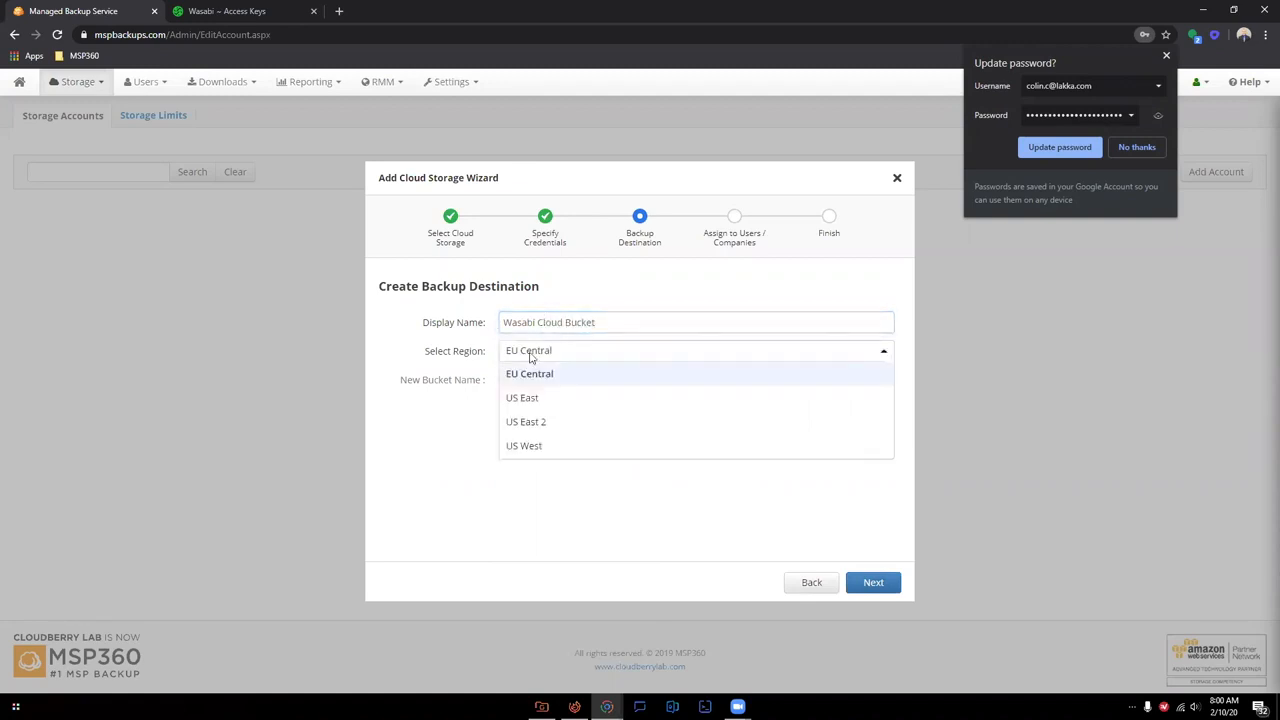
click(522, 397)
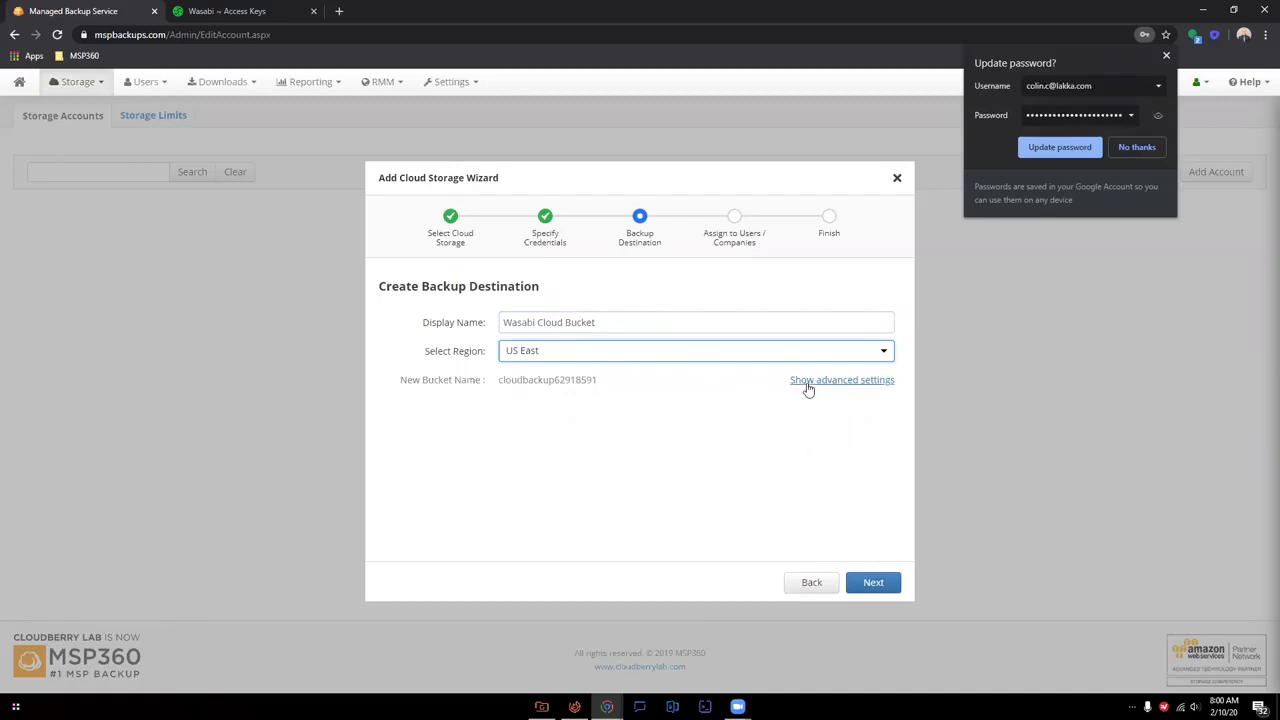
click(841, 379)
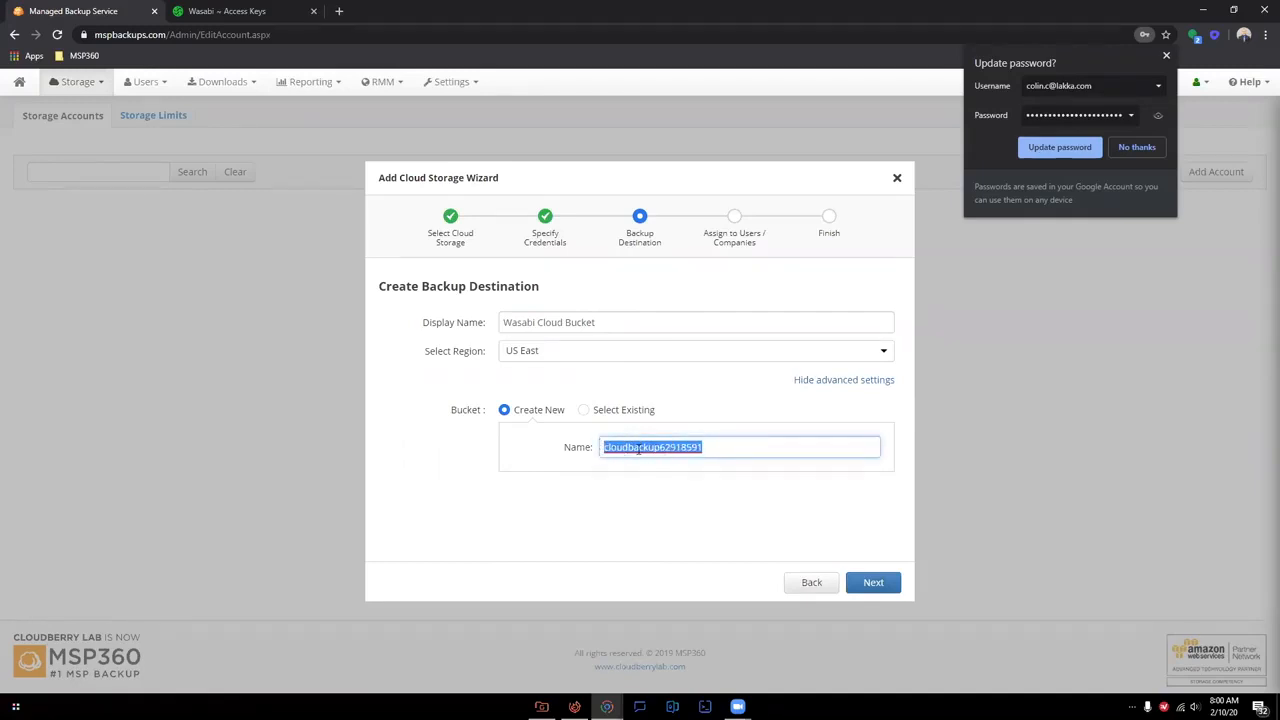
text(wasabicloud)
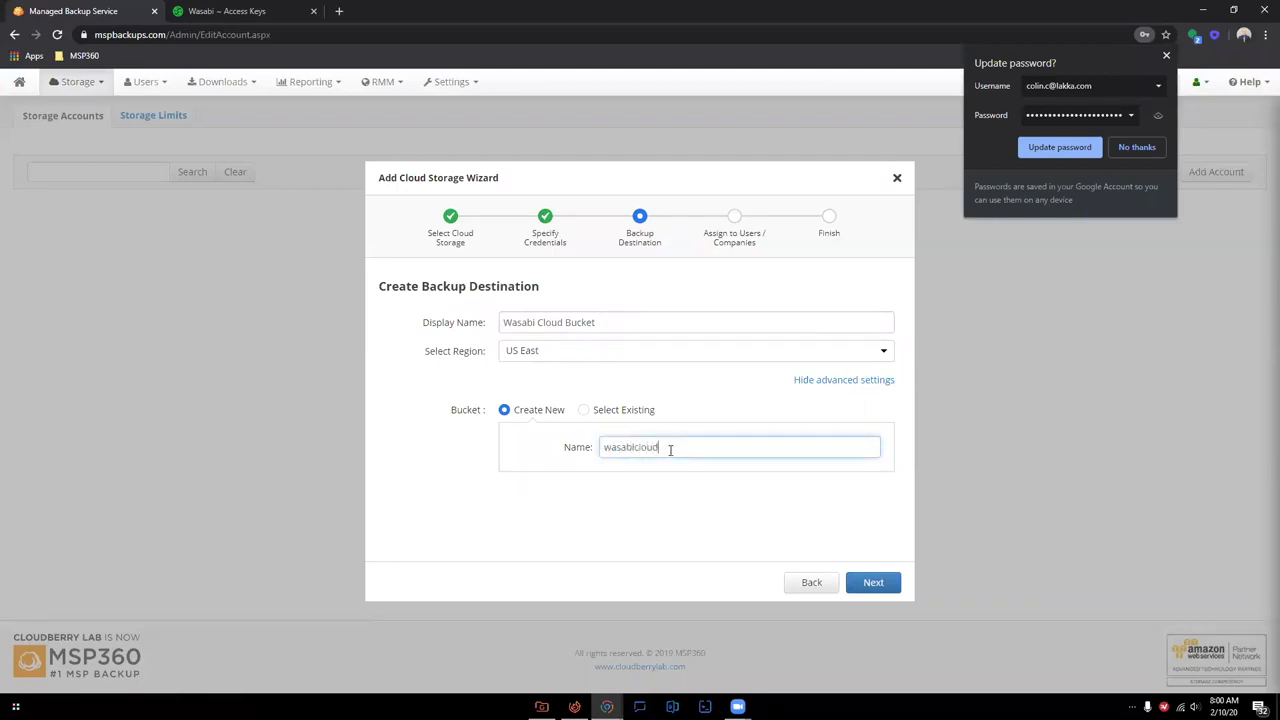
text(bucket)
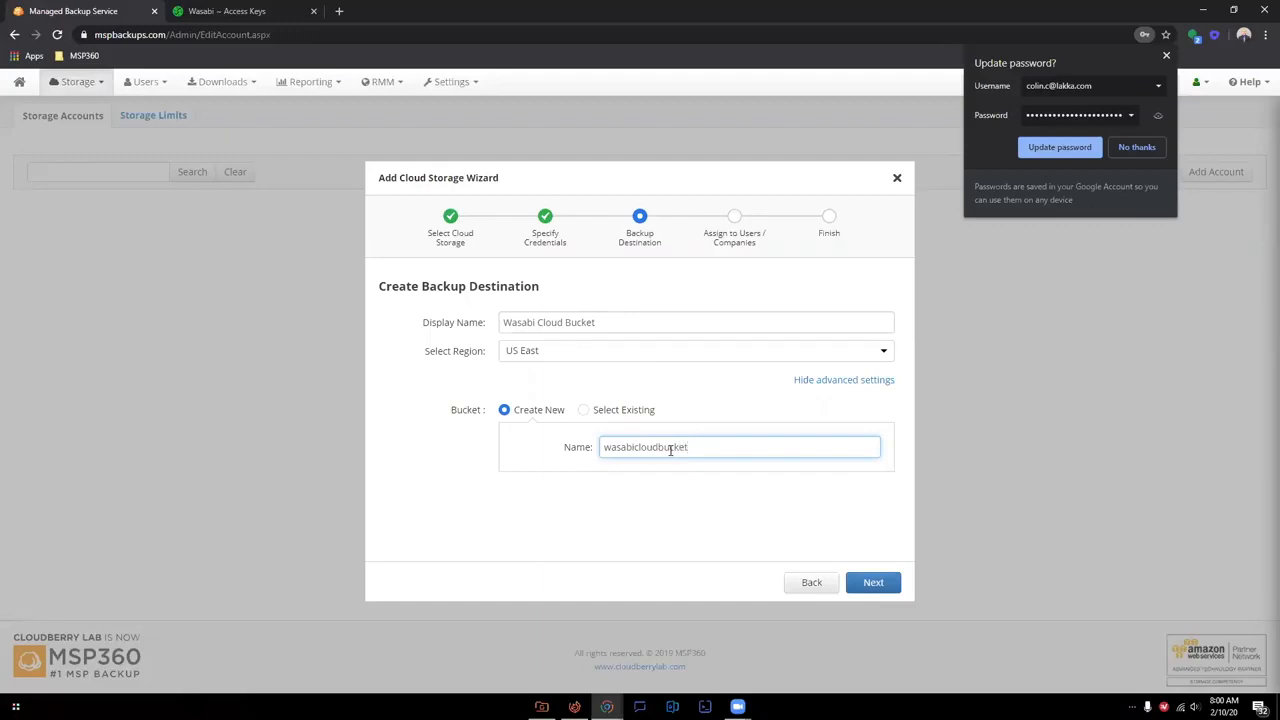
Accept the destination, skip company assignment, and save the Wasabi Cloud Demo account.
click(873, 582)
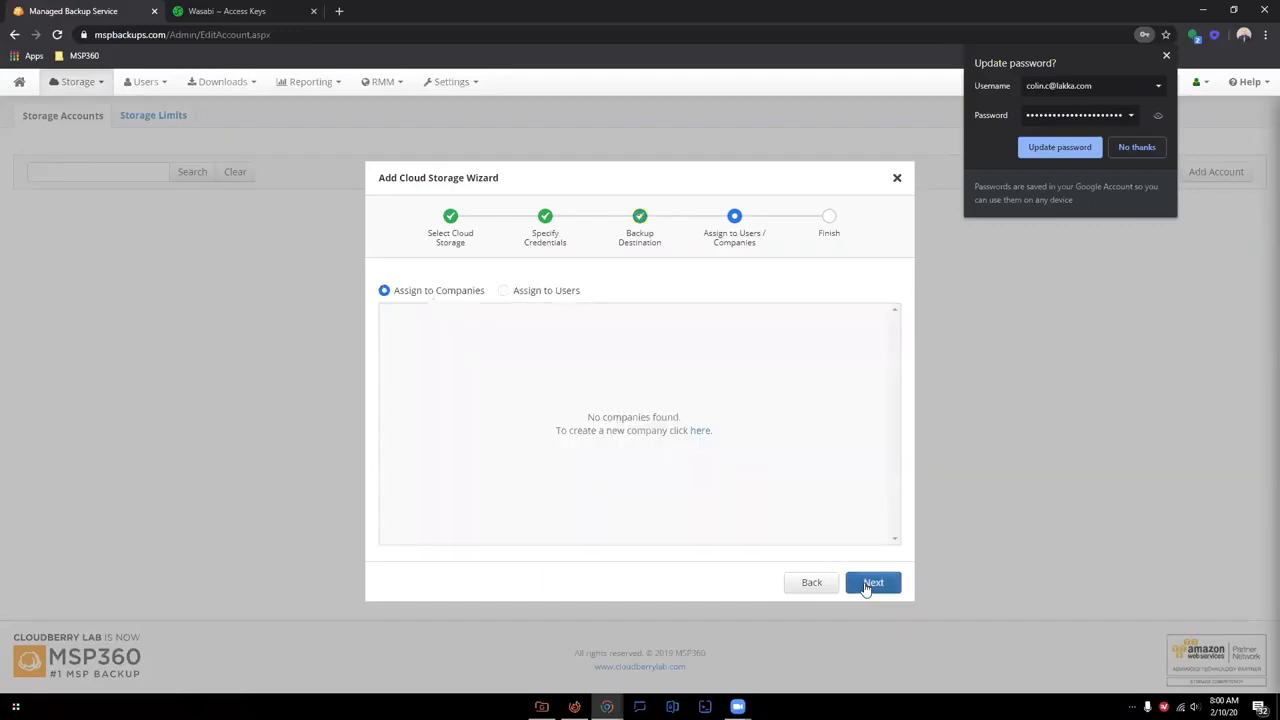
mouse_move(419, 300)
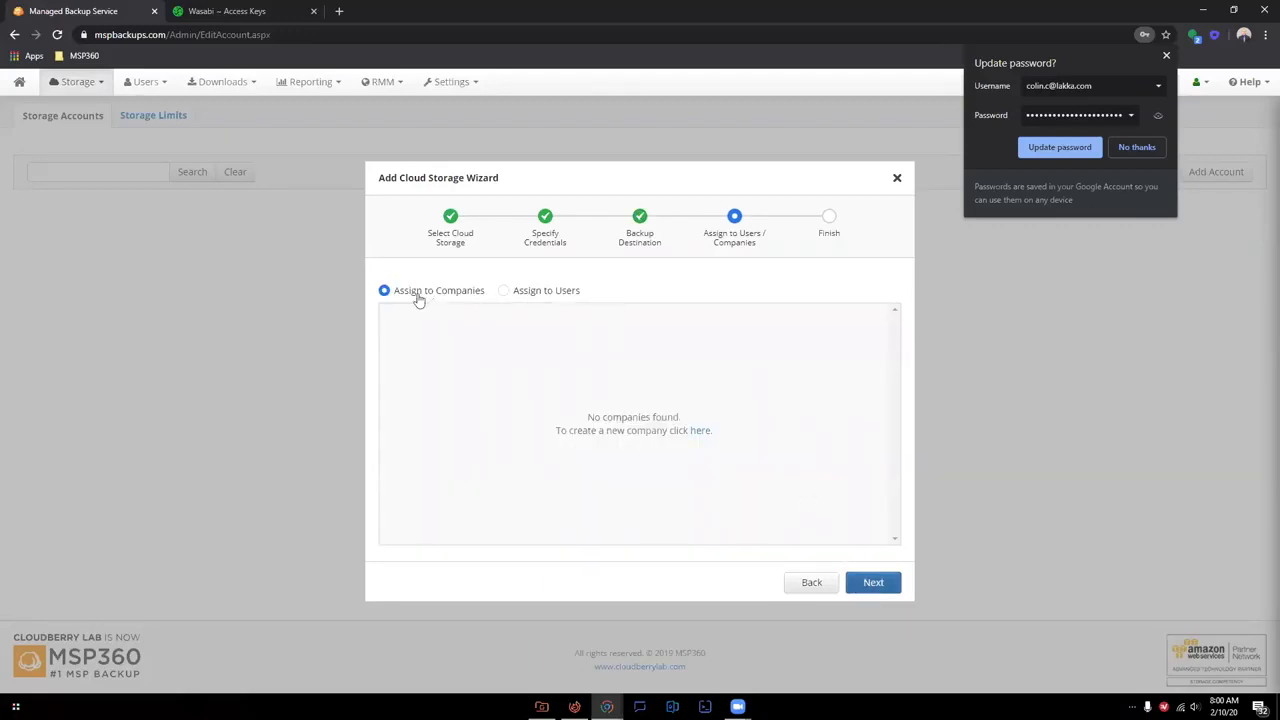
mouse_move(573, 301)
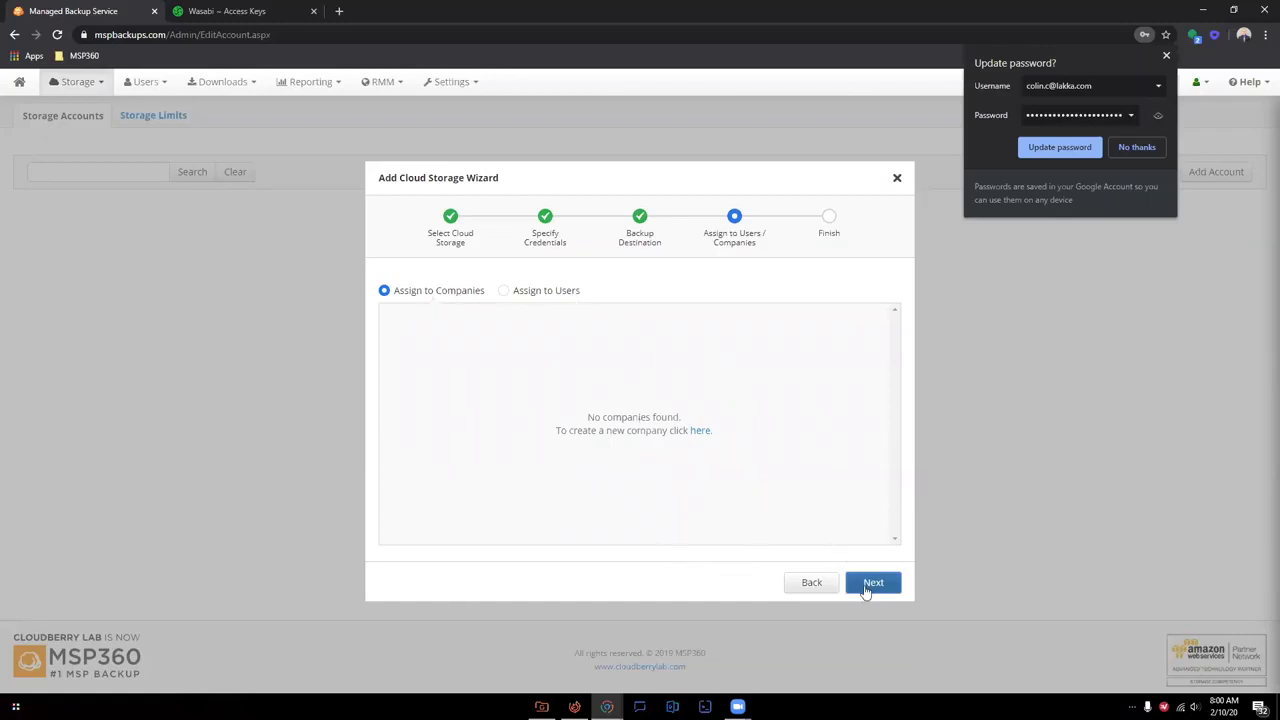
click(873, 582)
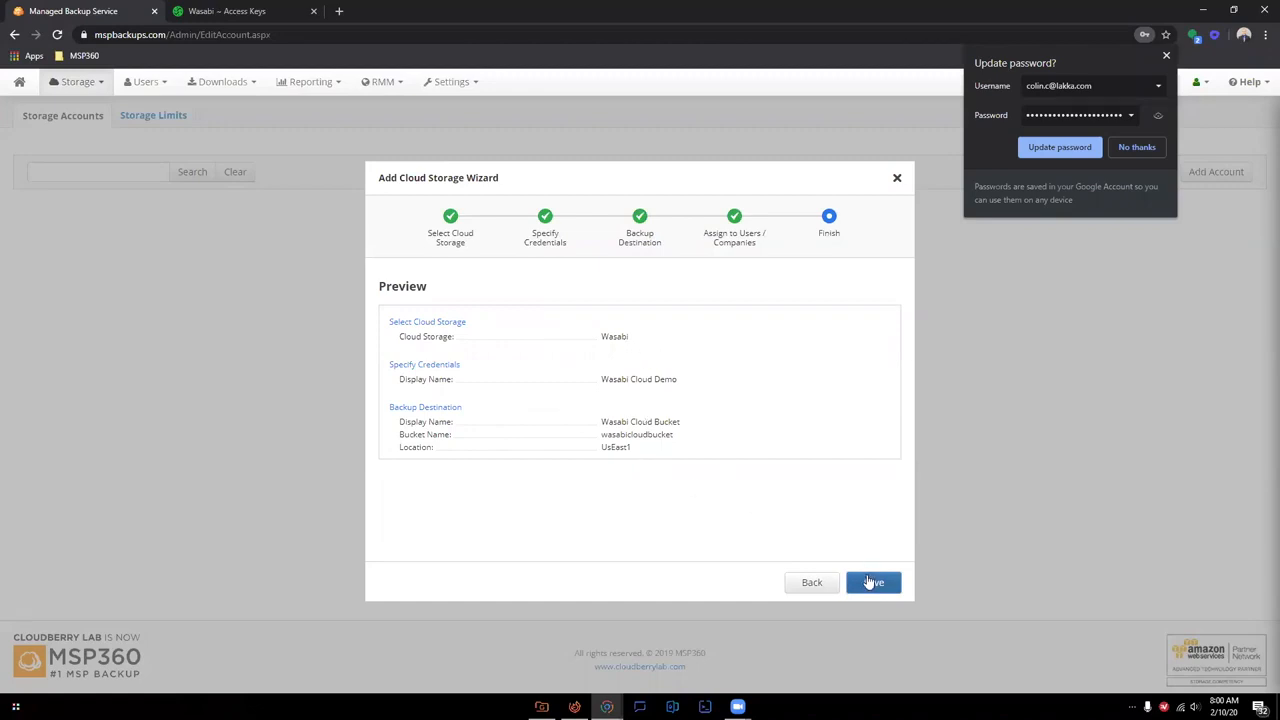
click(873, 582)
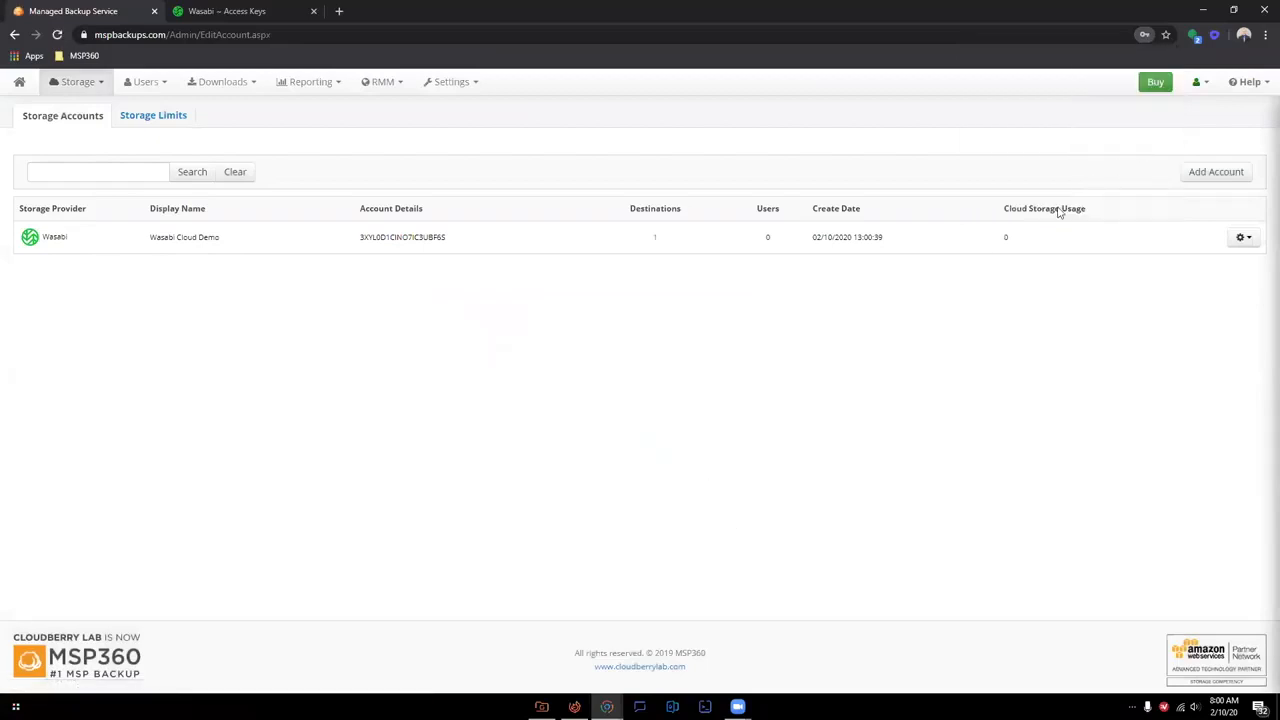
mouse_move(518, 343)
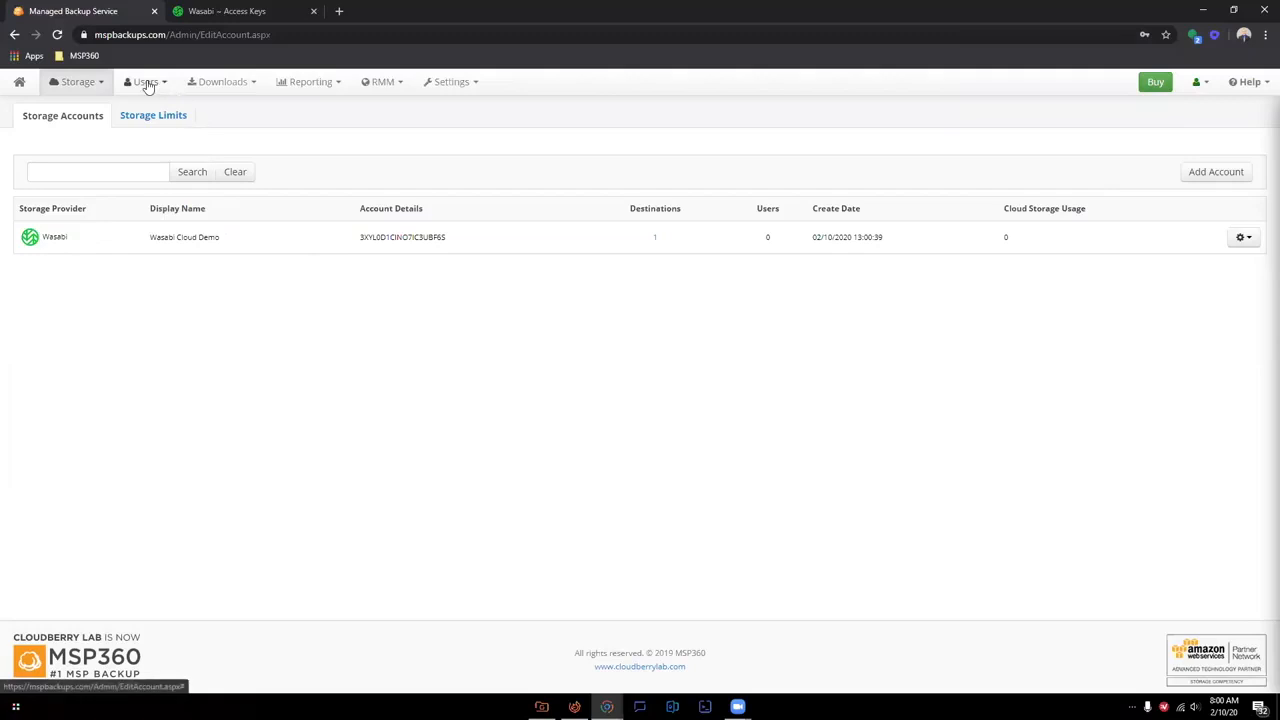
Create company 'Demo Company' without a storage limit and dismiss the confirmation.
click(145, 81)
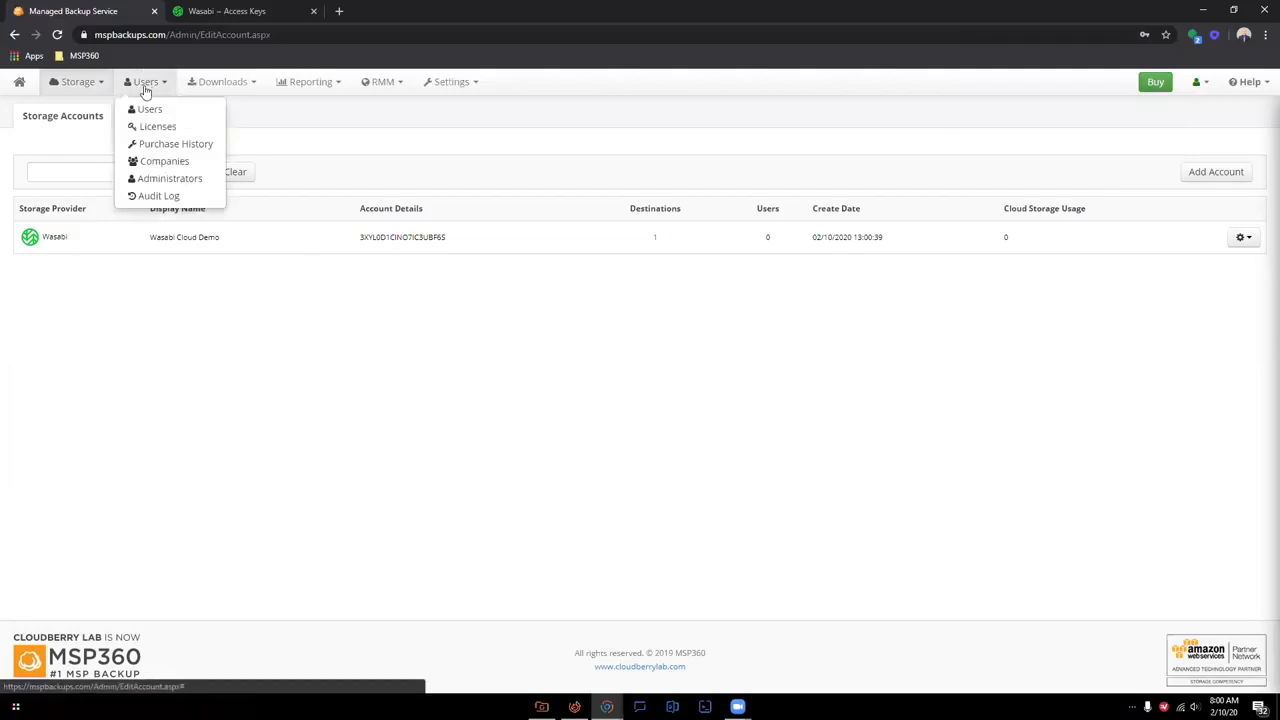
click(164, 161)
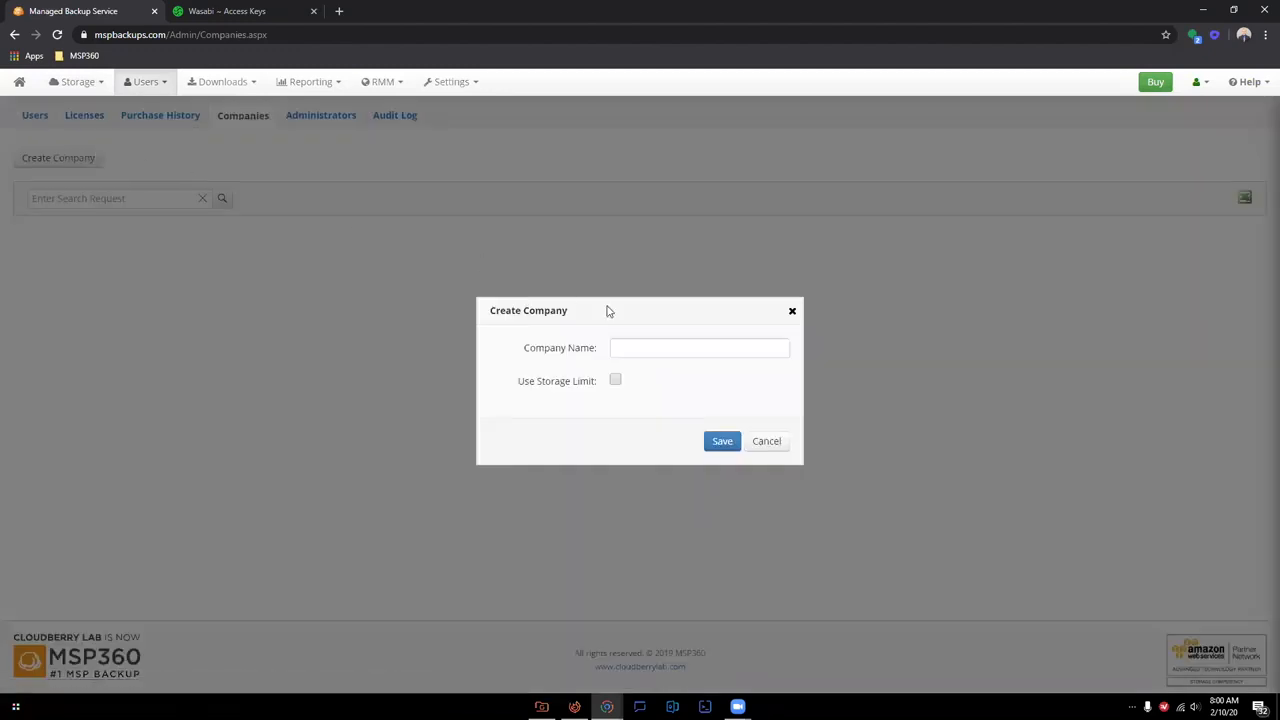
click(699, 347)
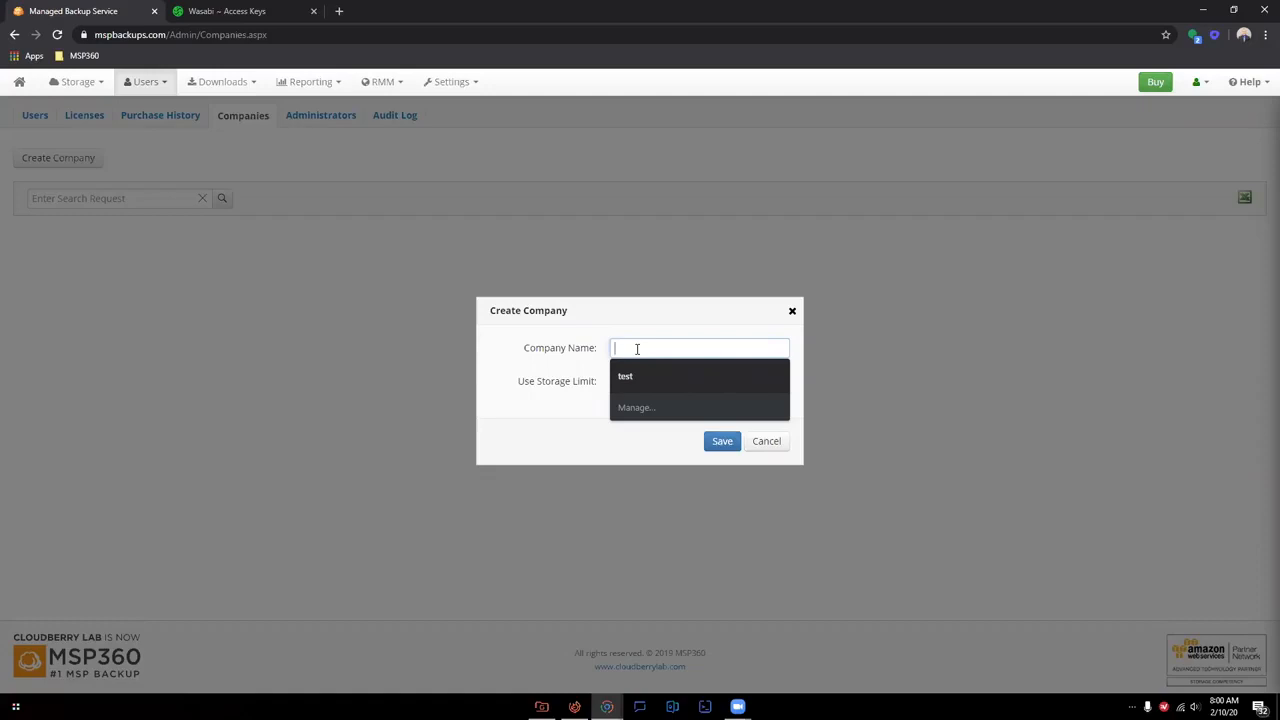
text(Demo Company)
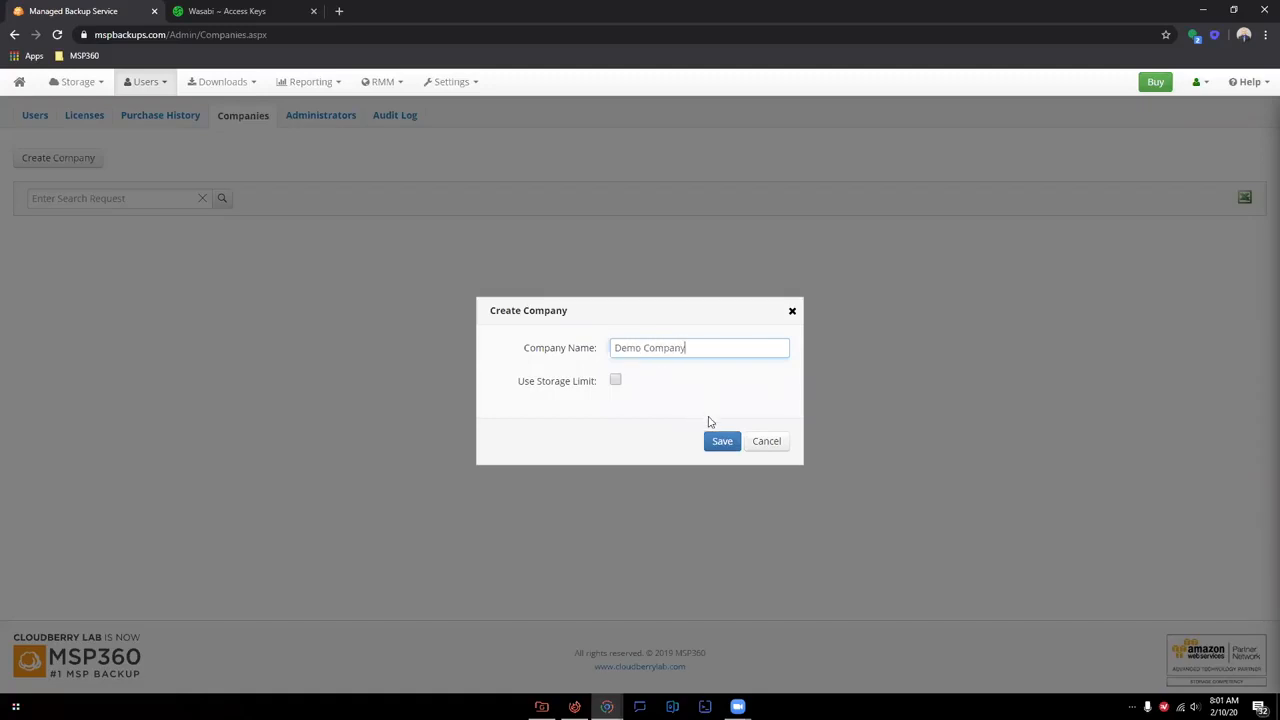
click(722, 441)
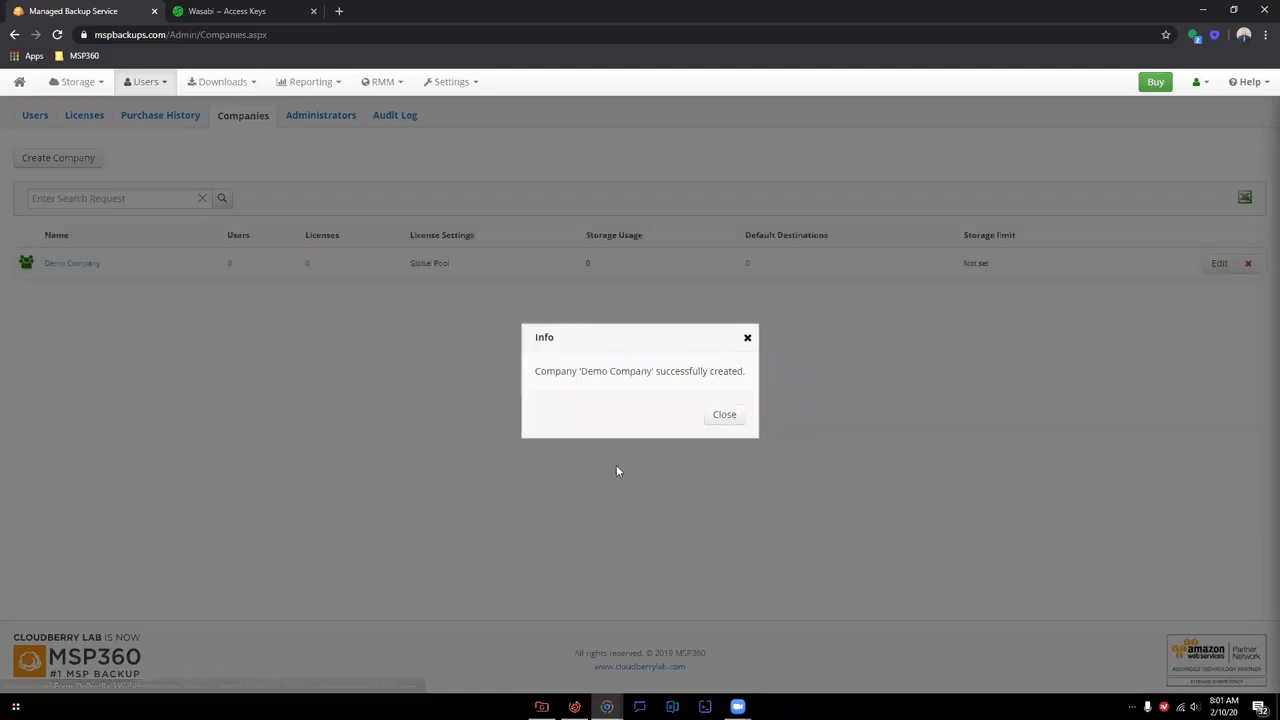
click(724, 414)
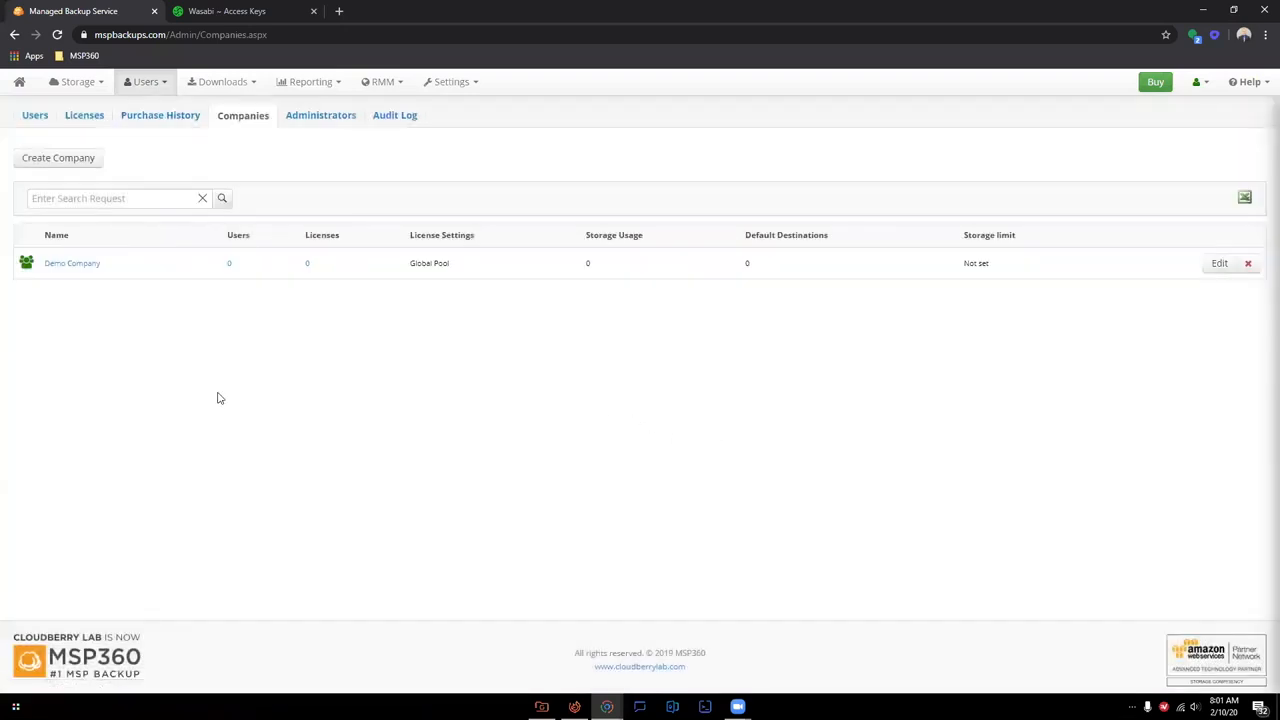
click(35, 115)
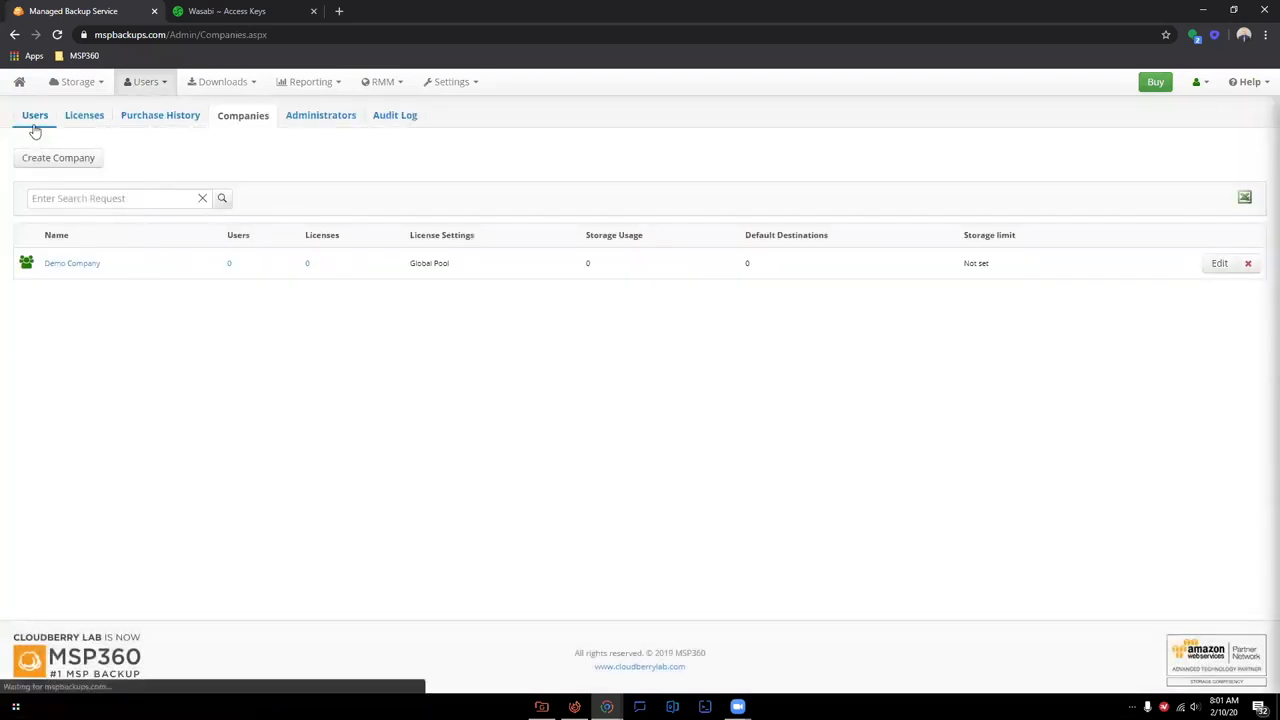
Save user account 'Demo User' under Demo Company with instruction emails turned off.
click(35, 115)
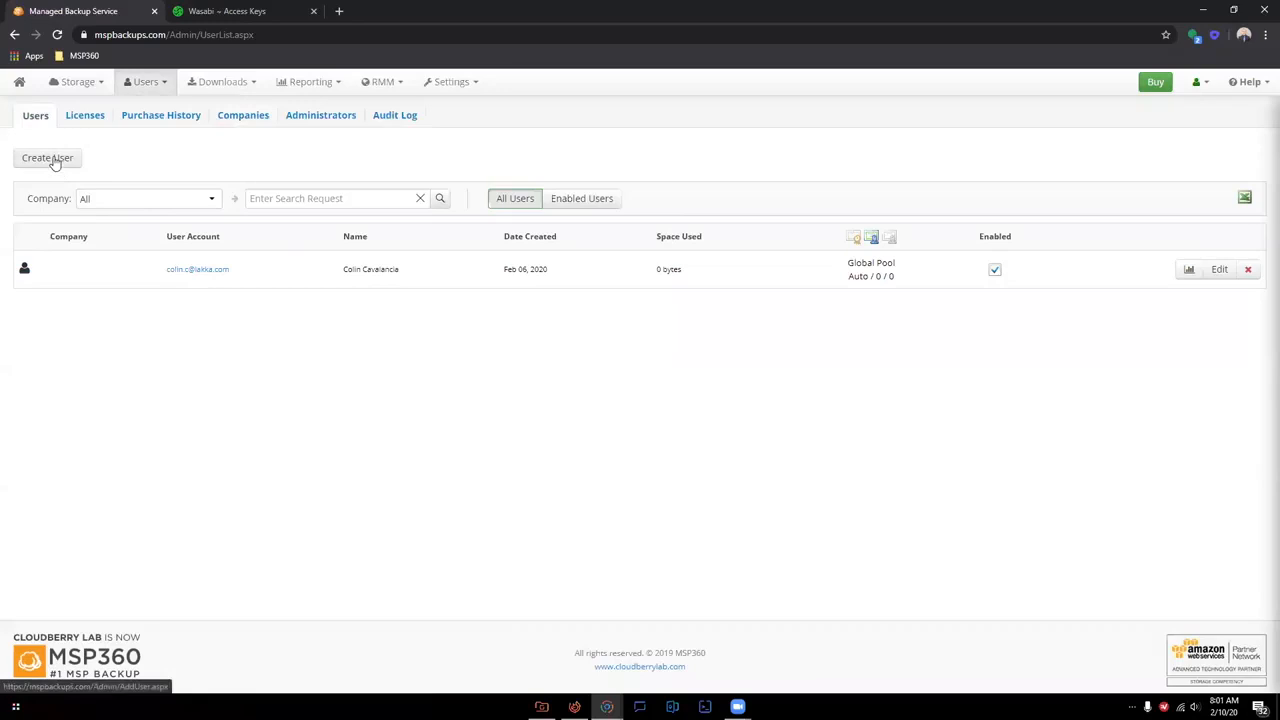
click(47, 158)
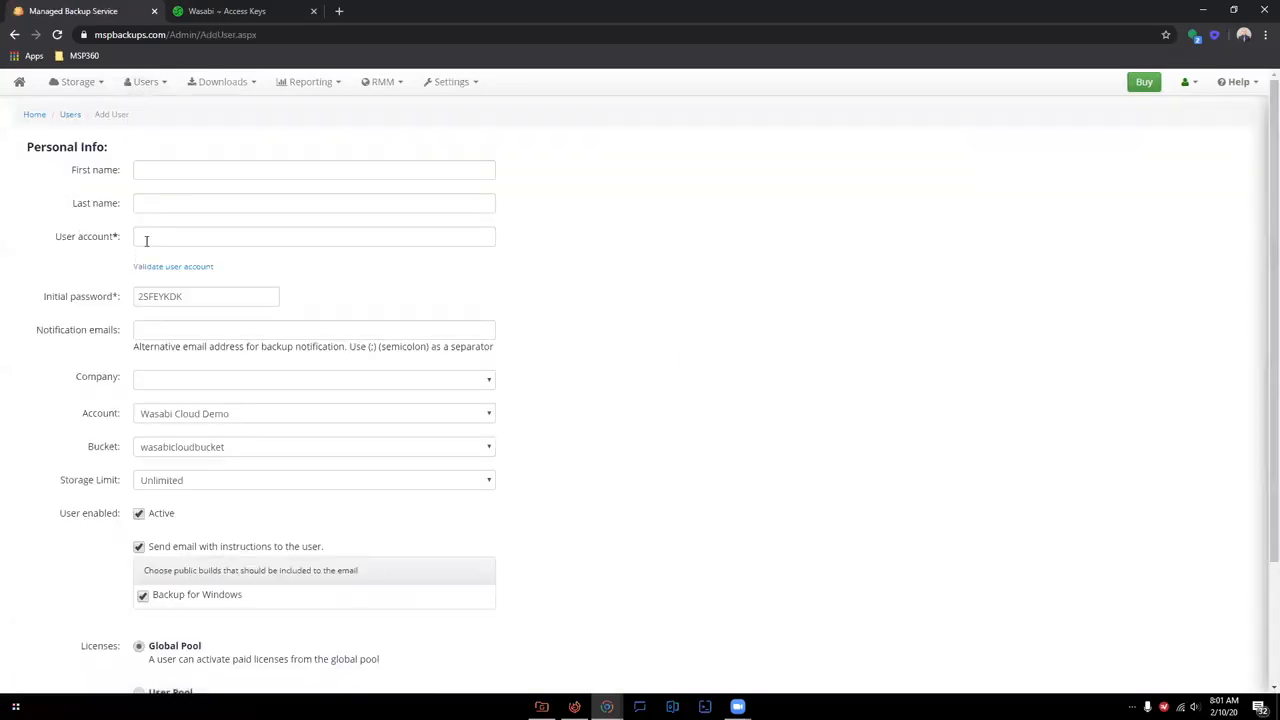
click(313, 236)
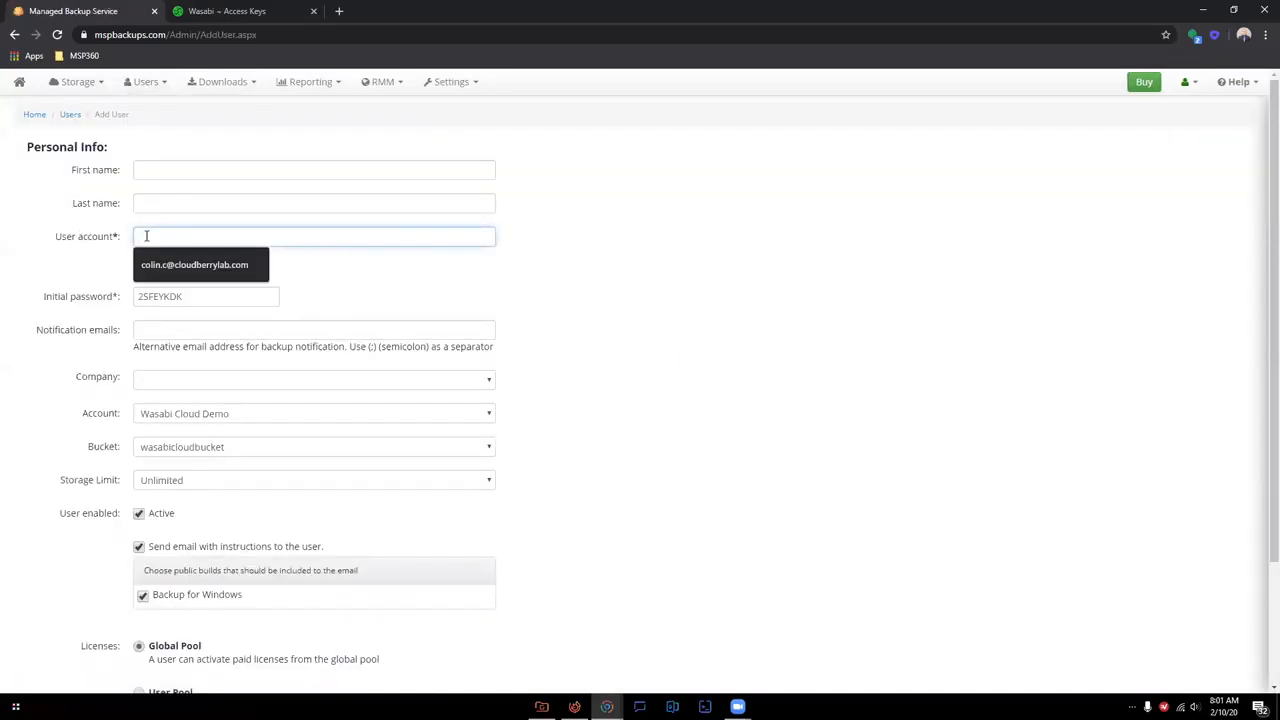
text(D)
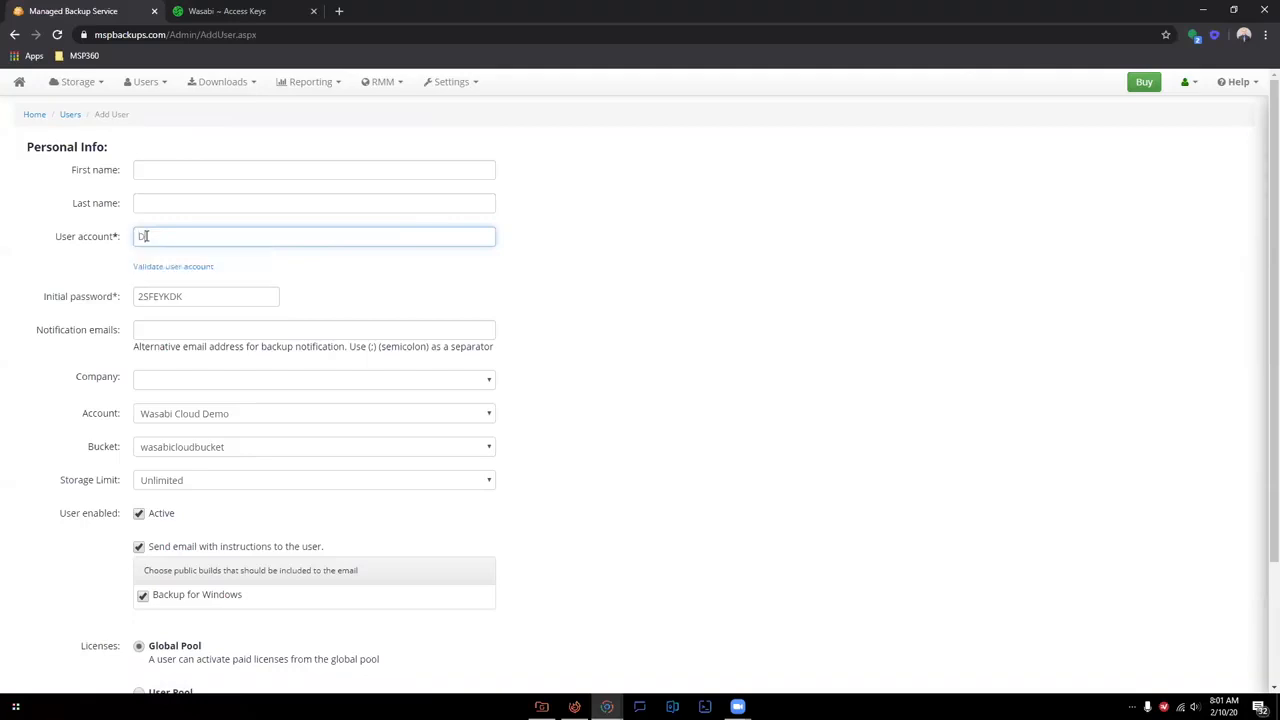
text(Demo User)
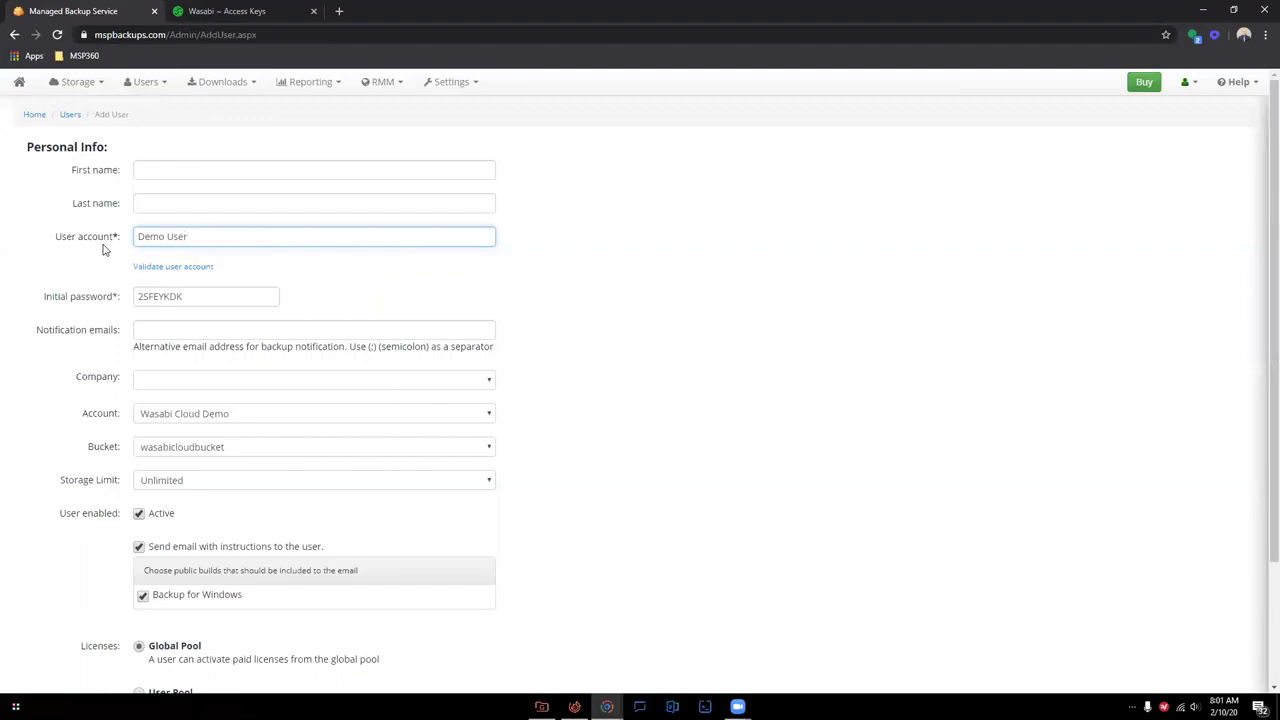
mouse_move(109, 305)
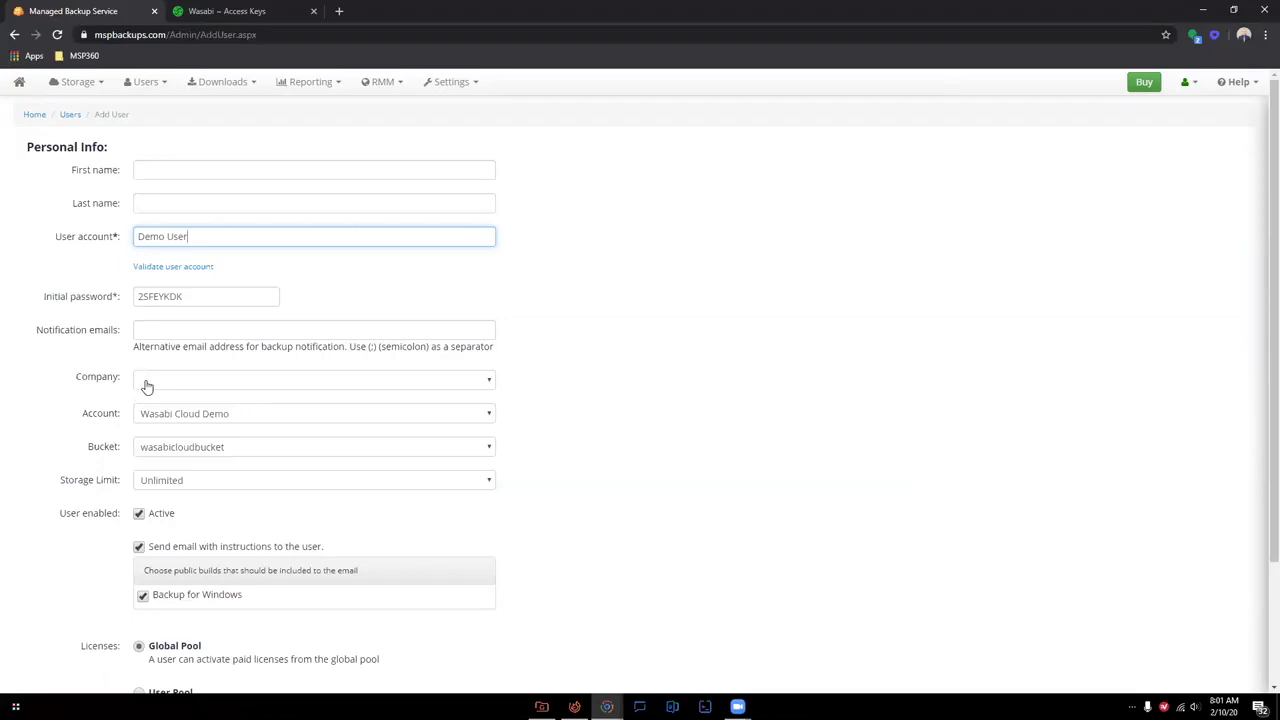
click(313, 380)
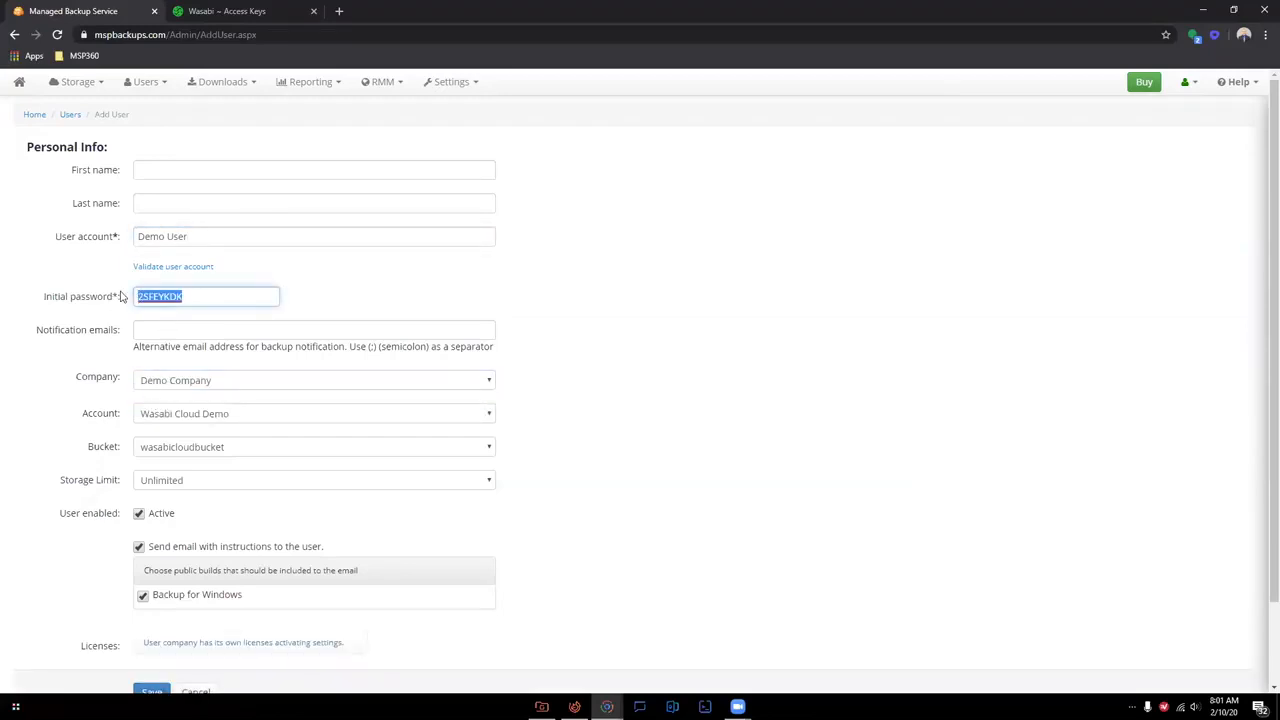
mouse_move(208, 296)
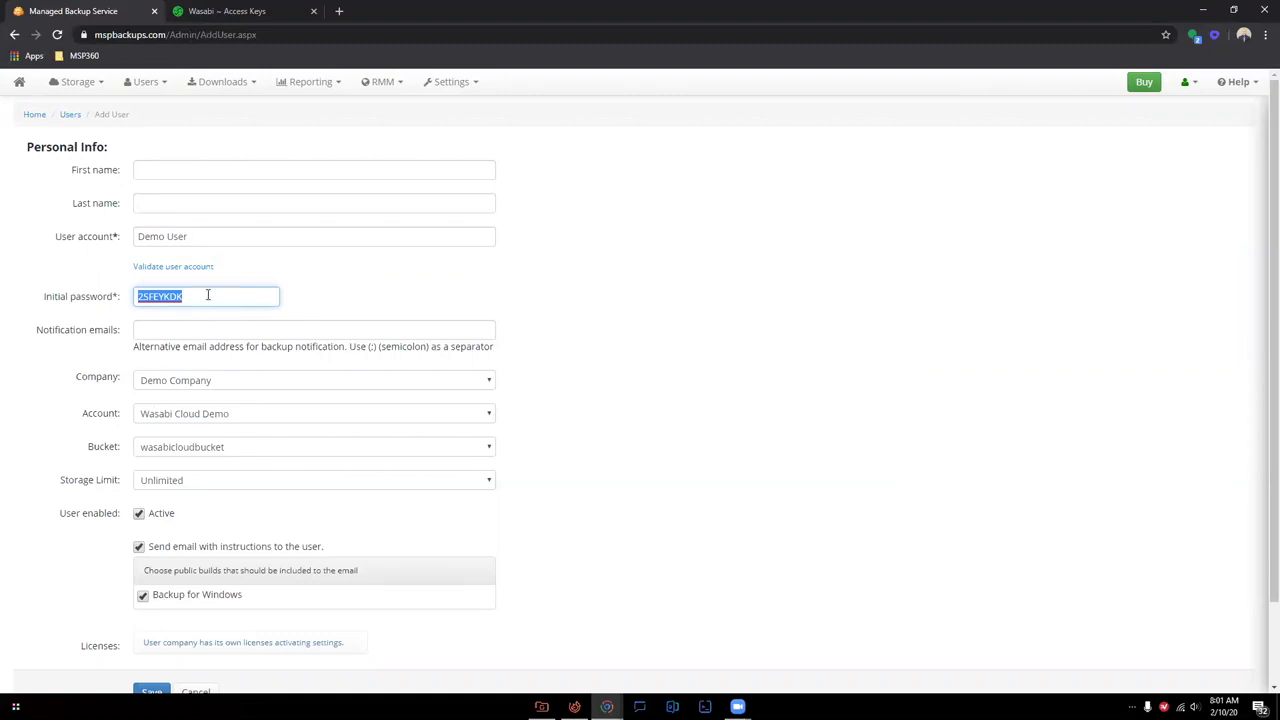
mouse_move(235, 255)
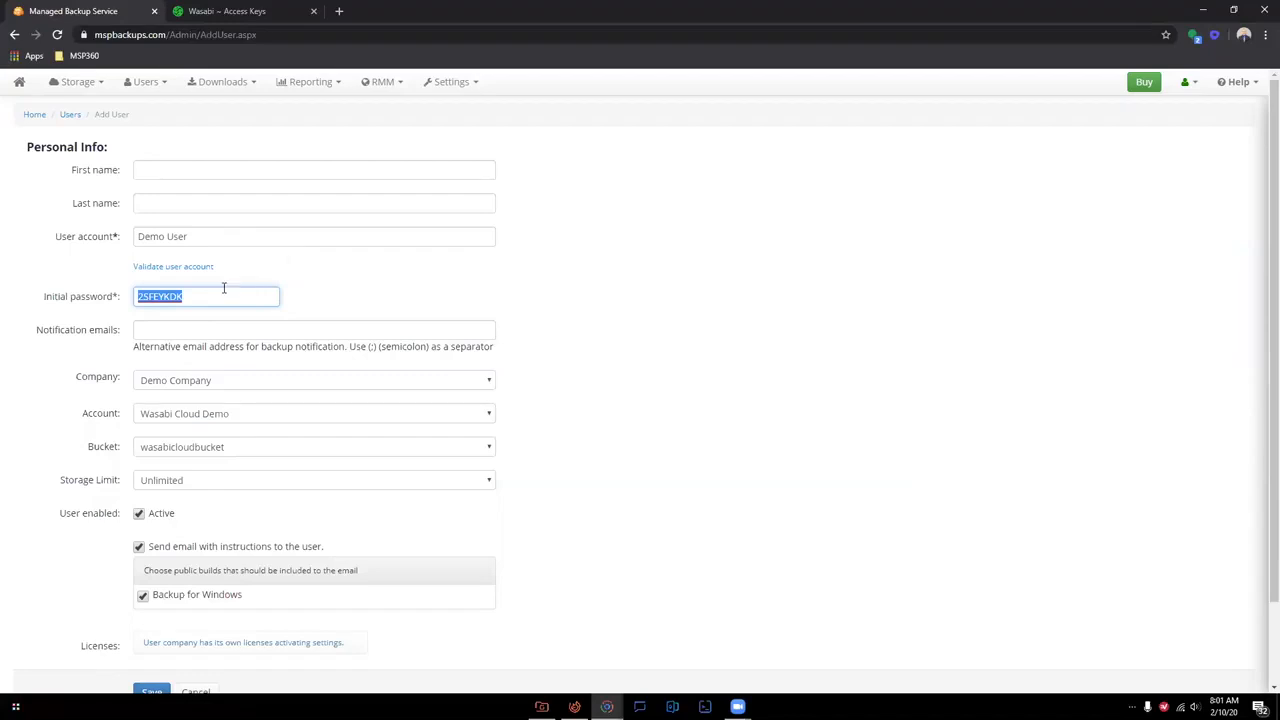
click(315, 296)
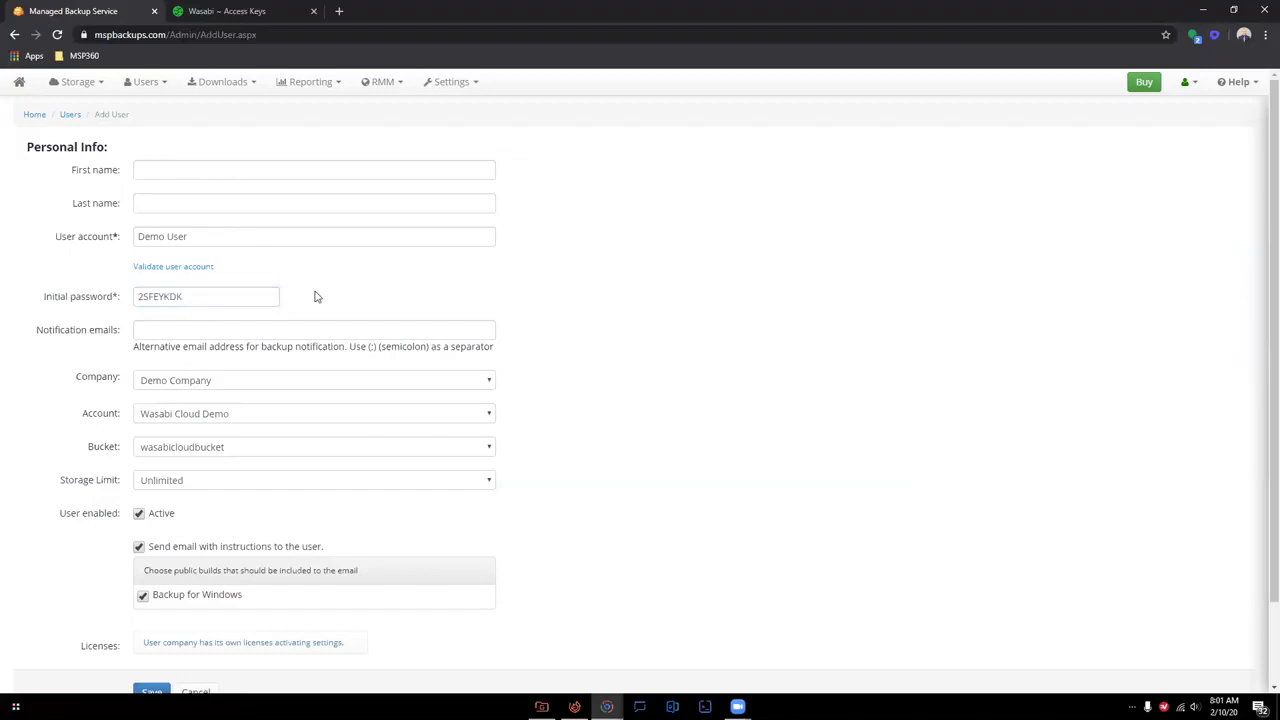
click(139, 546)
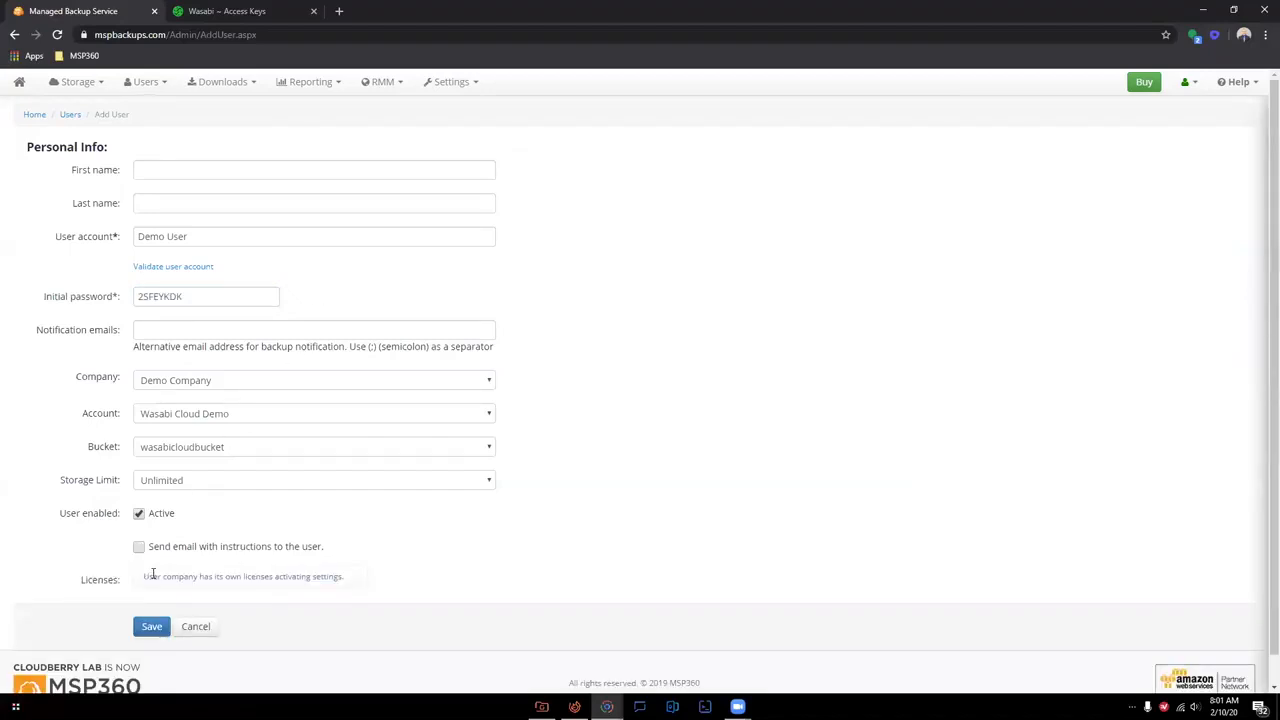
click(151, 626)
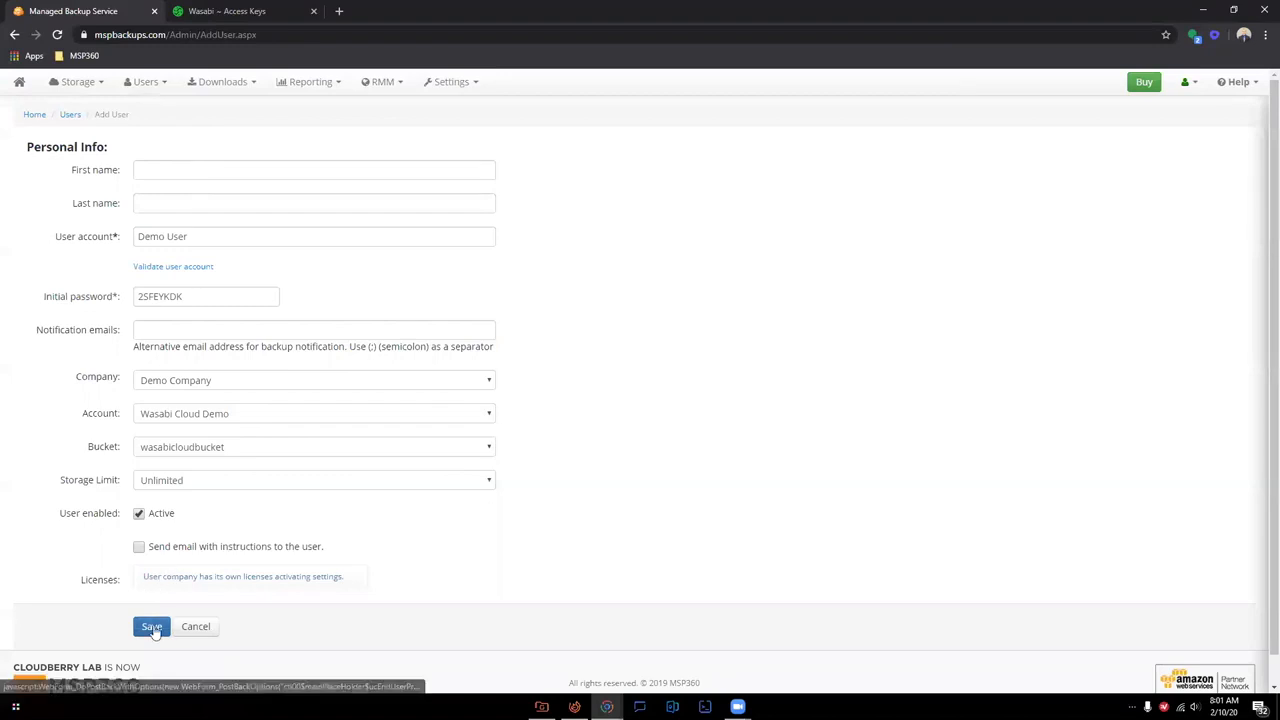
click(151, 626)
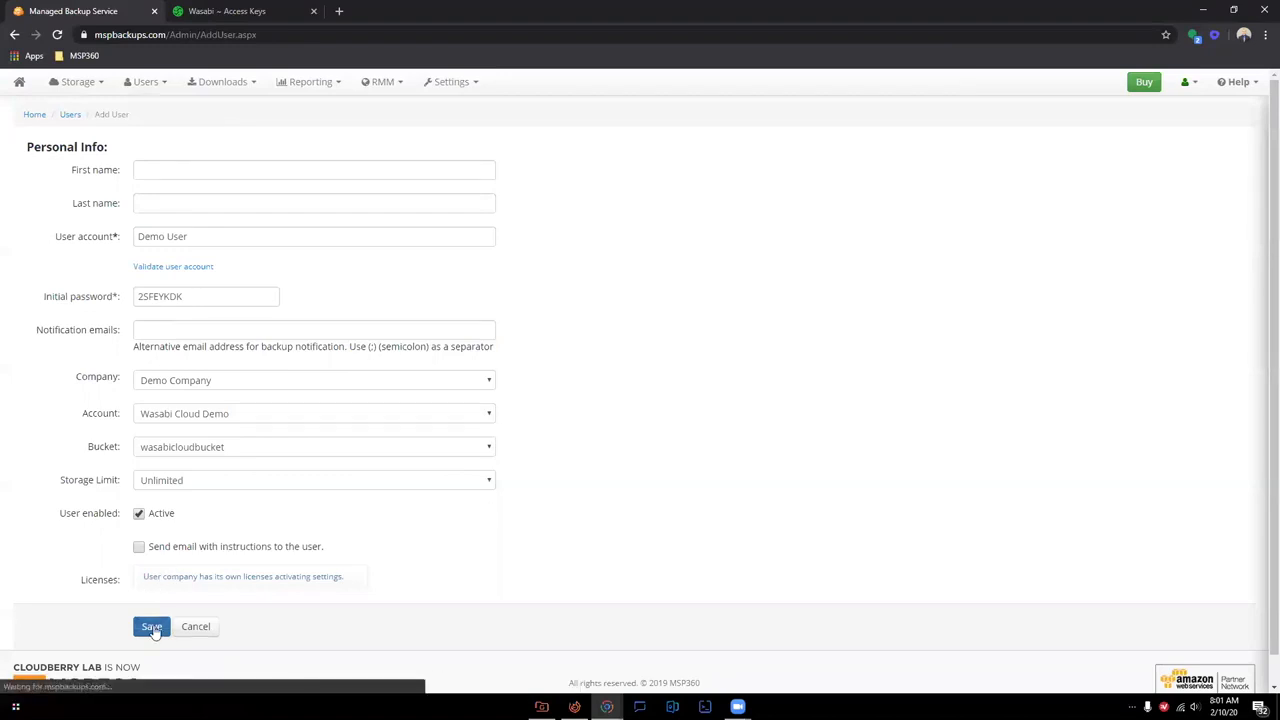
click(151, 626)
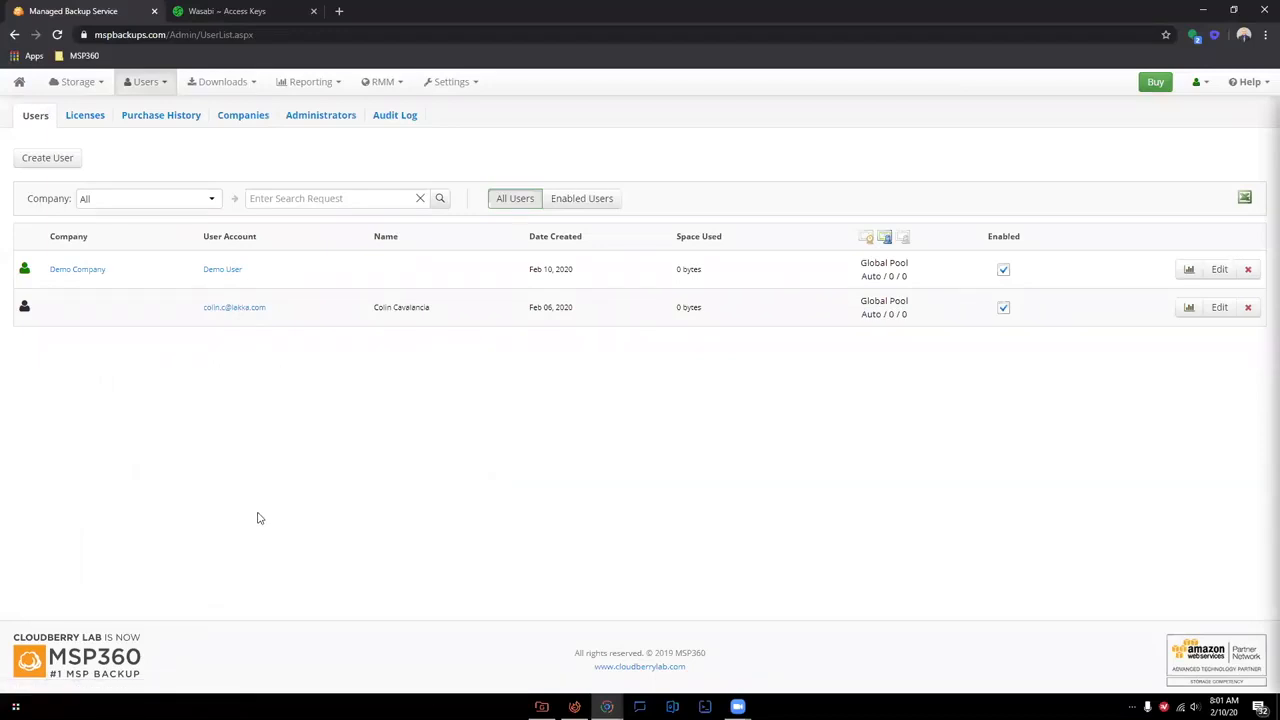
mouse_move(258, 503)
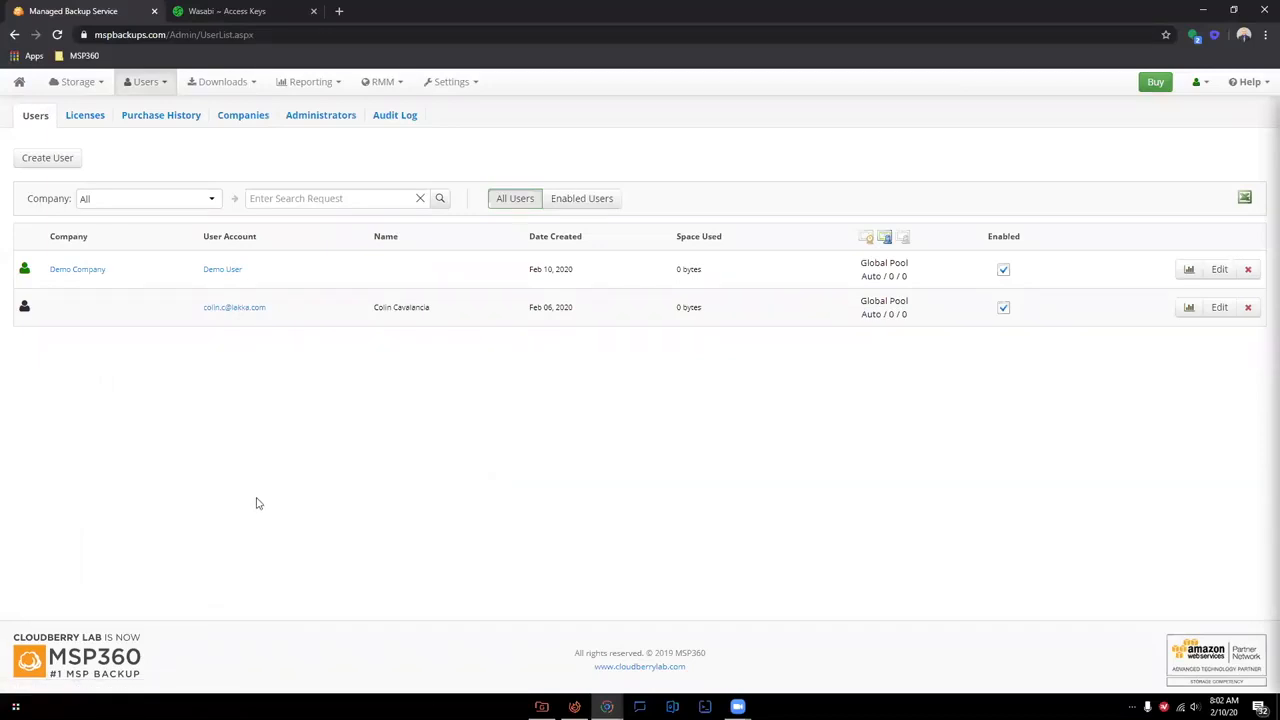
Download the public Backup for Windows 6.2.4.29 installer from the Downloads panel.
click(222, 81)
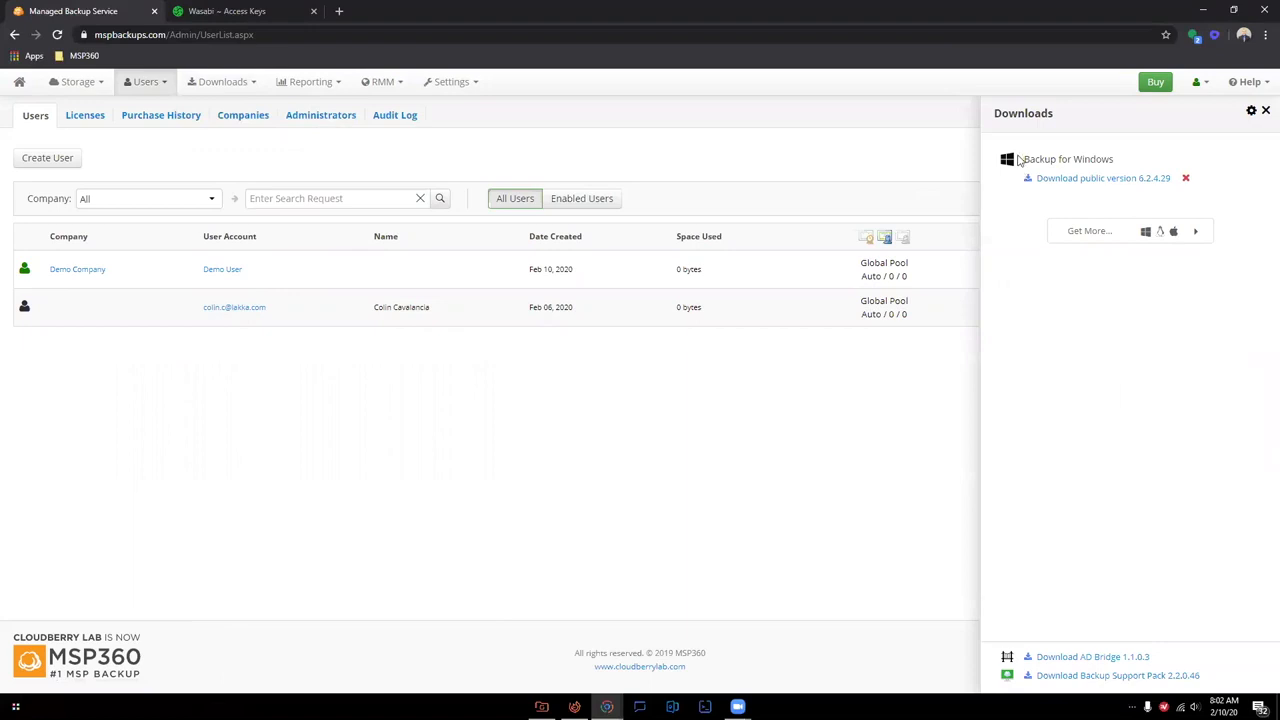
mouse_move(1089, 231)
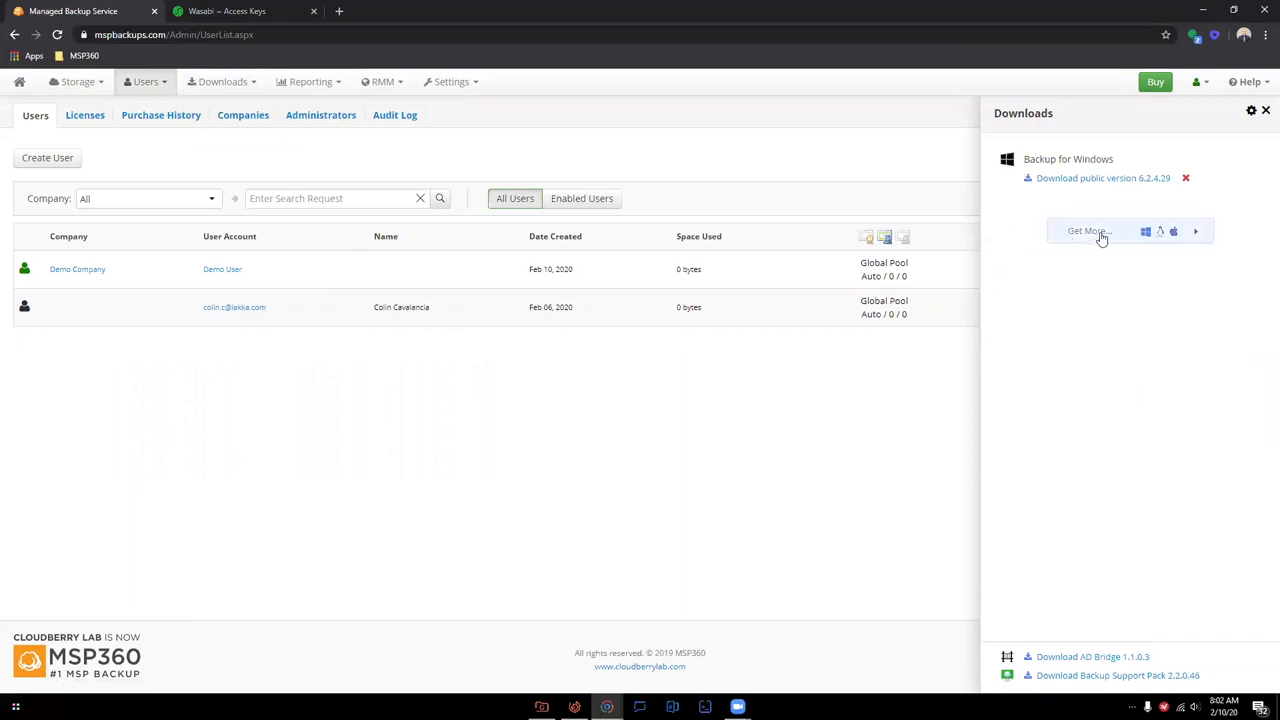
click(1087, 231)
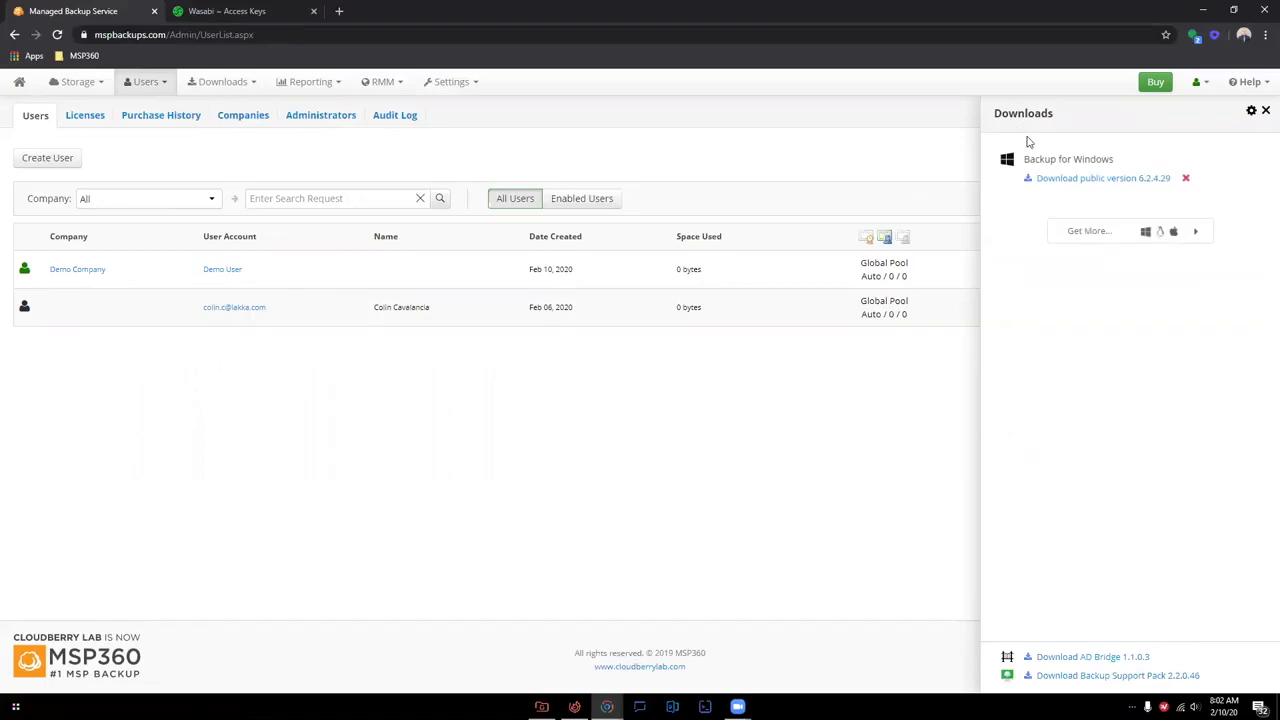
click(1103, 178)
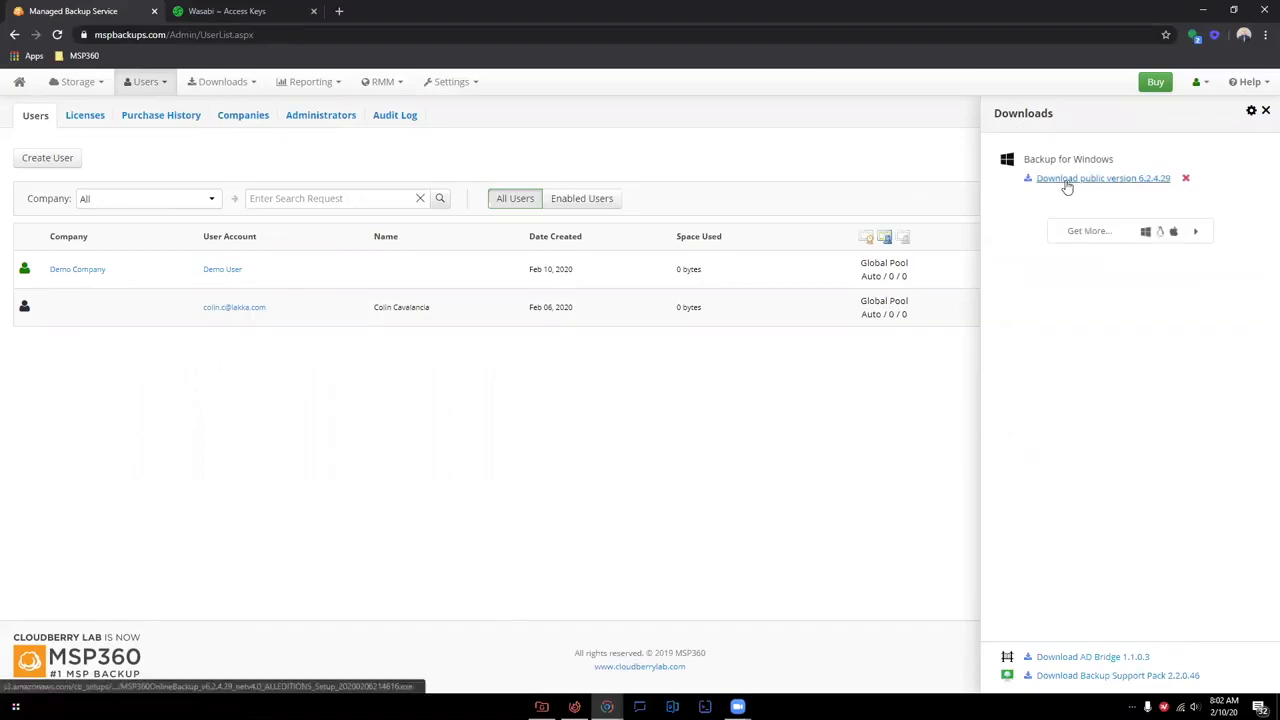
click(1103, 178)
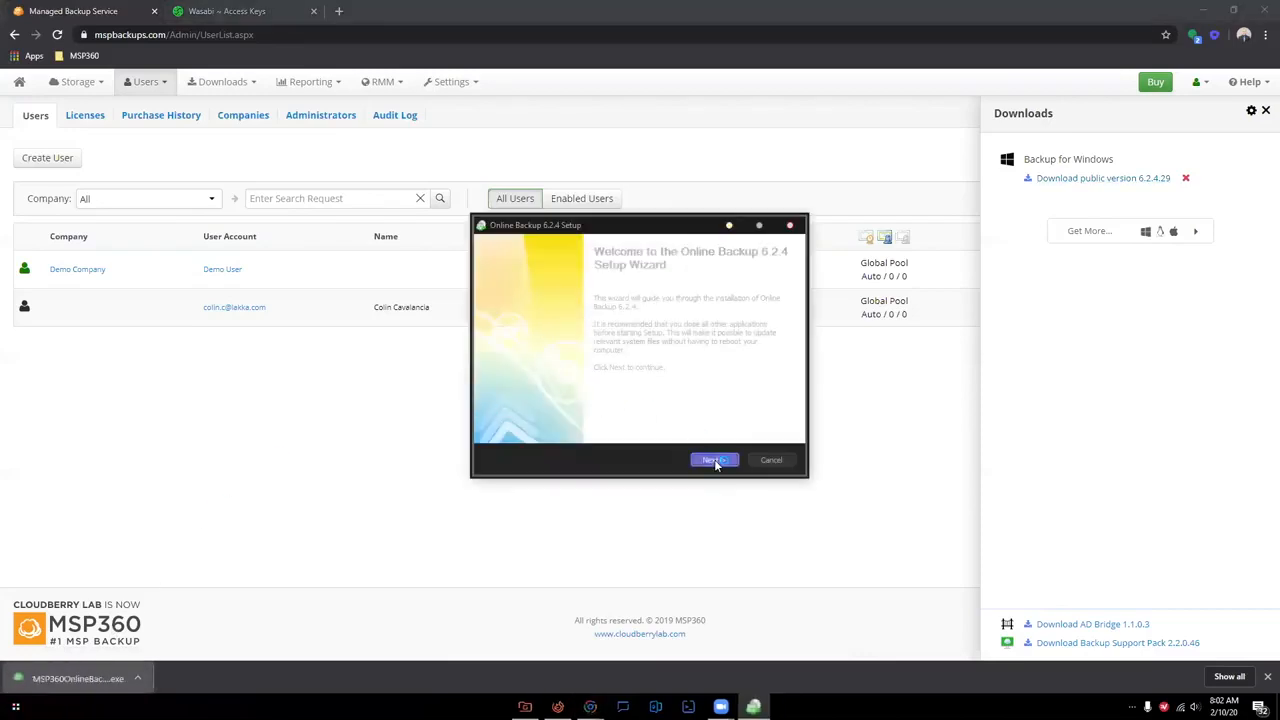
Install Online Backup 6.2.4 and finish with 'Run Online Backup 6.2.4' checked.
click(714, 459)
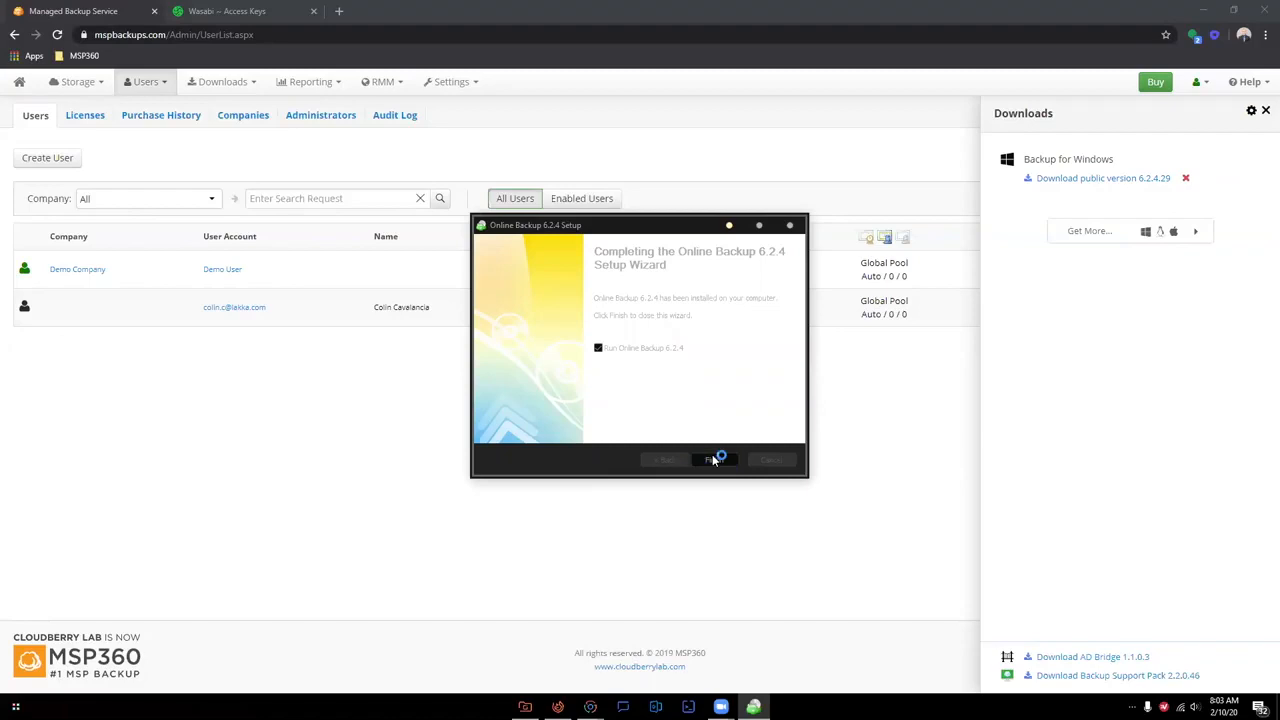
click(713, 460)
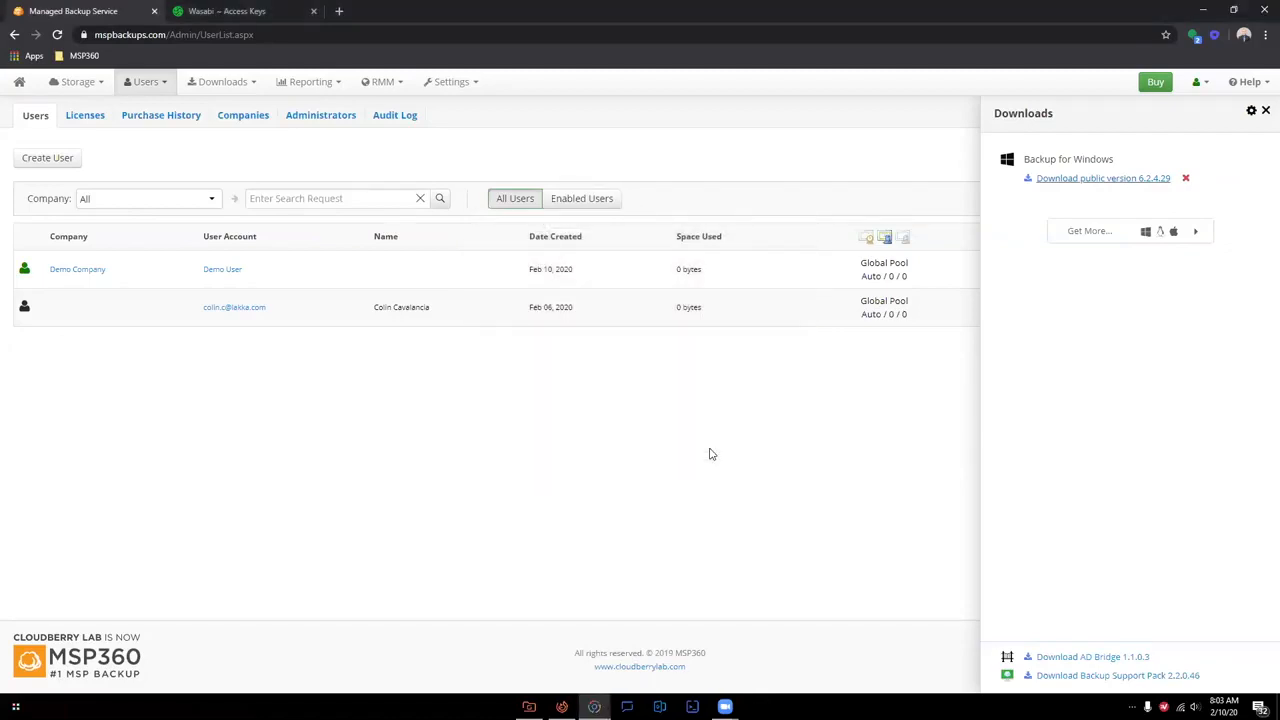
mouse_move(716, 500)
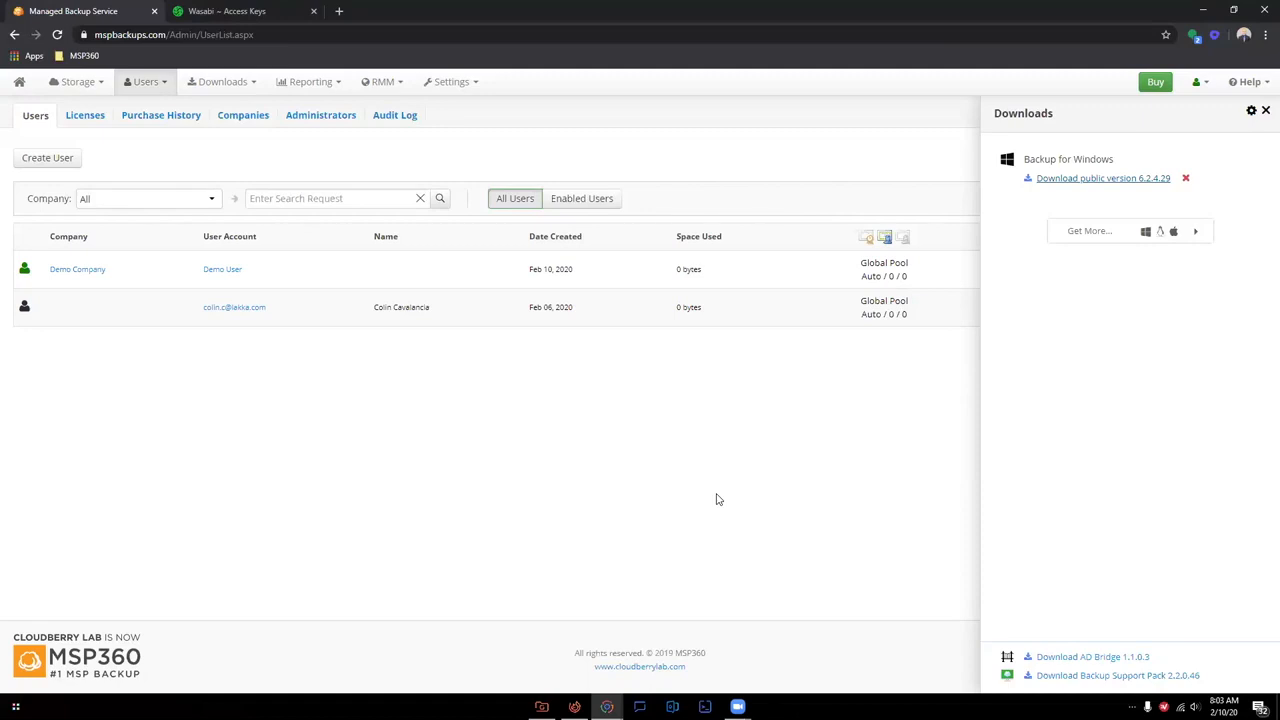
mouse_move(697, 485)
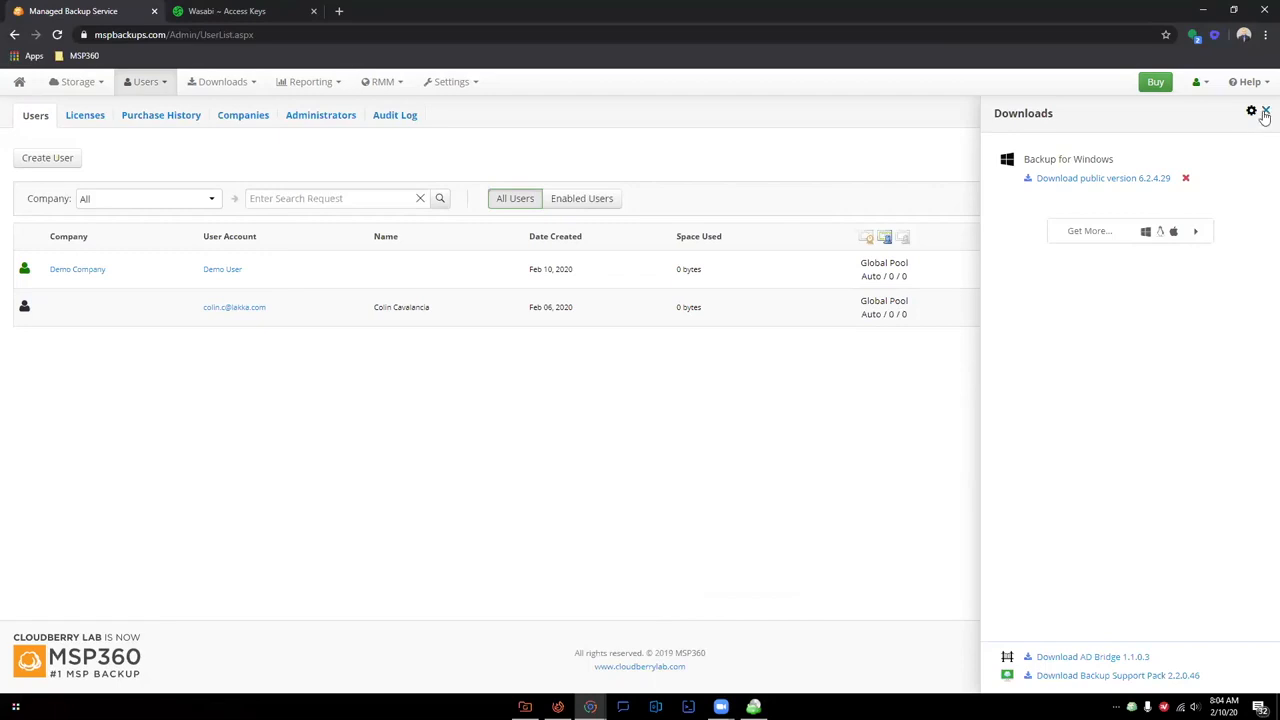
click(1264, 110)
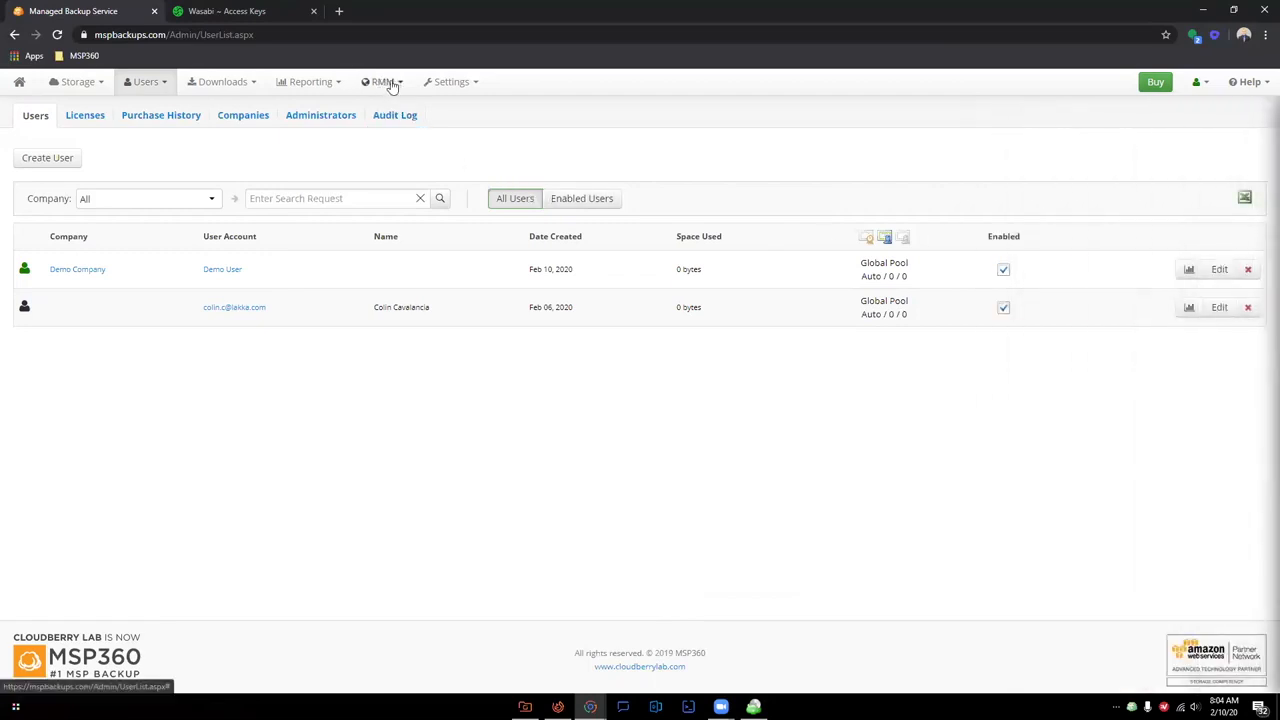
Assign computer DESKTOP-1FUFL8M to Demo User with the Desktop / Server edition.
click(382, 81)
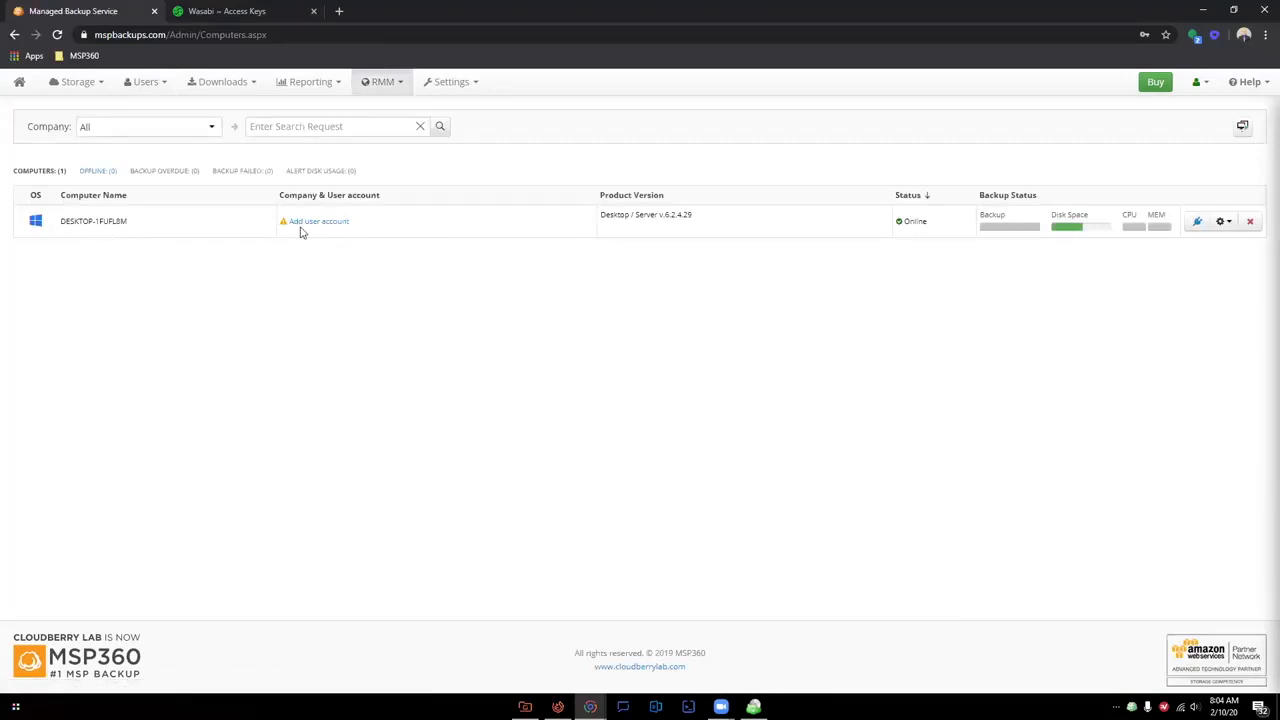
click(318, 221)
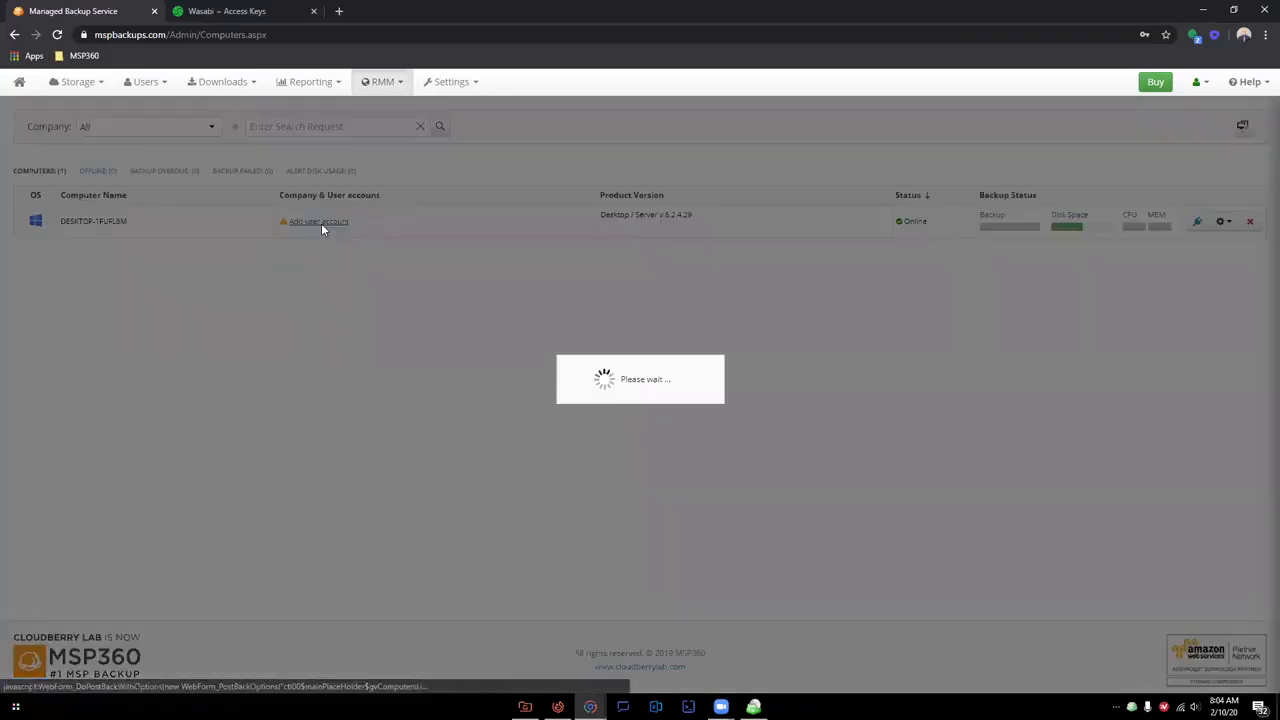
click(318, 221)
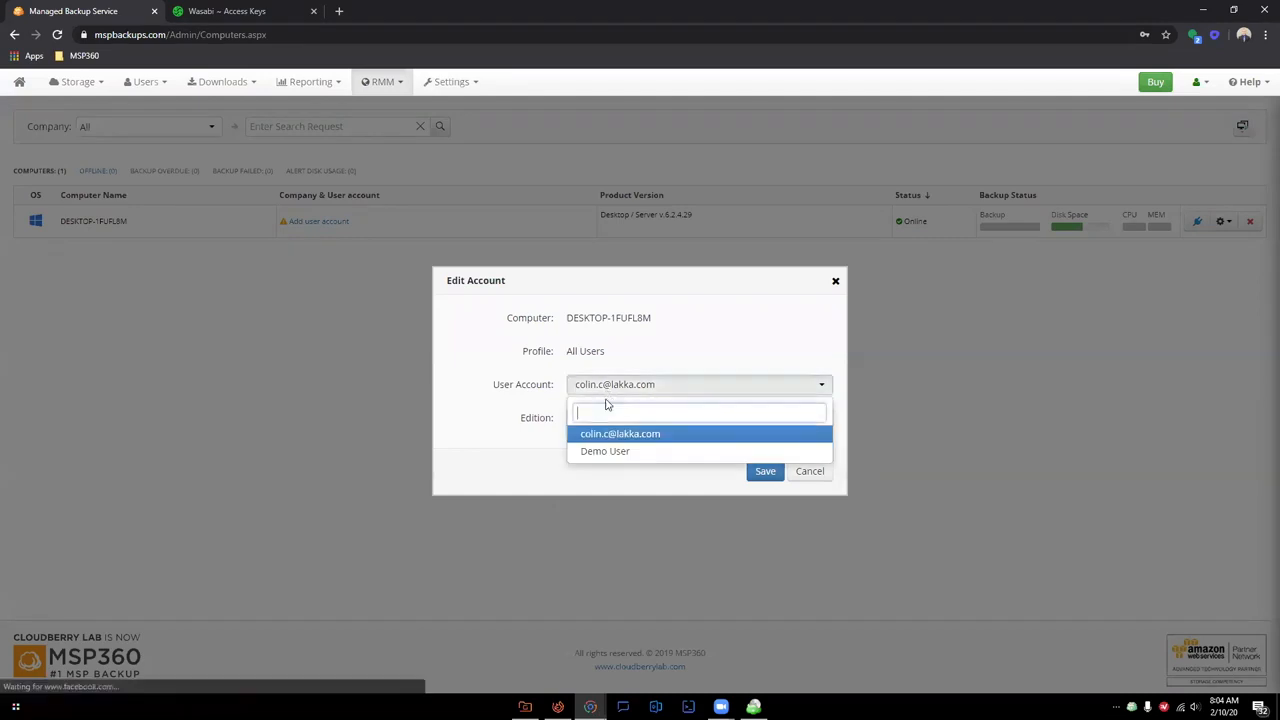
click(605, 451)
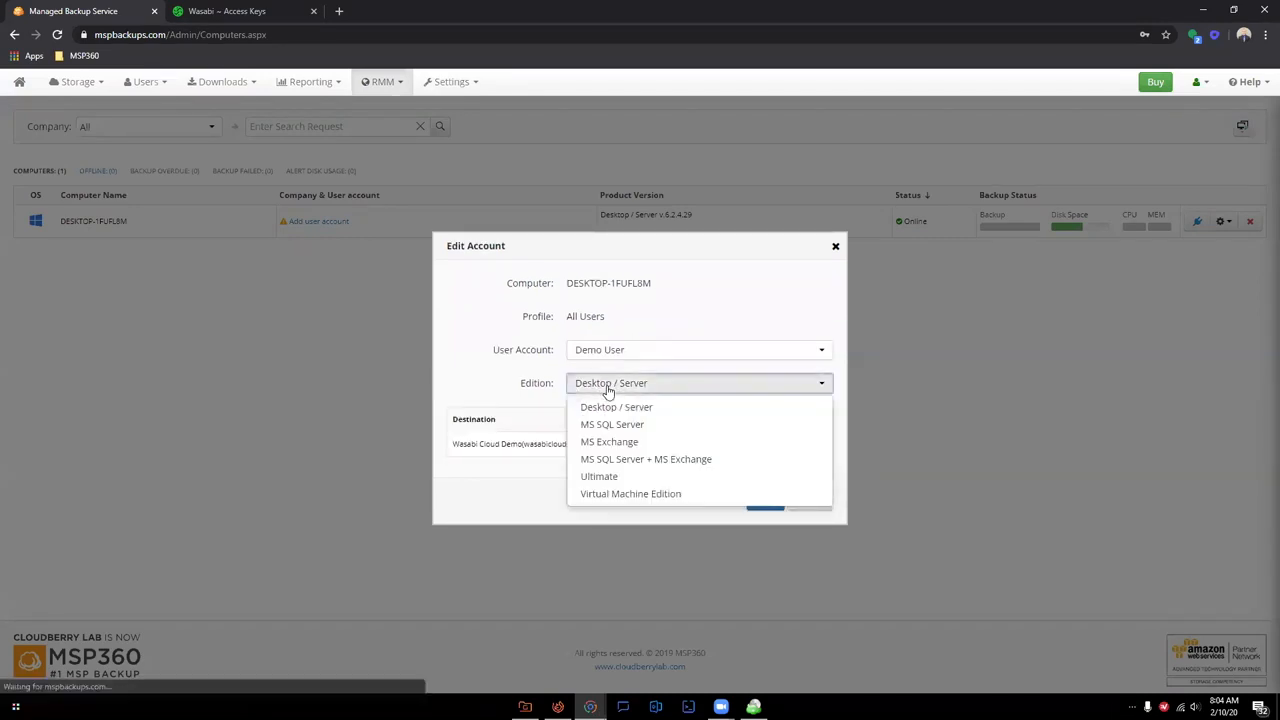
mouse_move(616, 407)
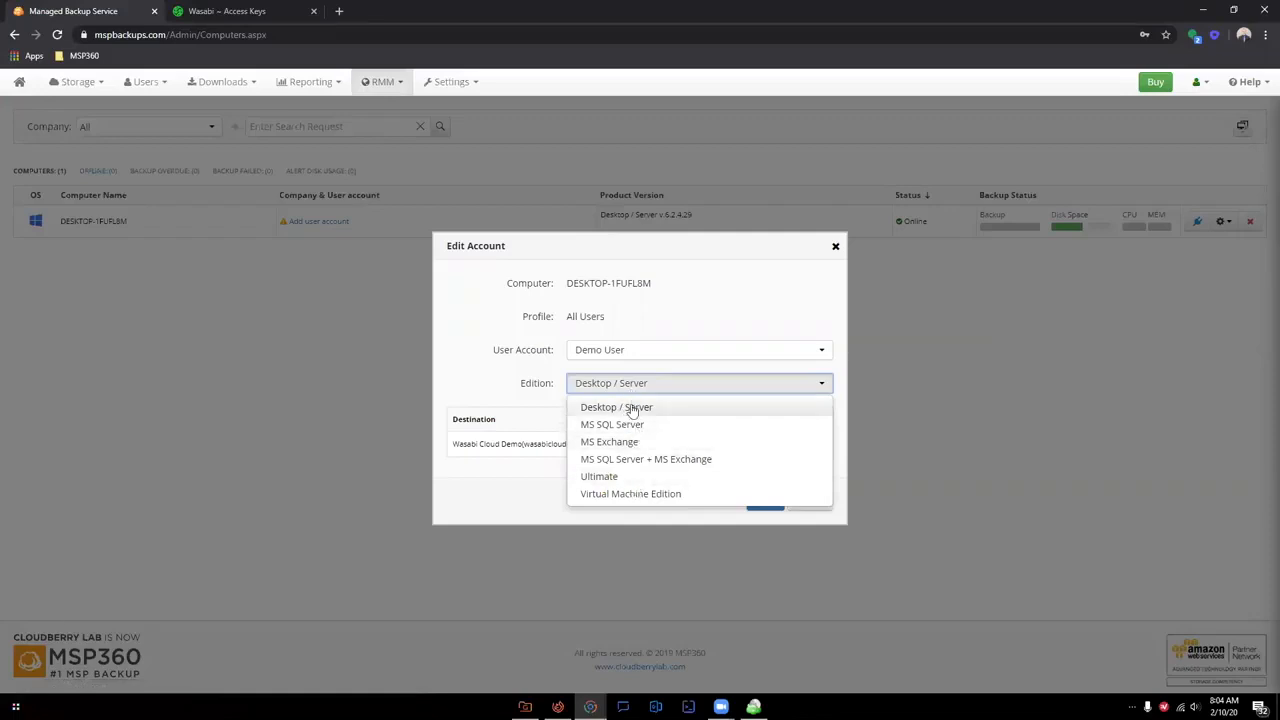
click(616, 407)
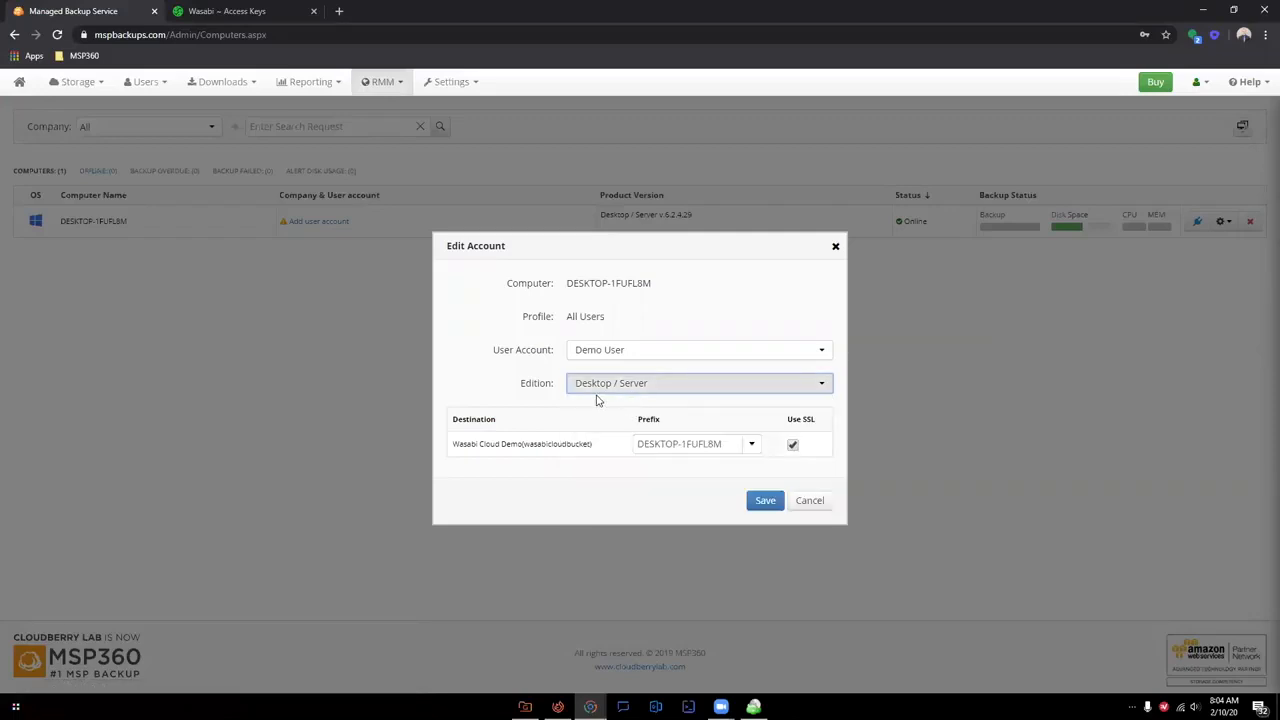
mouse_move(601, 413)
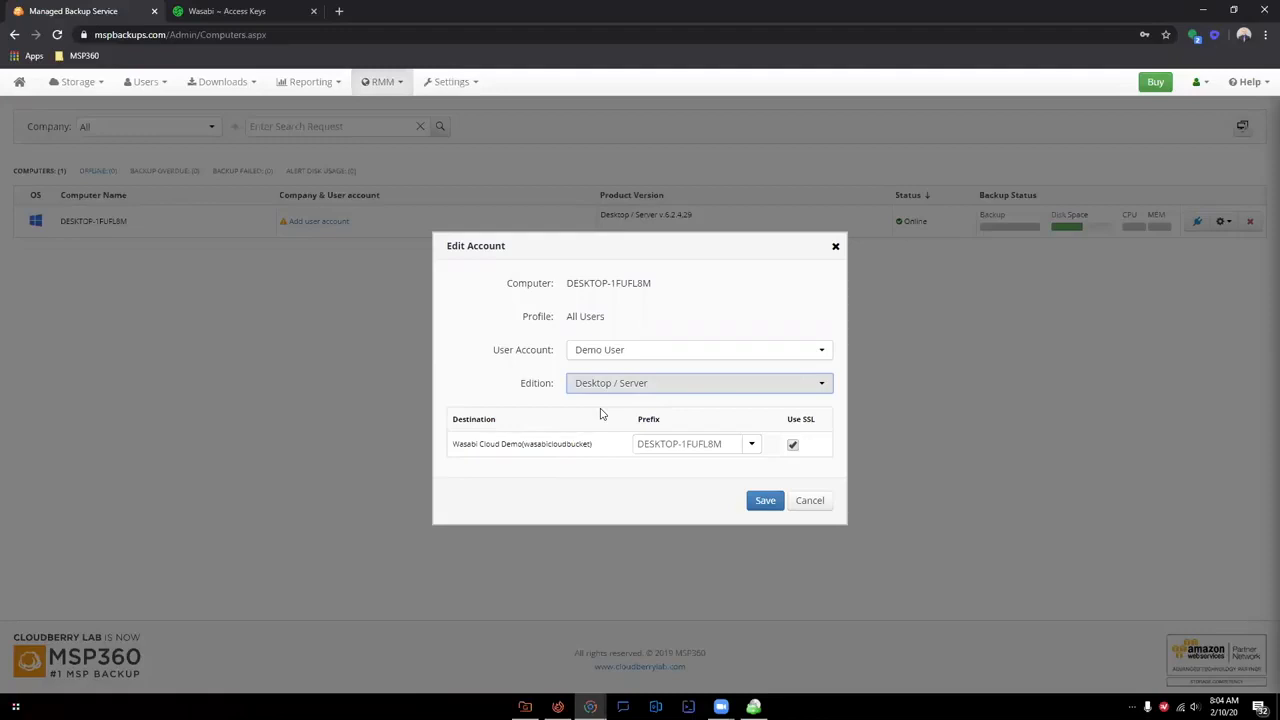
mouse_move(591, 360)
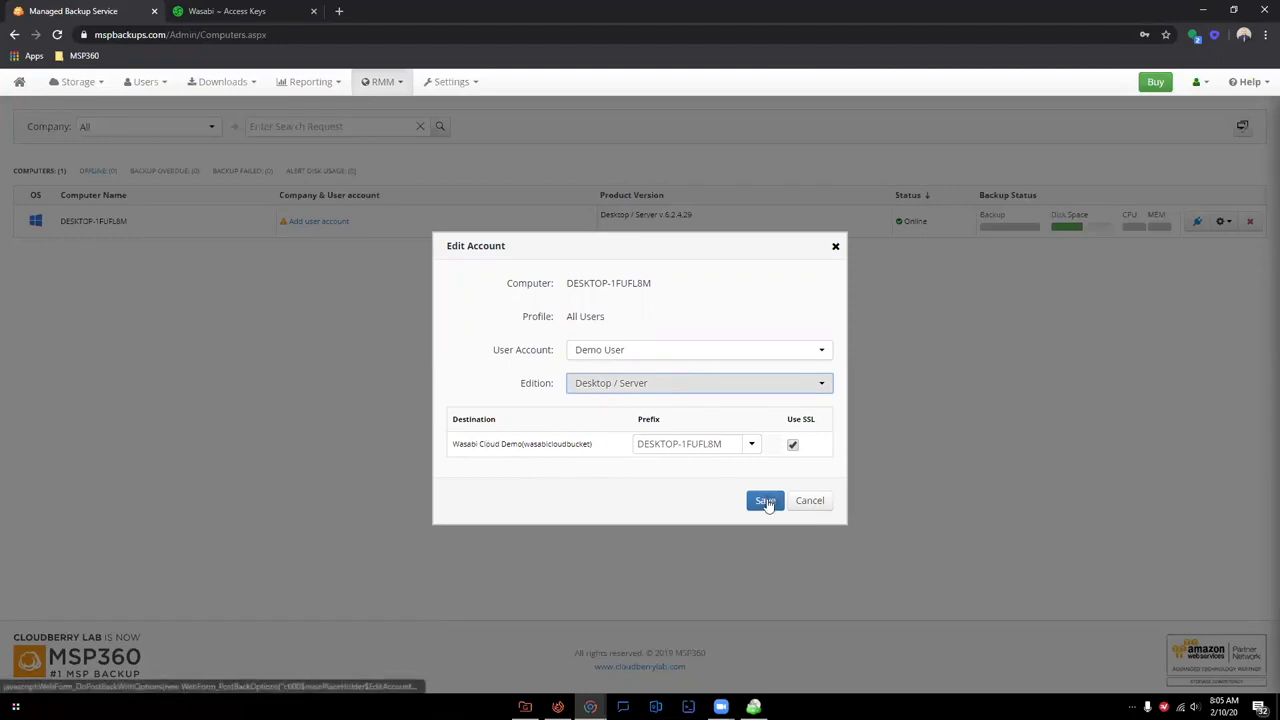
click(764, 501)
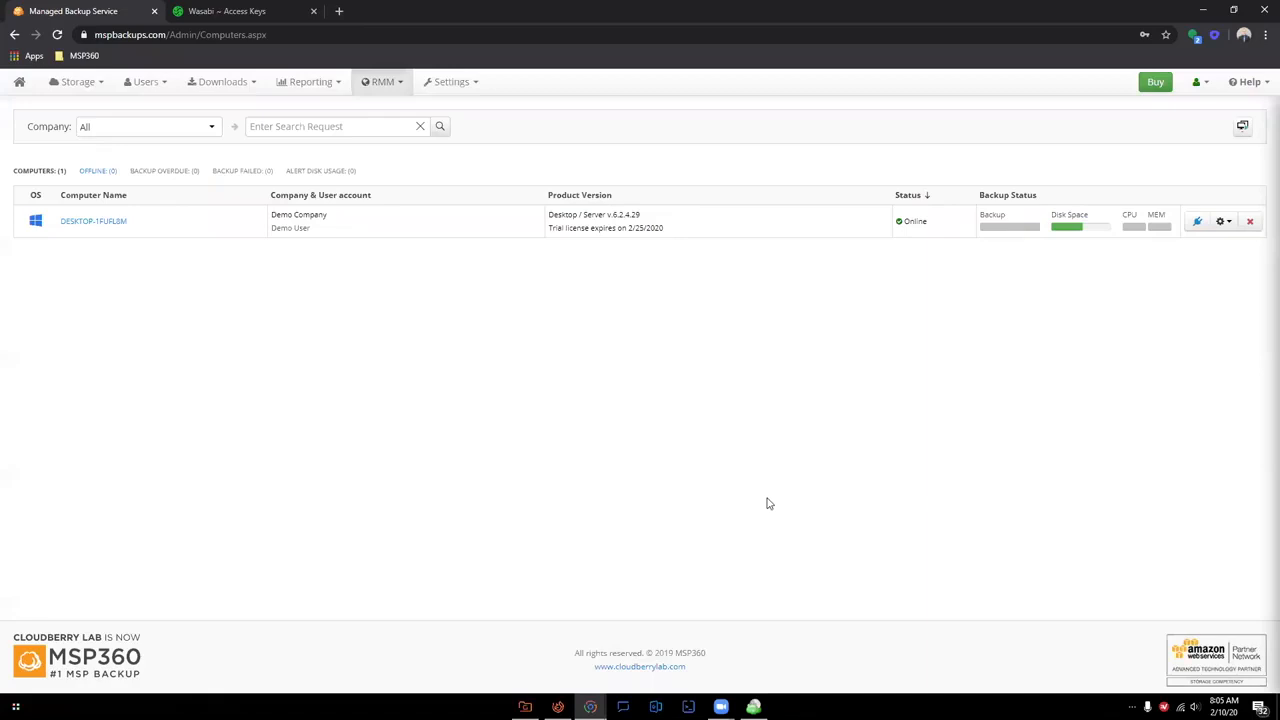
mouse_move(765, 485)
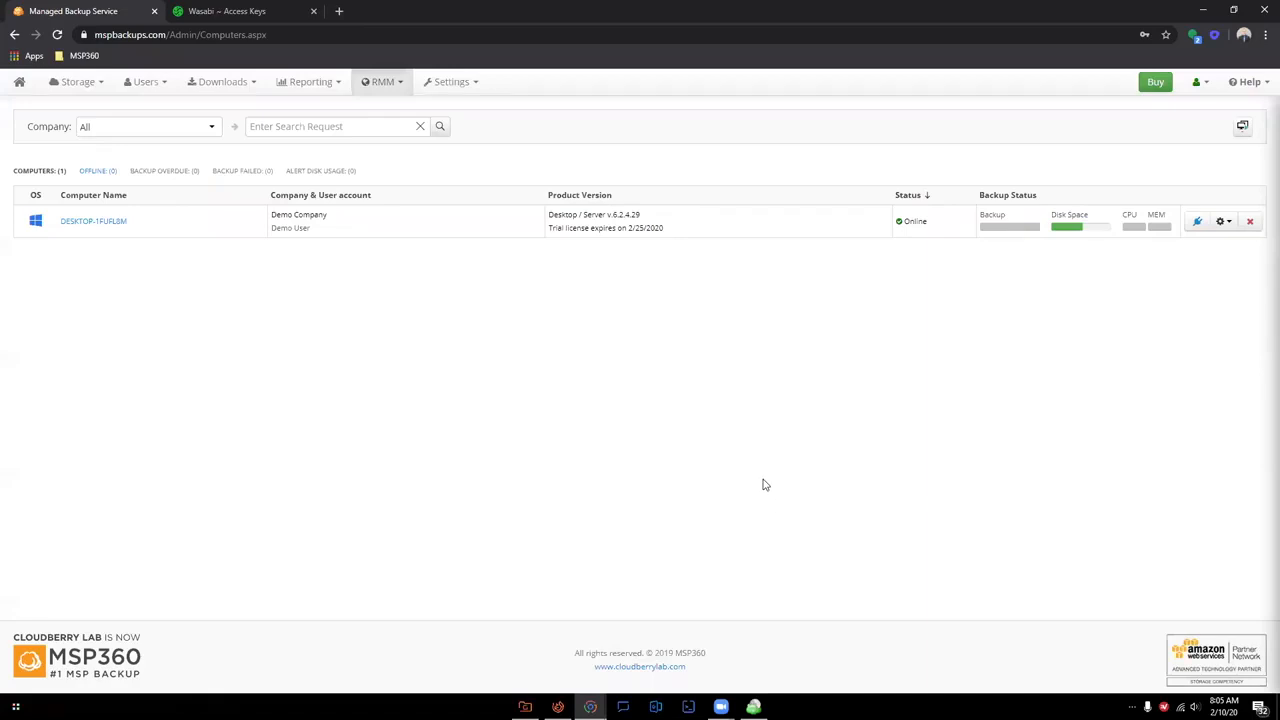
mouse_move(620, 448)
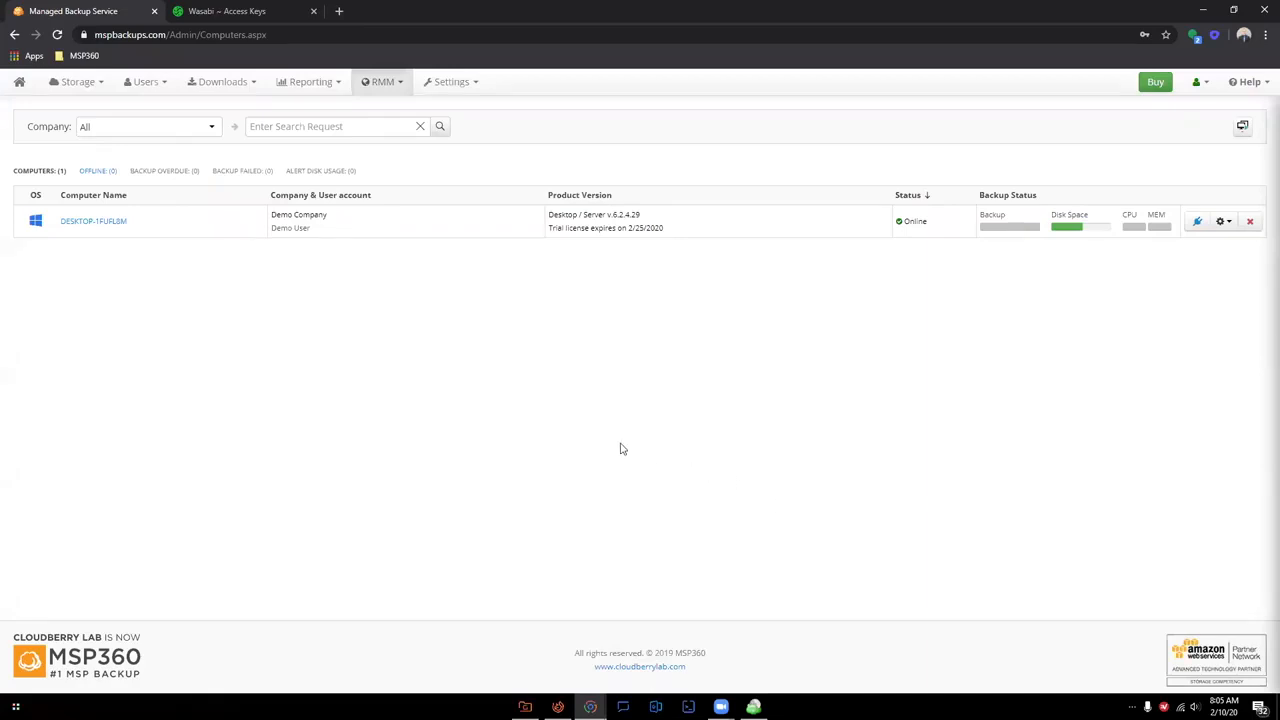
mouse_move(568, 443)
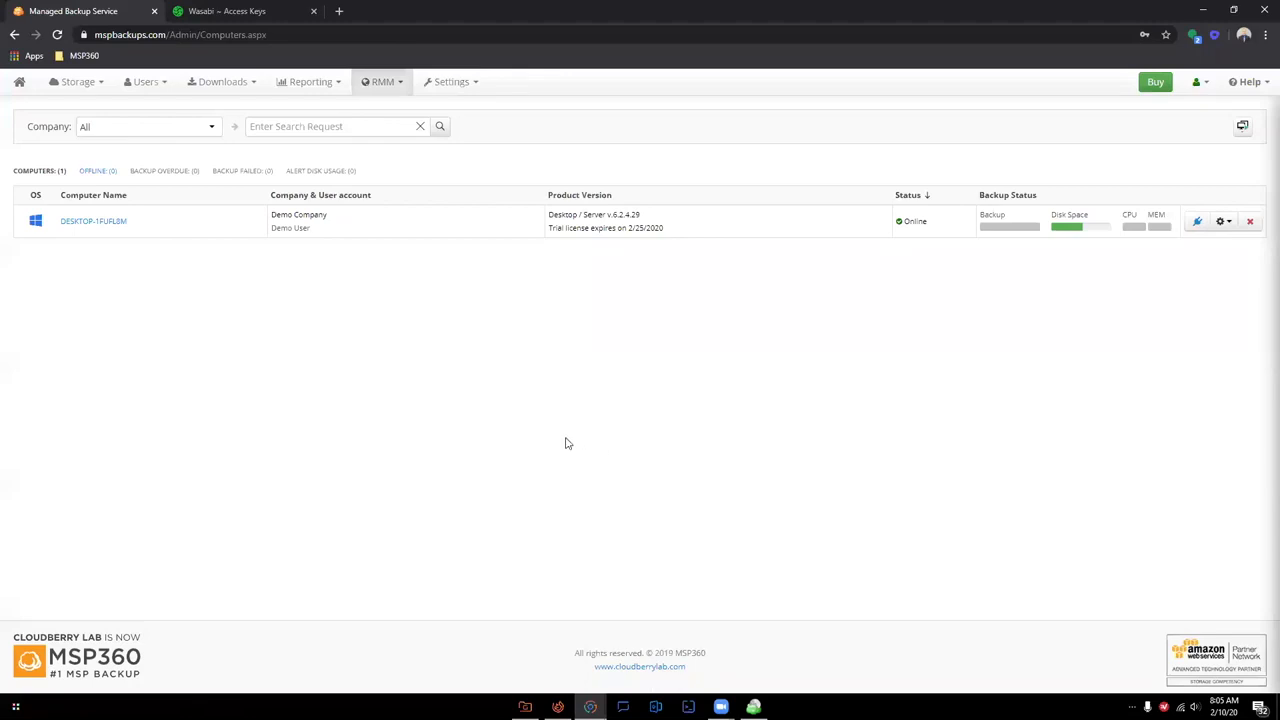
mouse_move(248, 329)
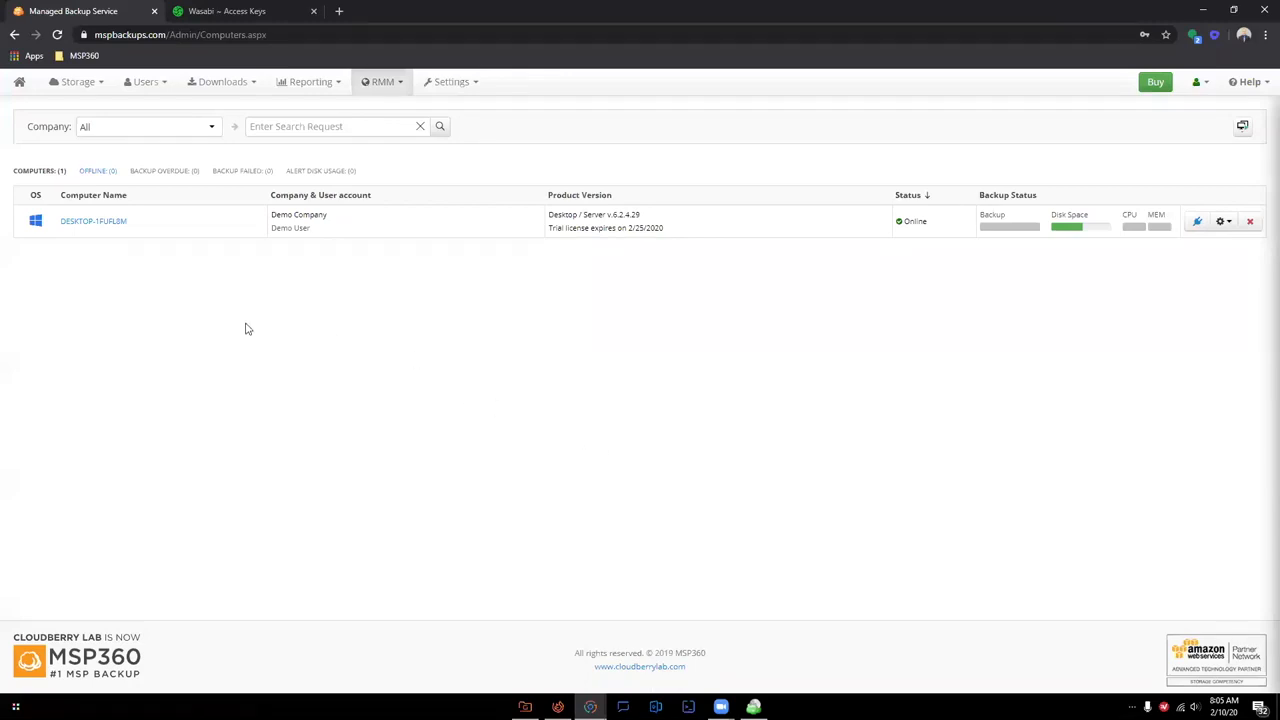
mouse_move(240, 323)
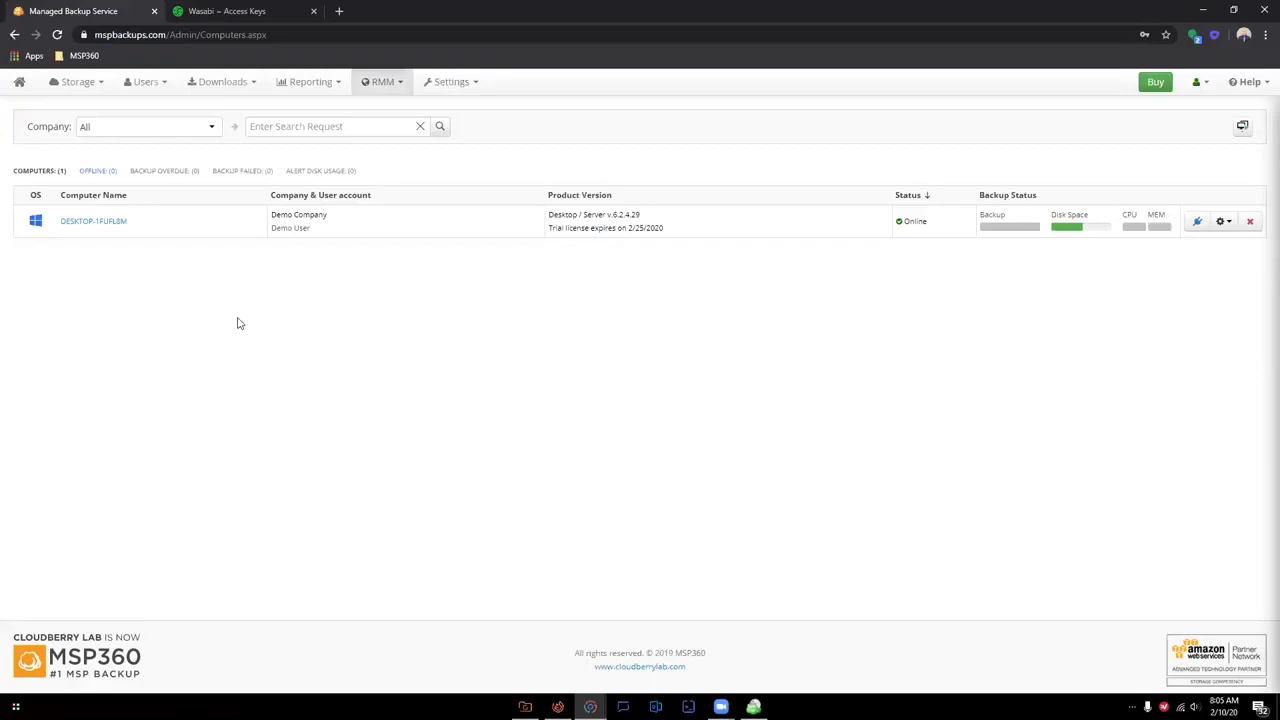
mouse_move(93, 221)
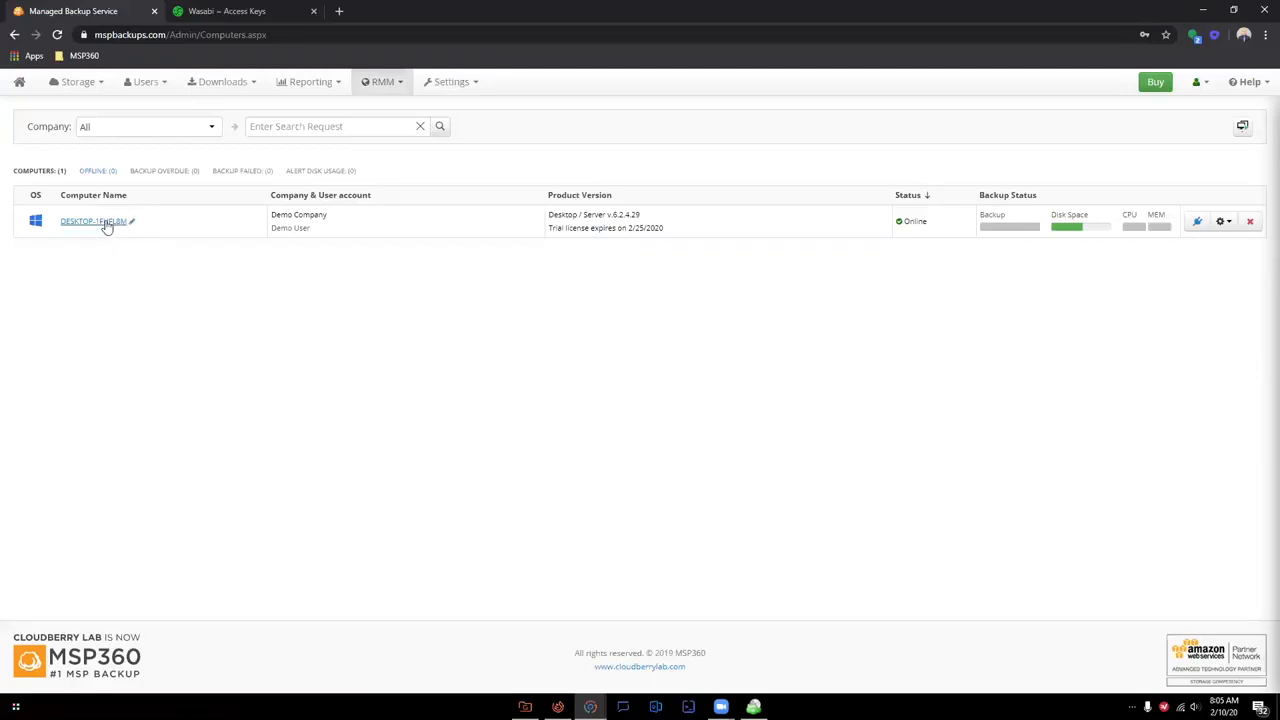
Open DESKTOP-1FUFL8M's plans and create a new Backup > Files plan.
click(91, 221)
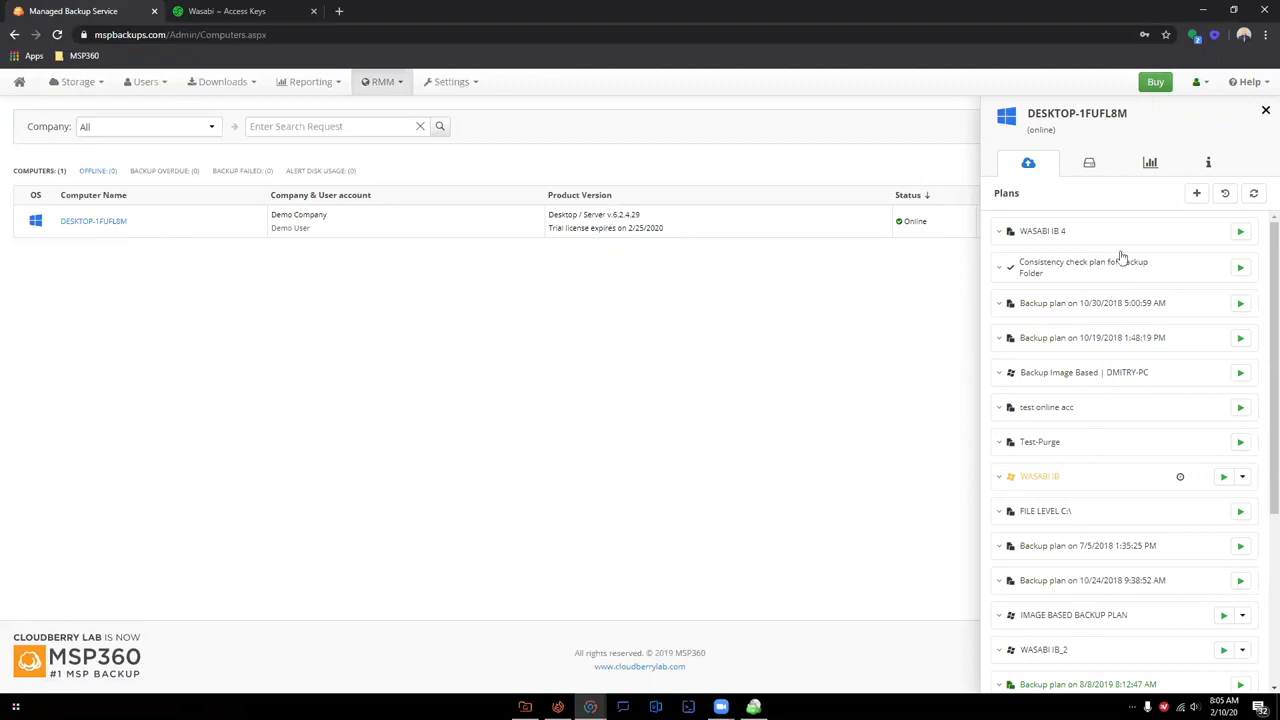
mouse_move(1196, 193)
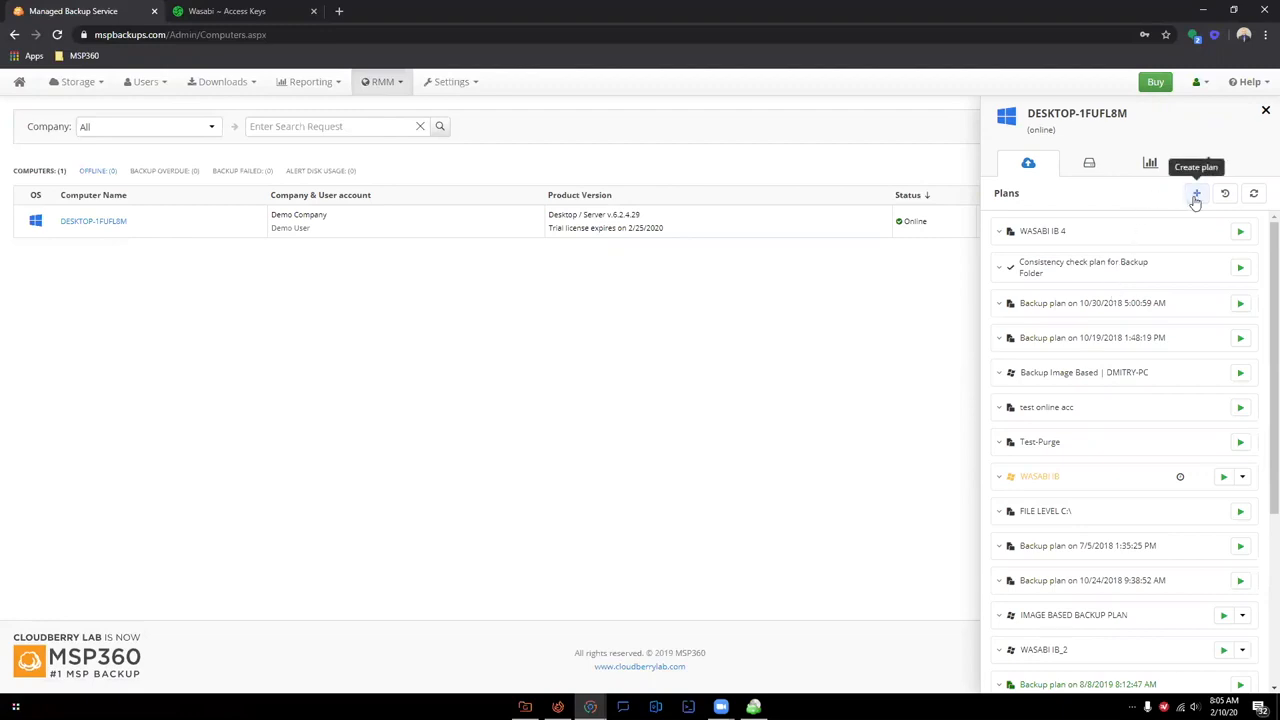
click(1196, 193)
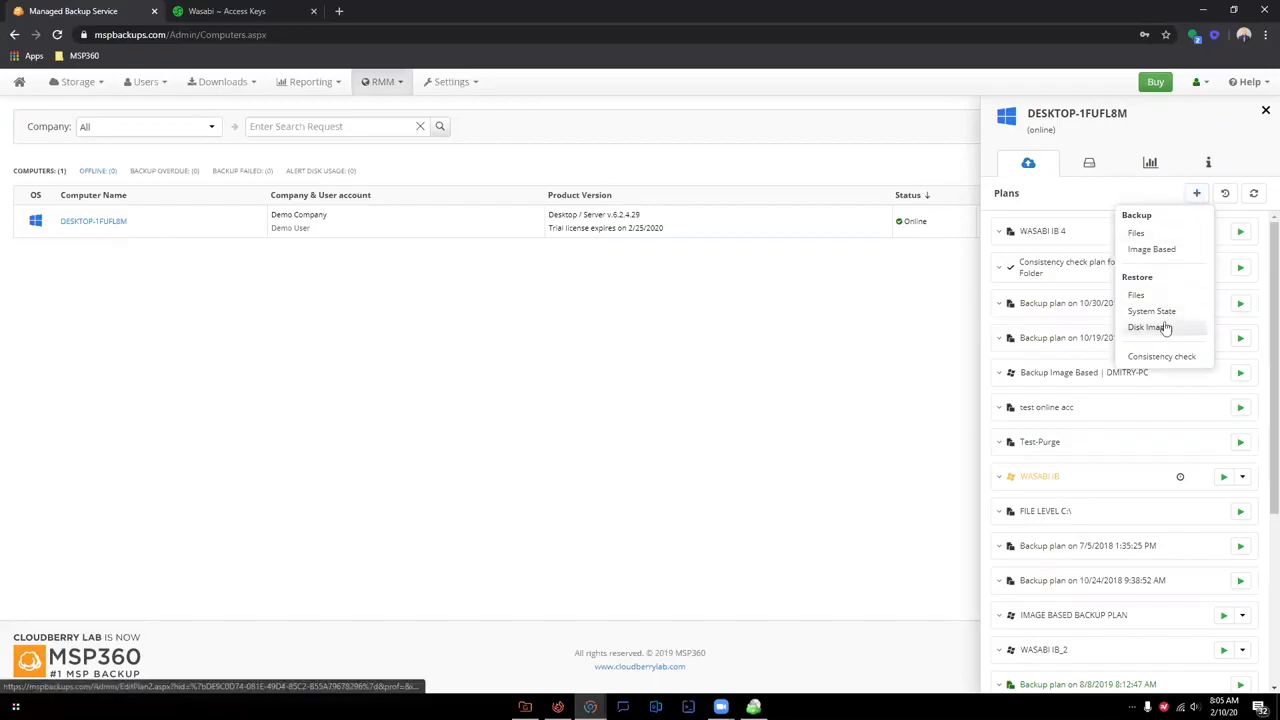
mouse_move(1166, 294)
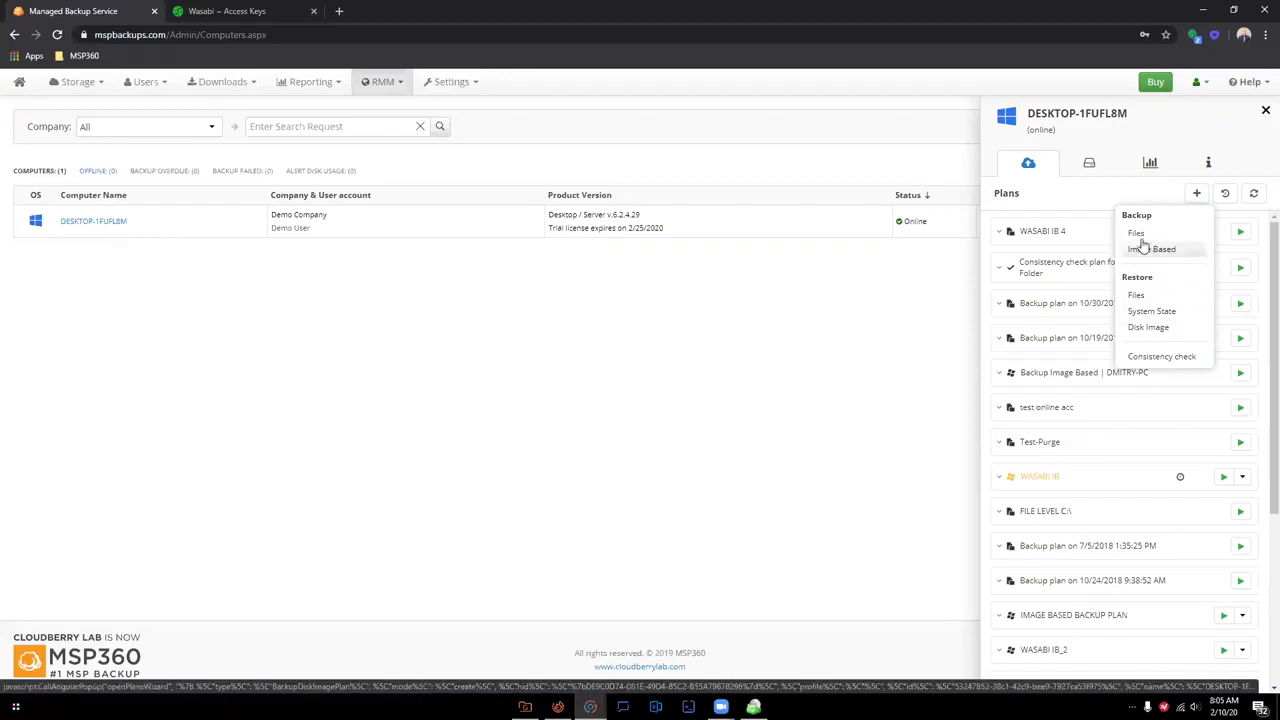
mouse_move(1152, 249)
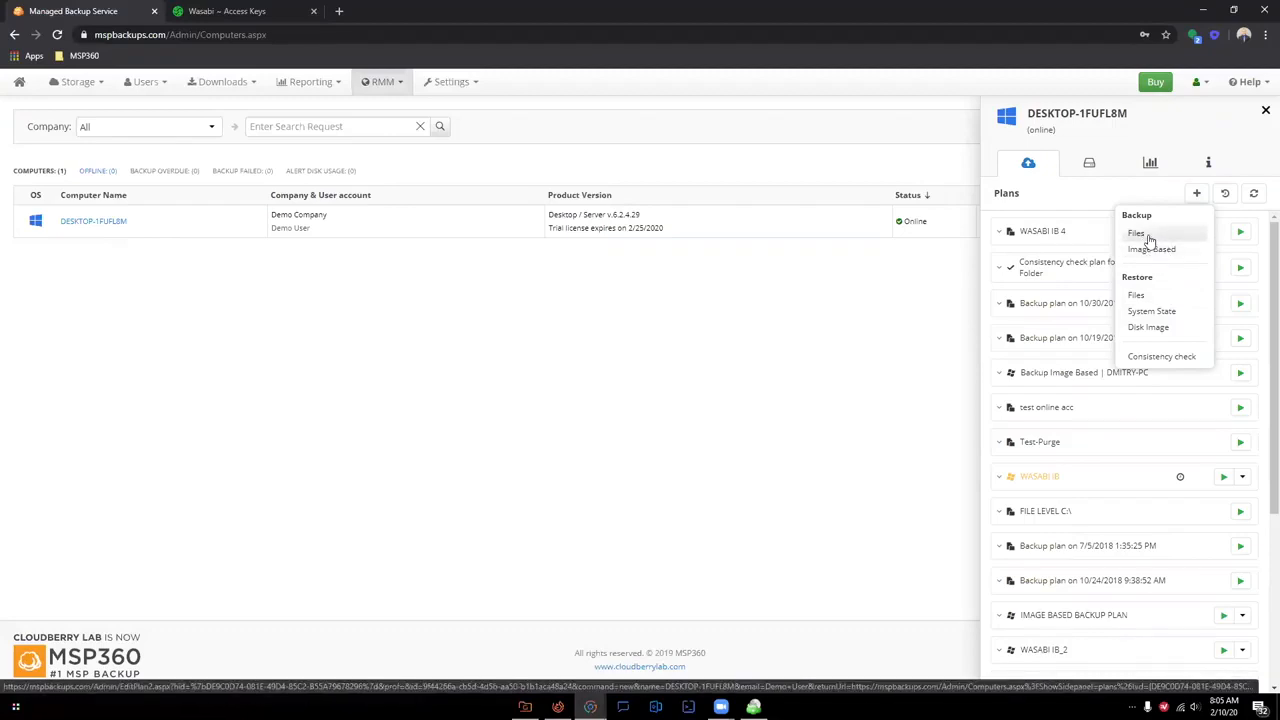
click(1137, 233)
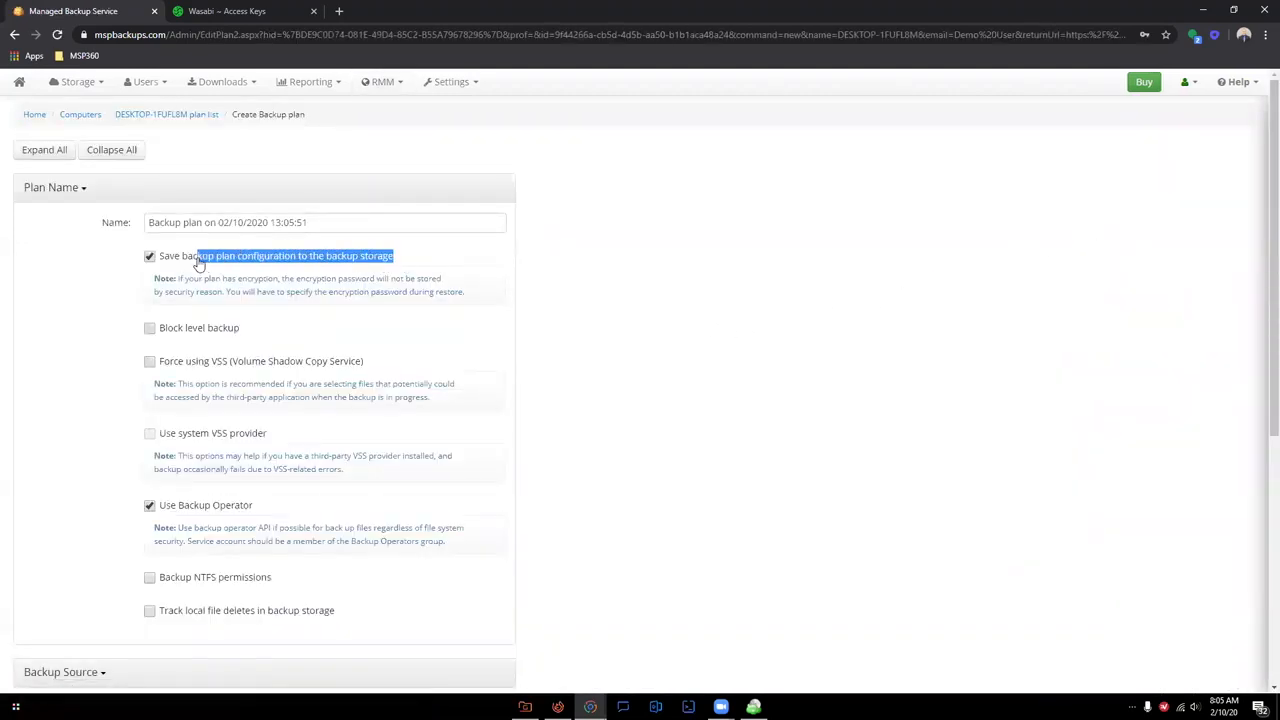
mouse_move(256, 266)
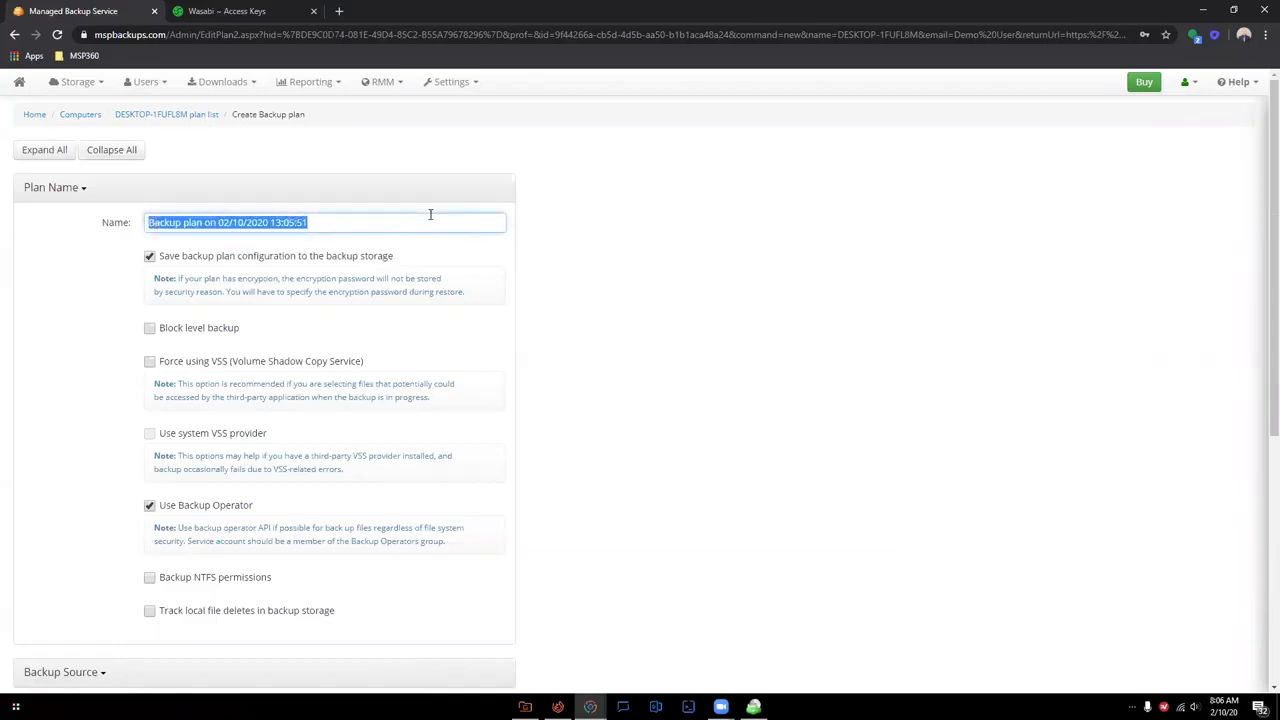
Name the plan 'Demo Plan' and expand the computer and C:\ in Backup Source.
text(Demo Plan)
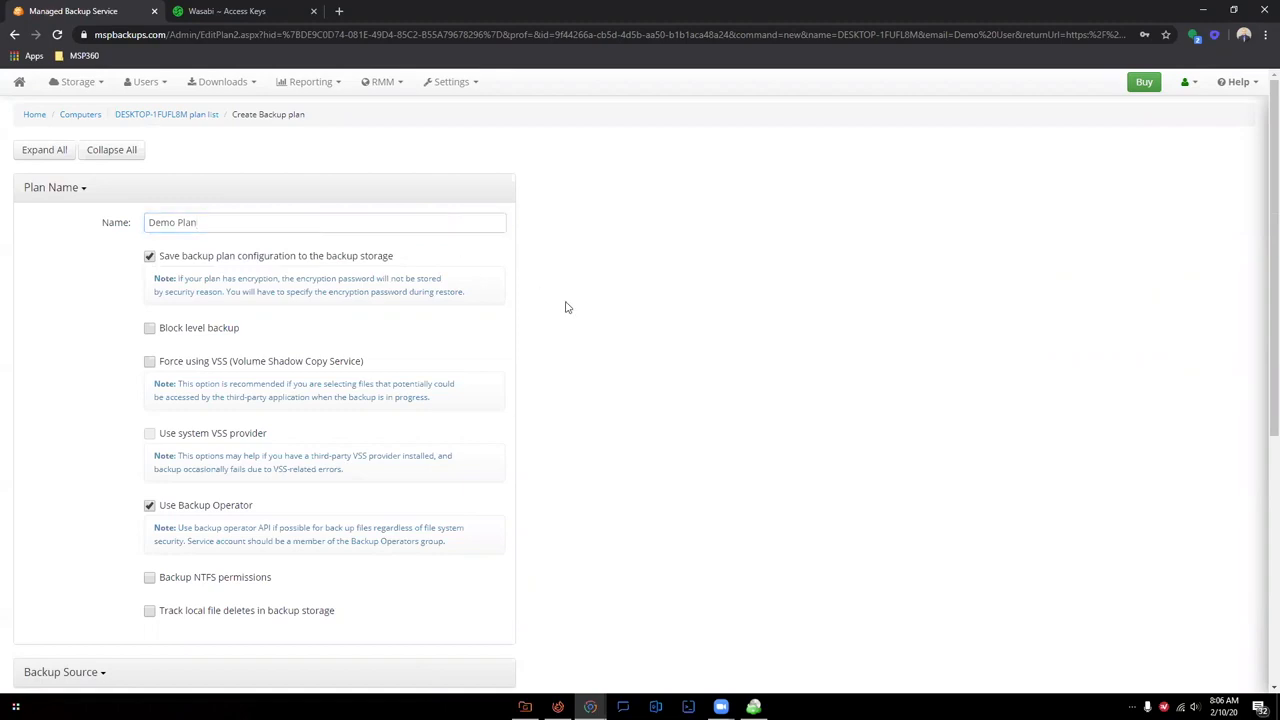
scroll(down, 3)
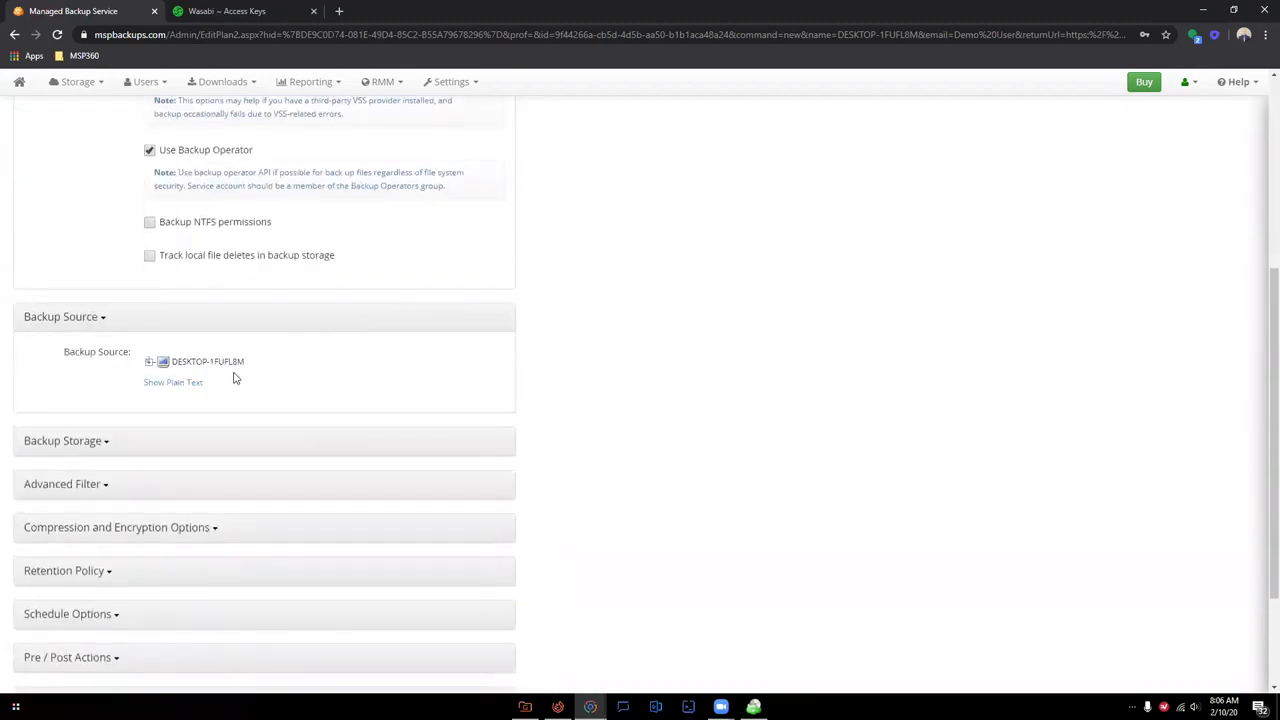
click(150, 361)
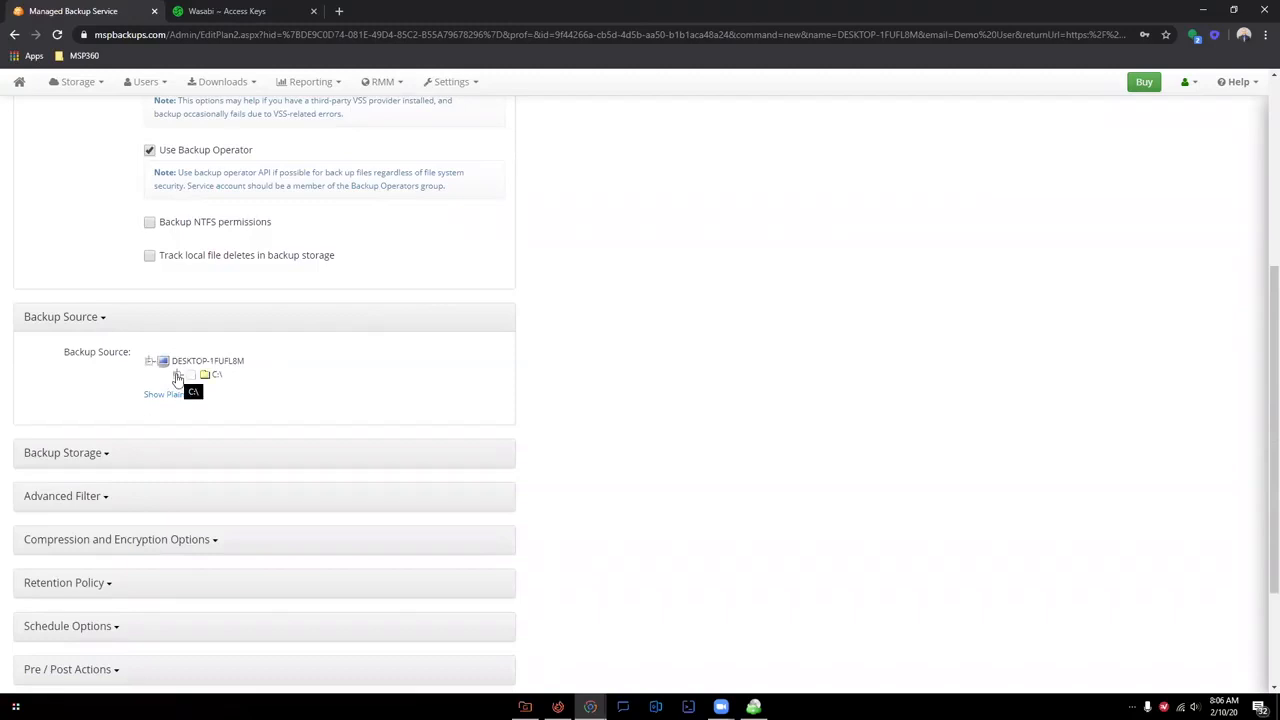
click(178, 374)
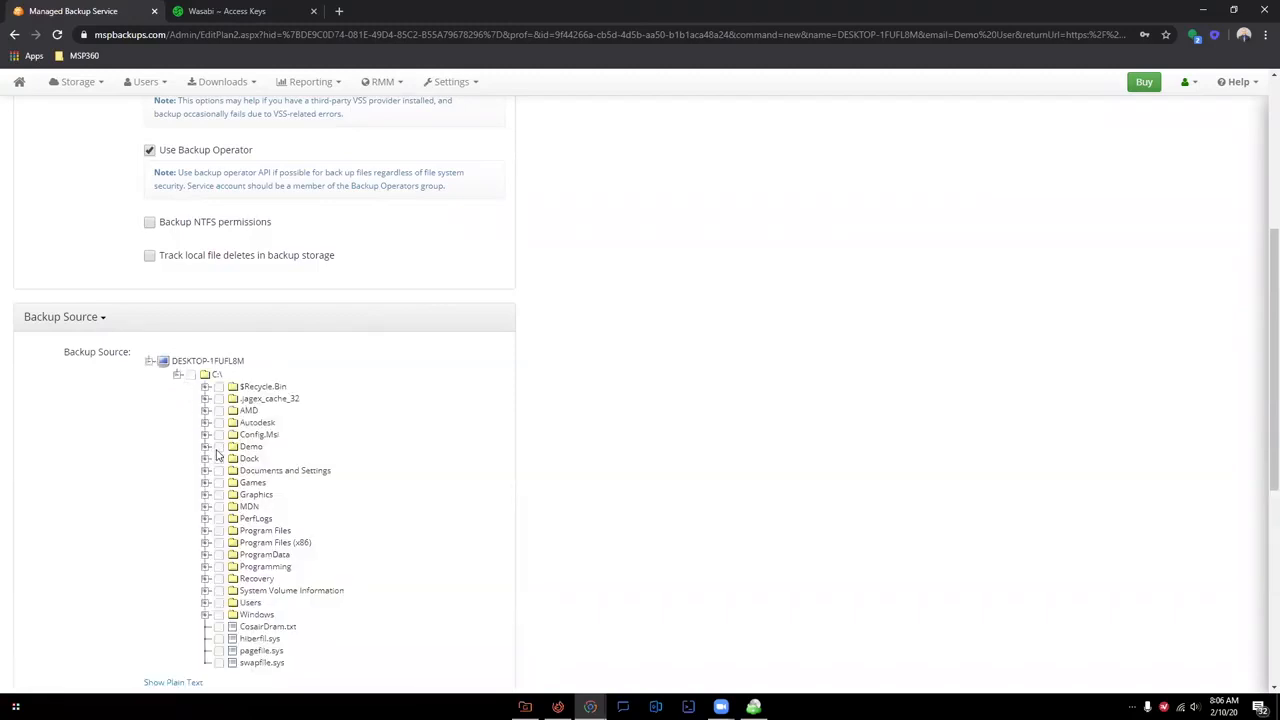
scroll(down, 3)
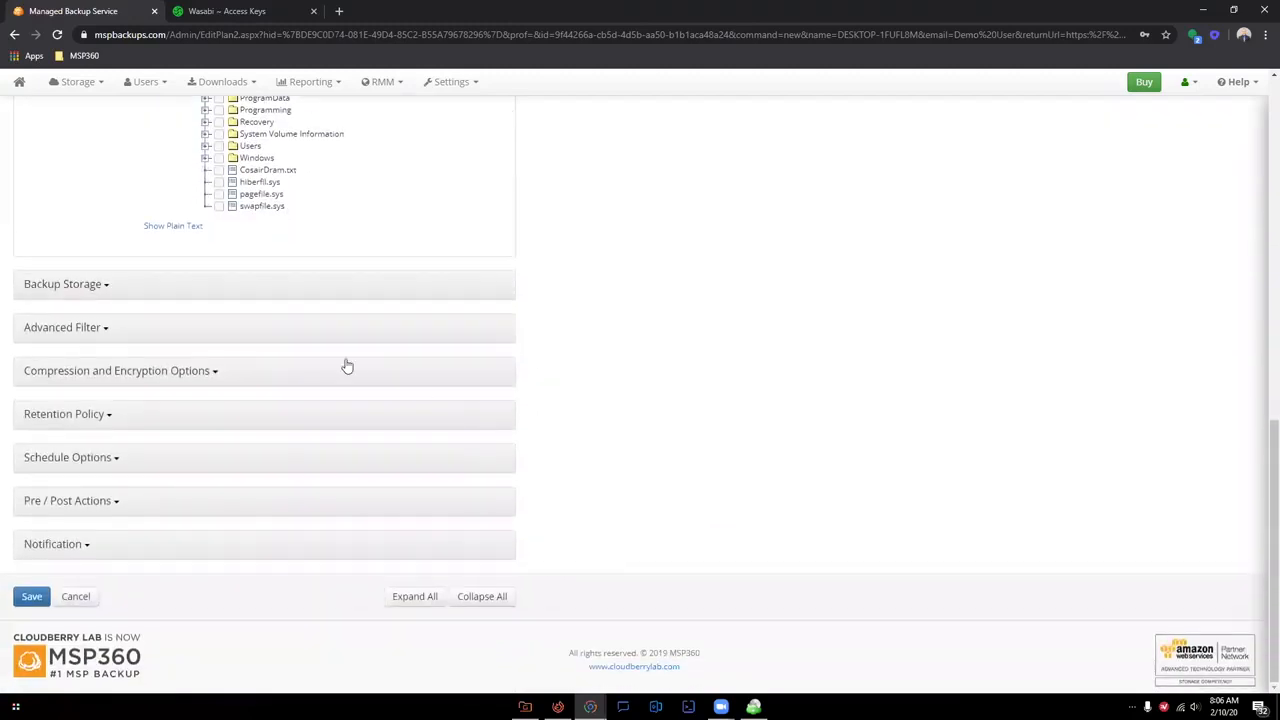
click(65, 283)
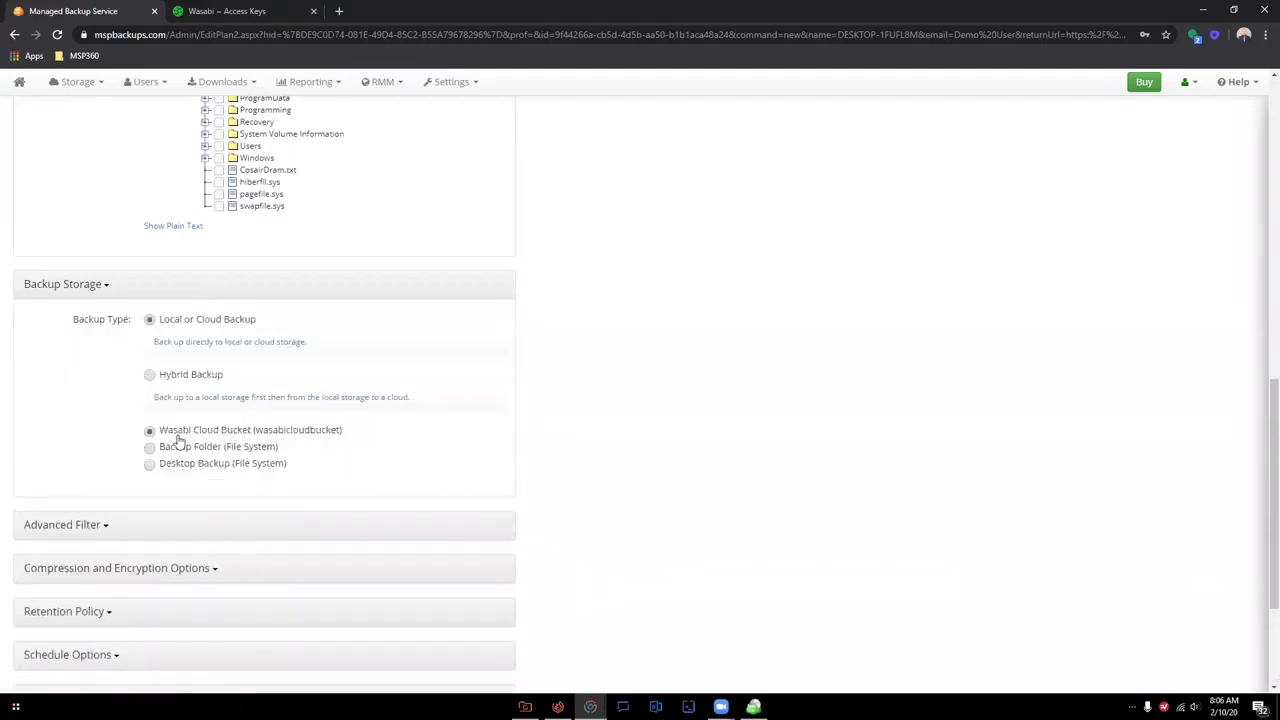
mouse_move(200, 441)
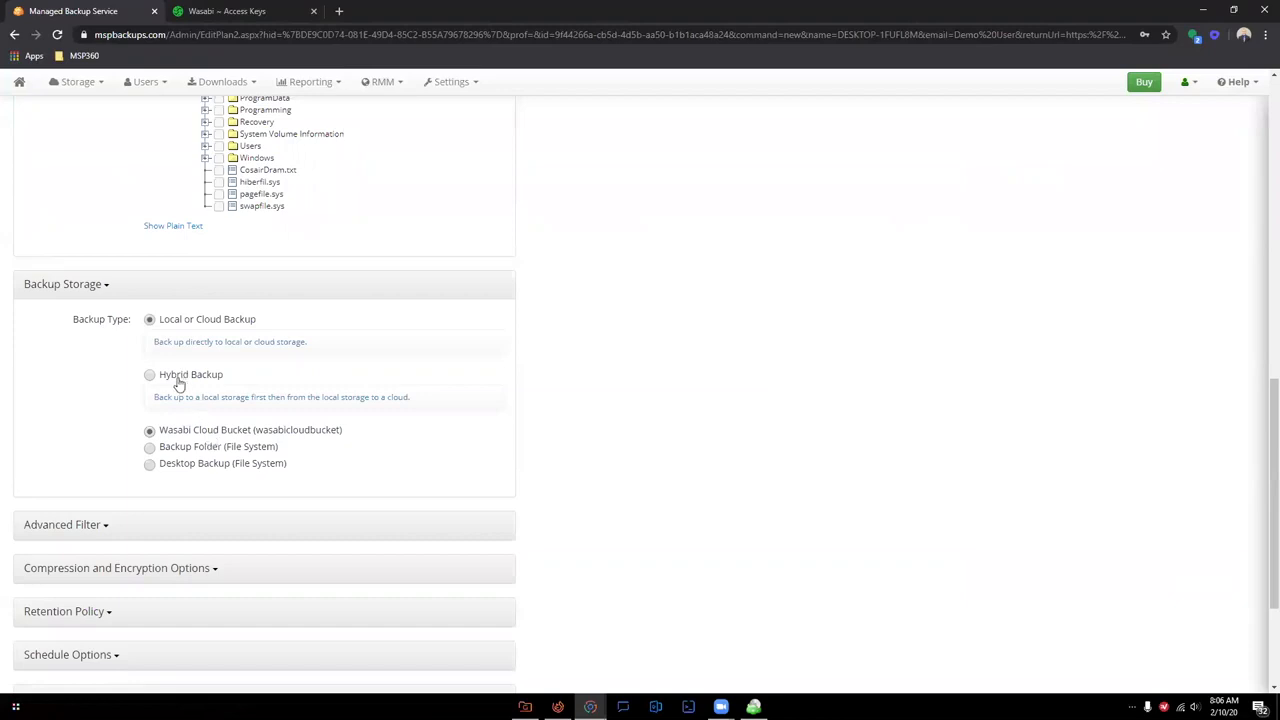
mouse_move(212, 452)
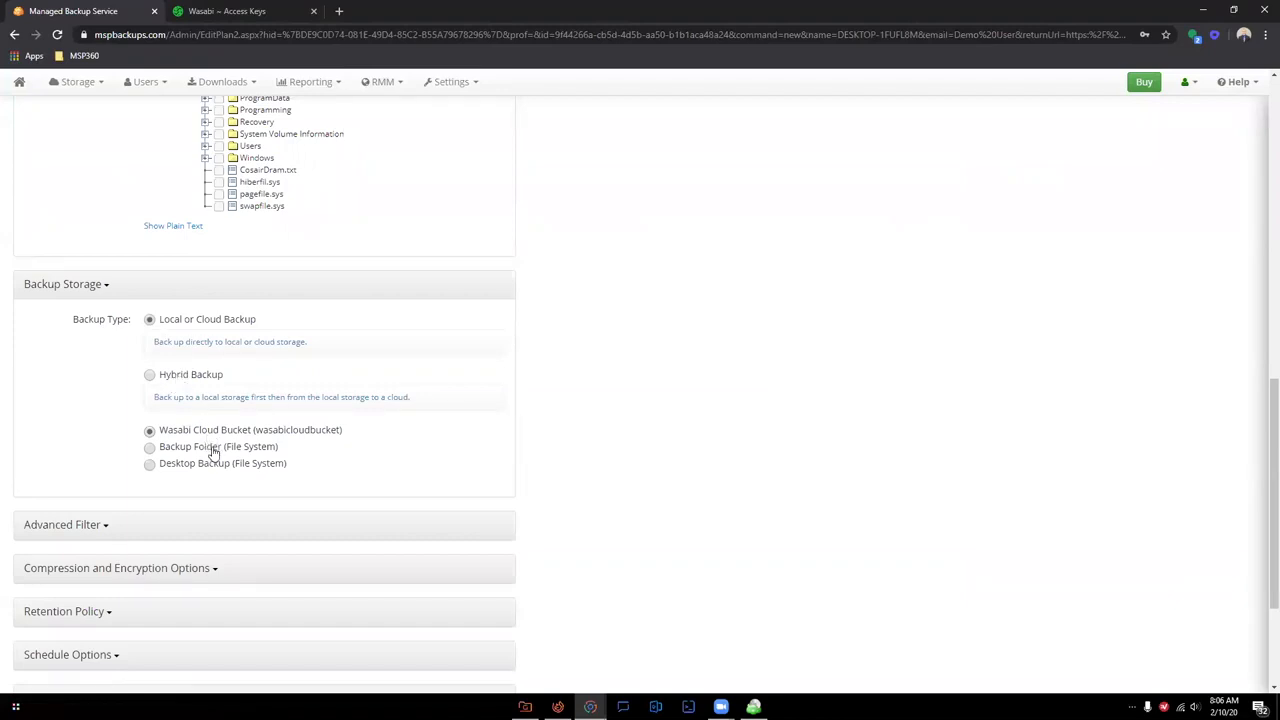
mouse_move(301, 483)
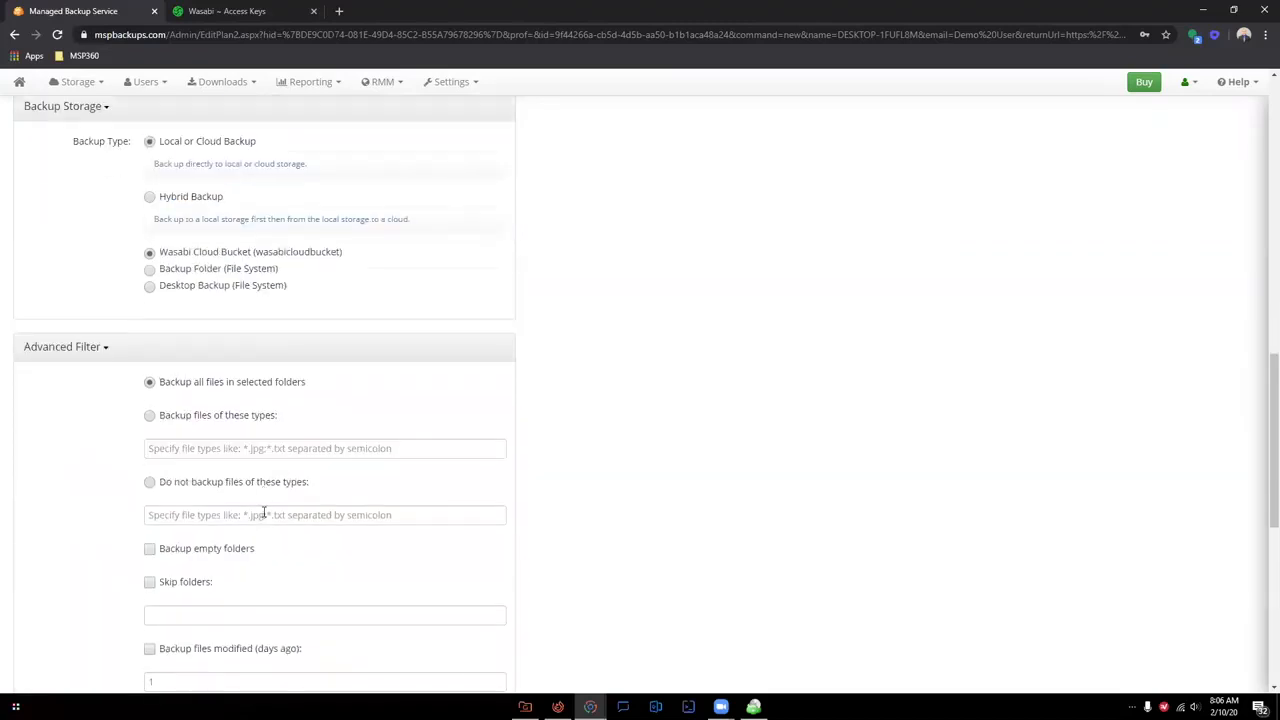
scroll(down, 3)
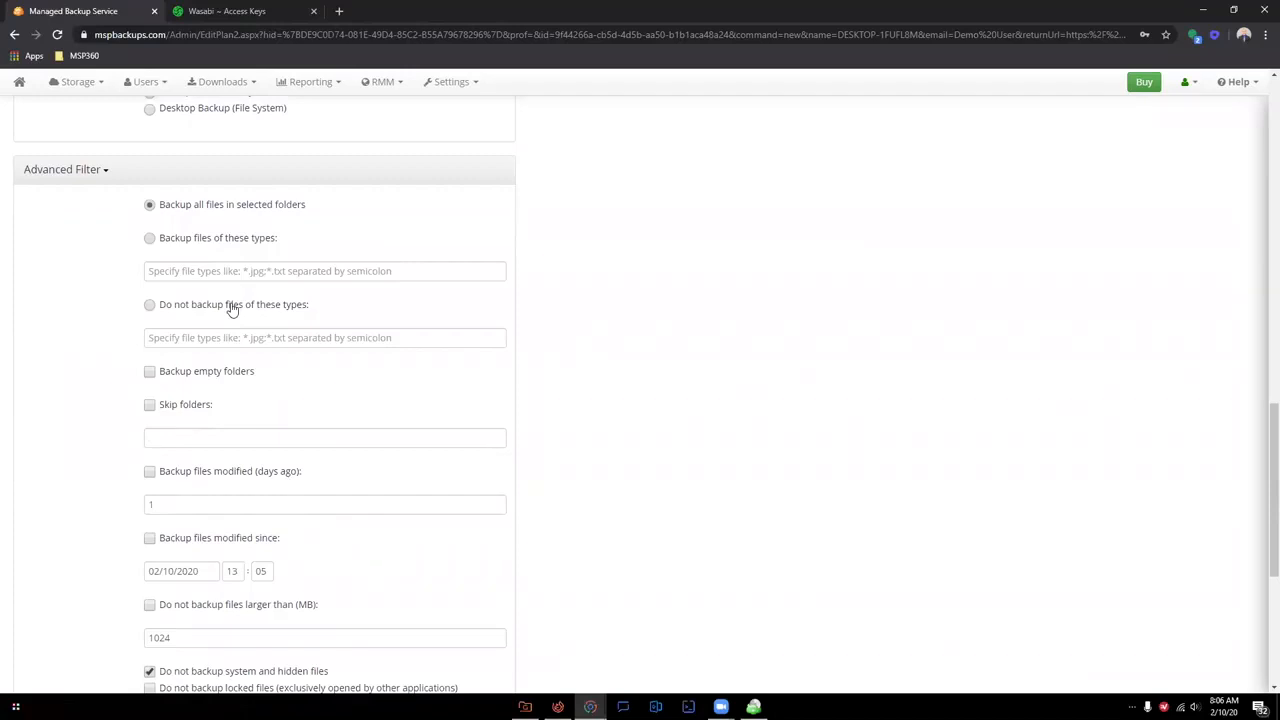
scroll(down, 3)
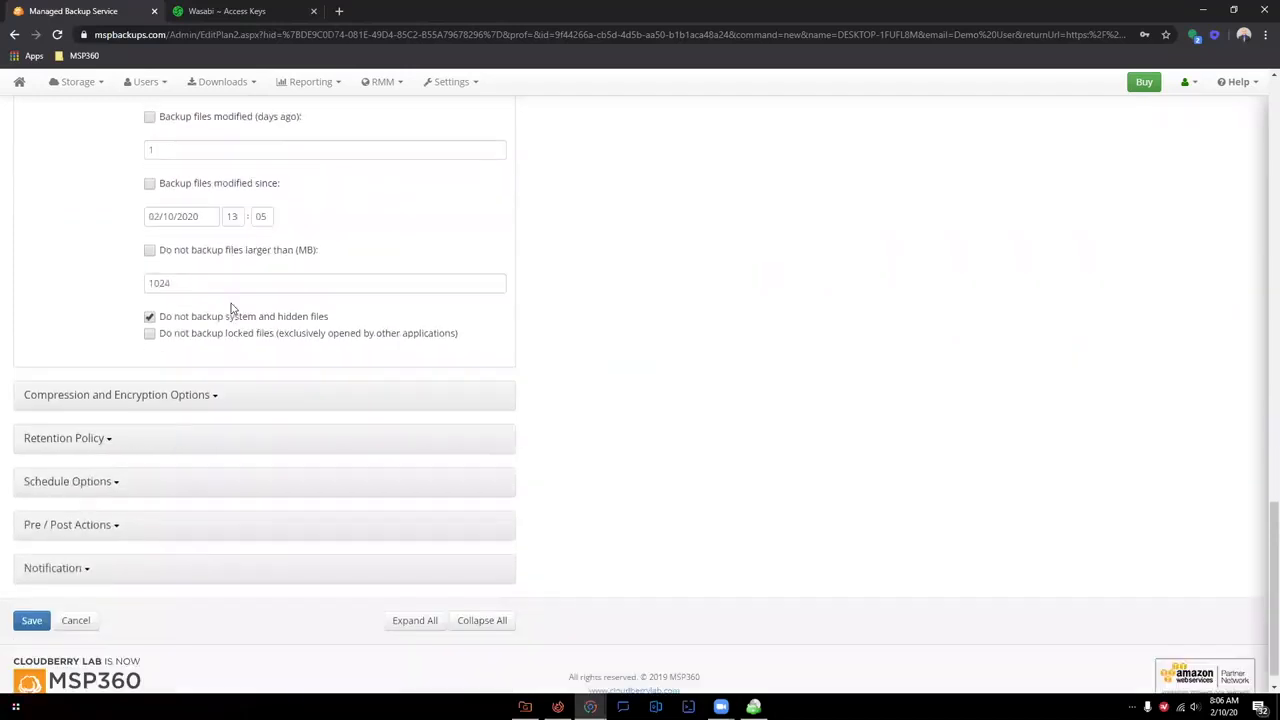
Set compression to all files and enable encryption with the AES 256-bit algorithm.
click(120, 393)
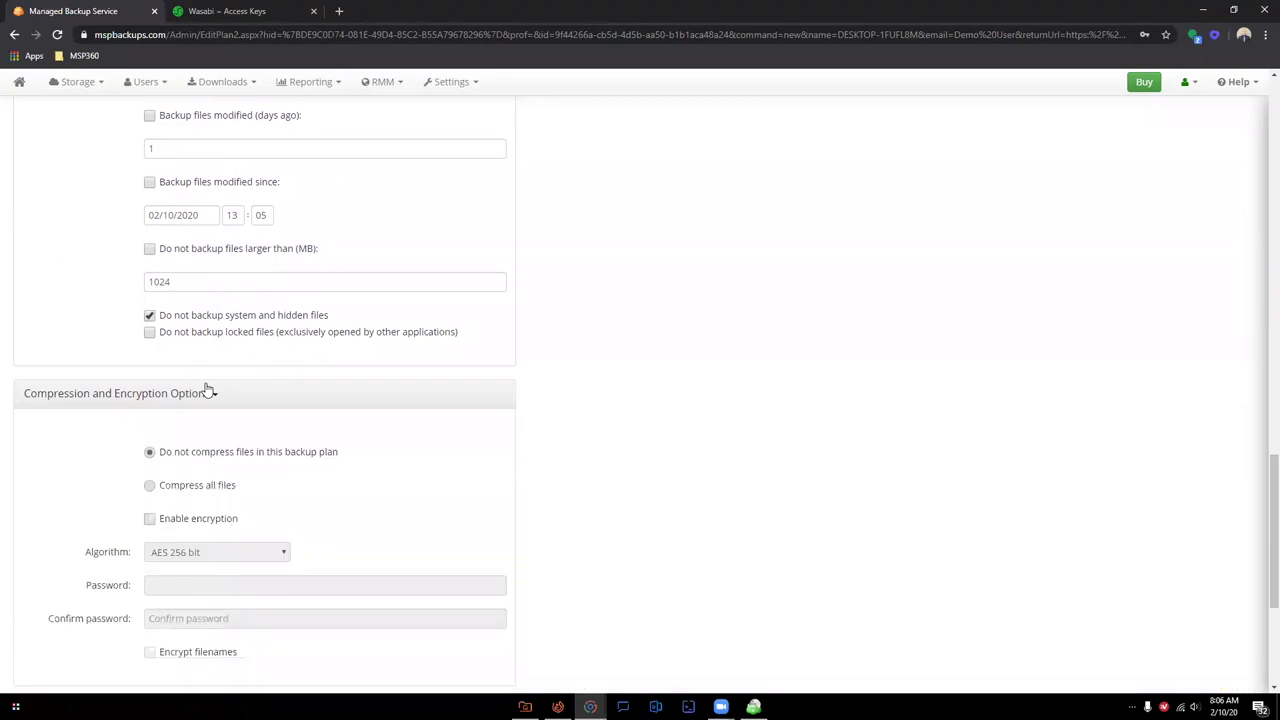
scroll(down, 3)
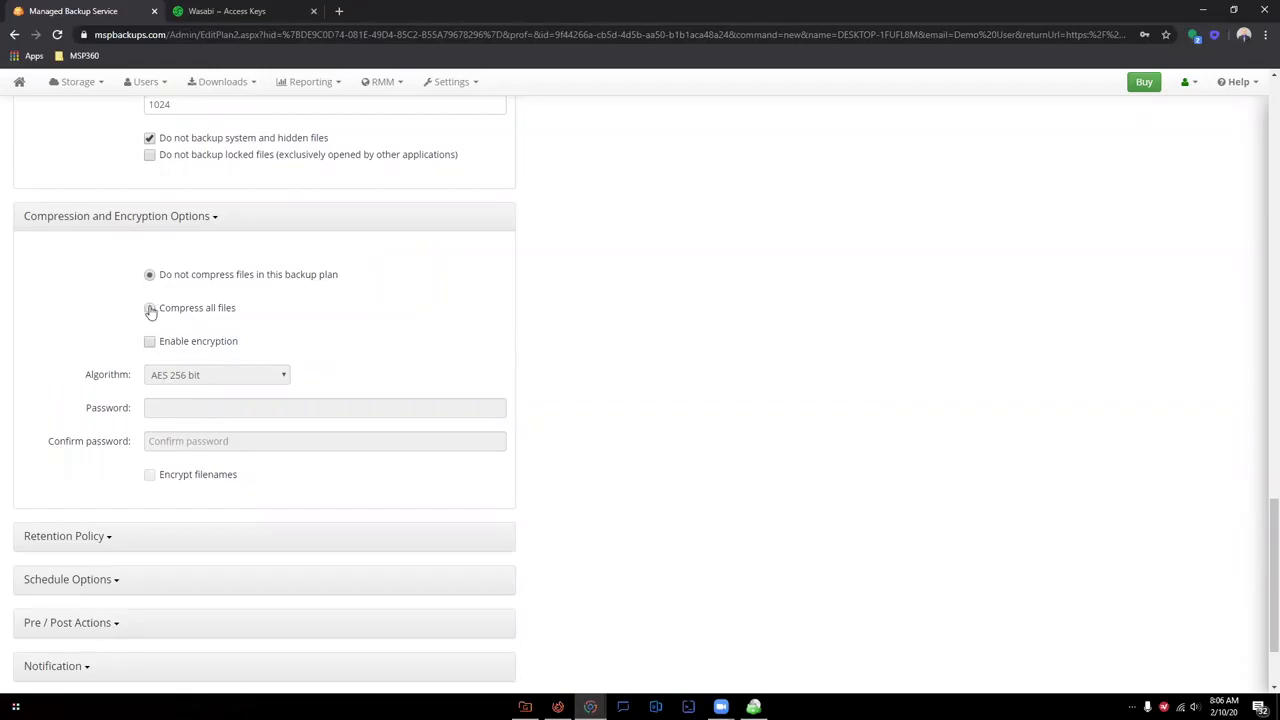
click(150, 307)
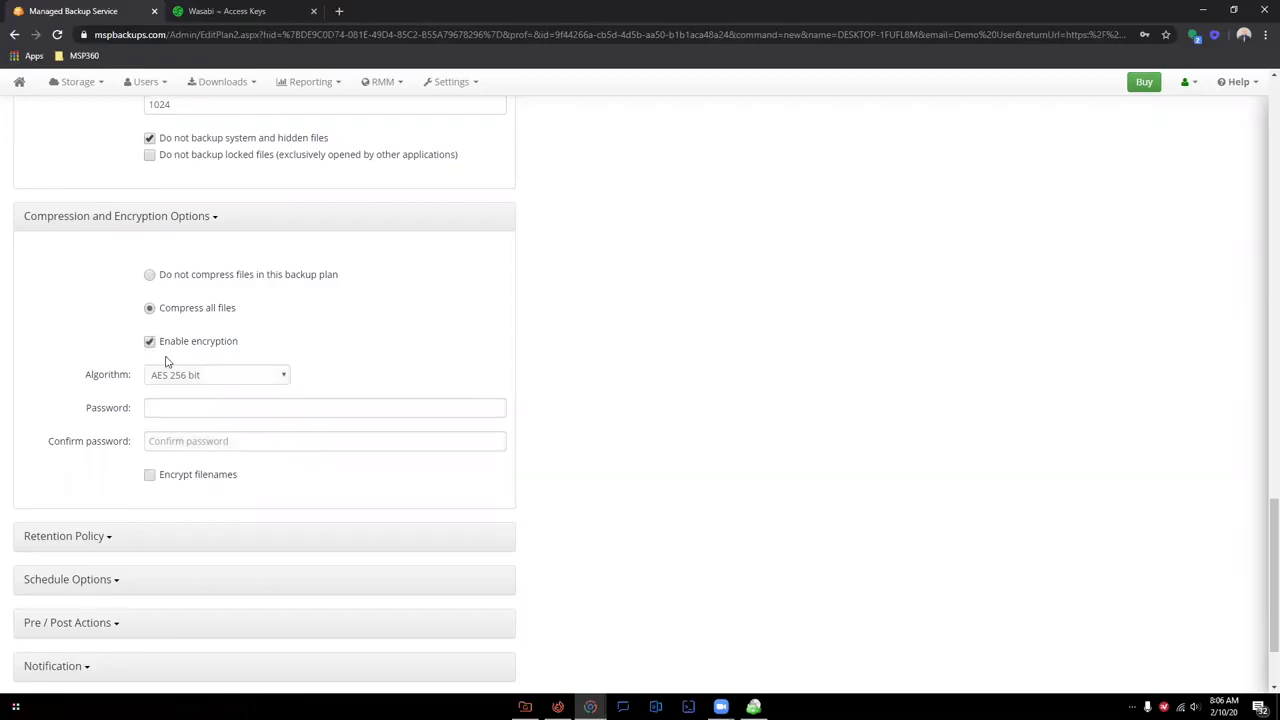
click(216, 374)
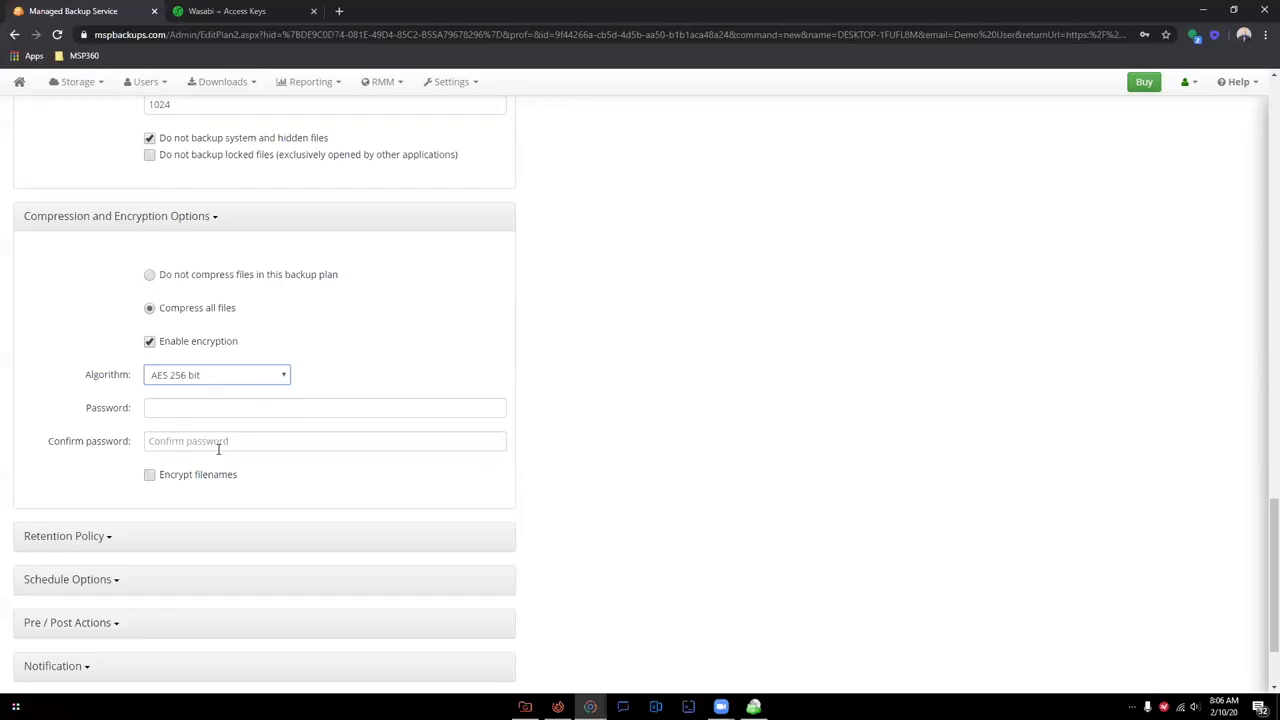
mouse_move(245, 529)
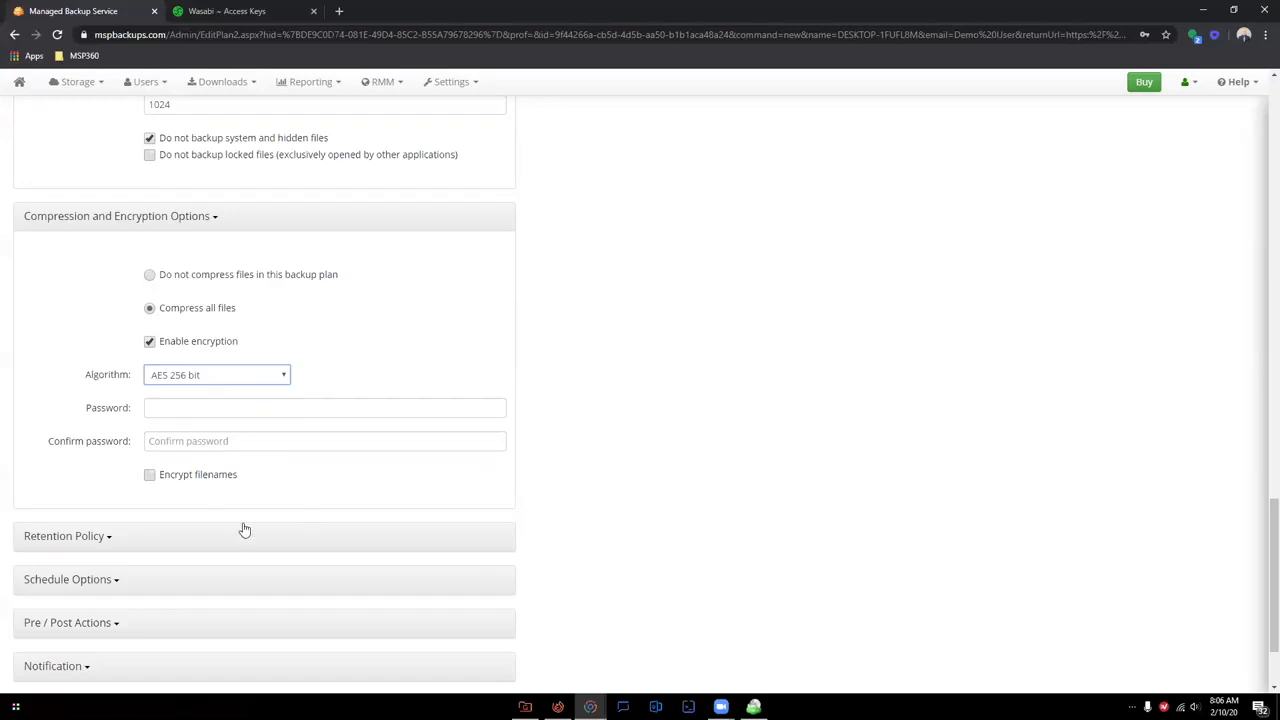
mouse_move(150, 367)
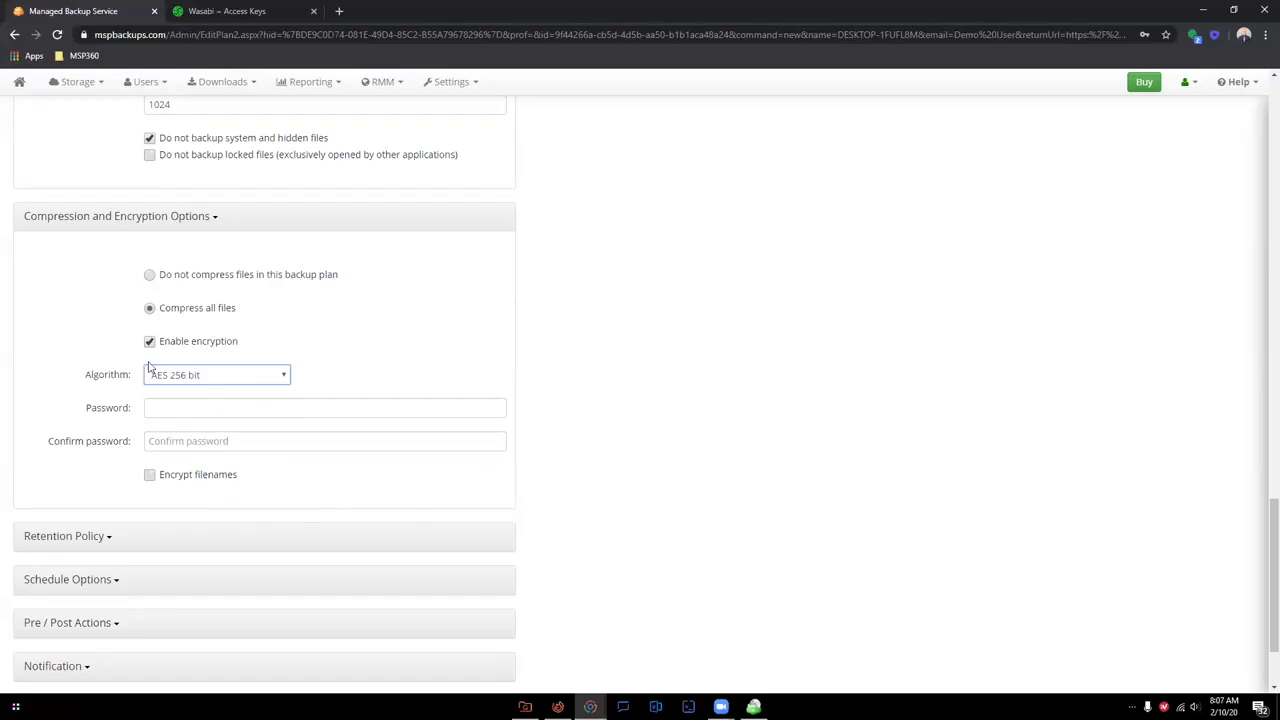
click(150, 341)
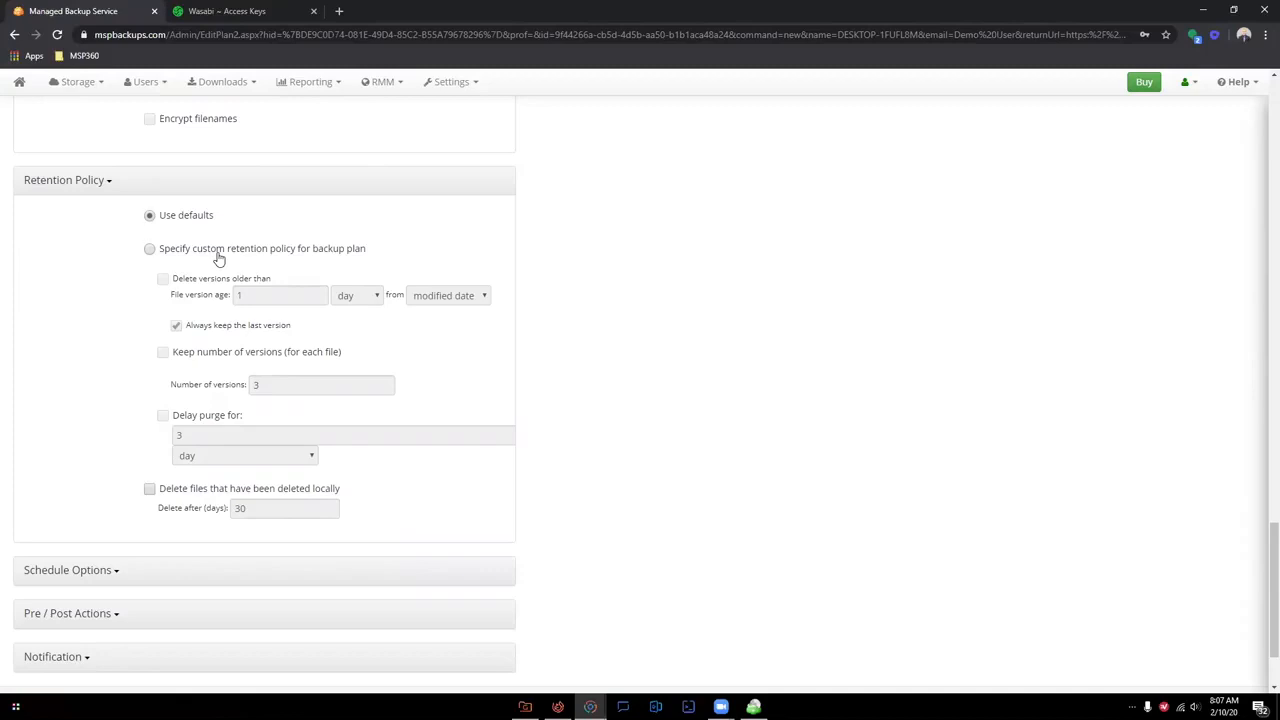
click(149, 248)
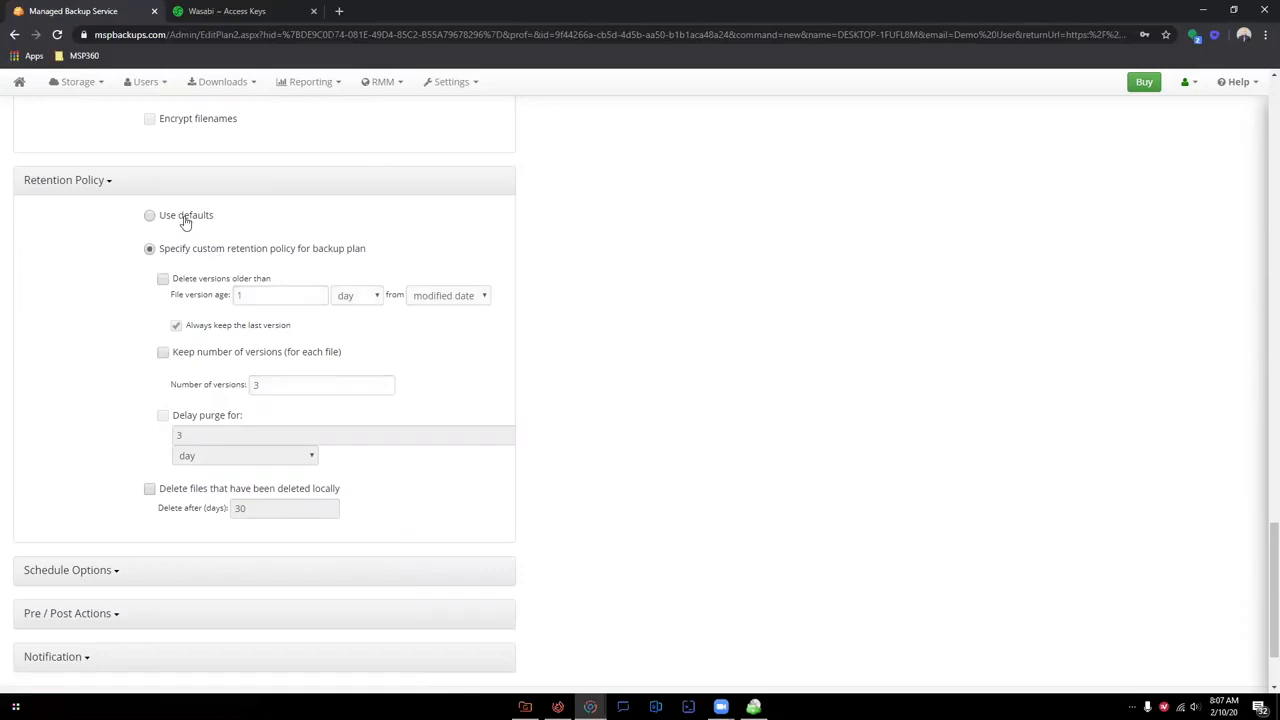
click(150, 215)
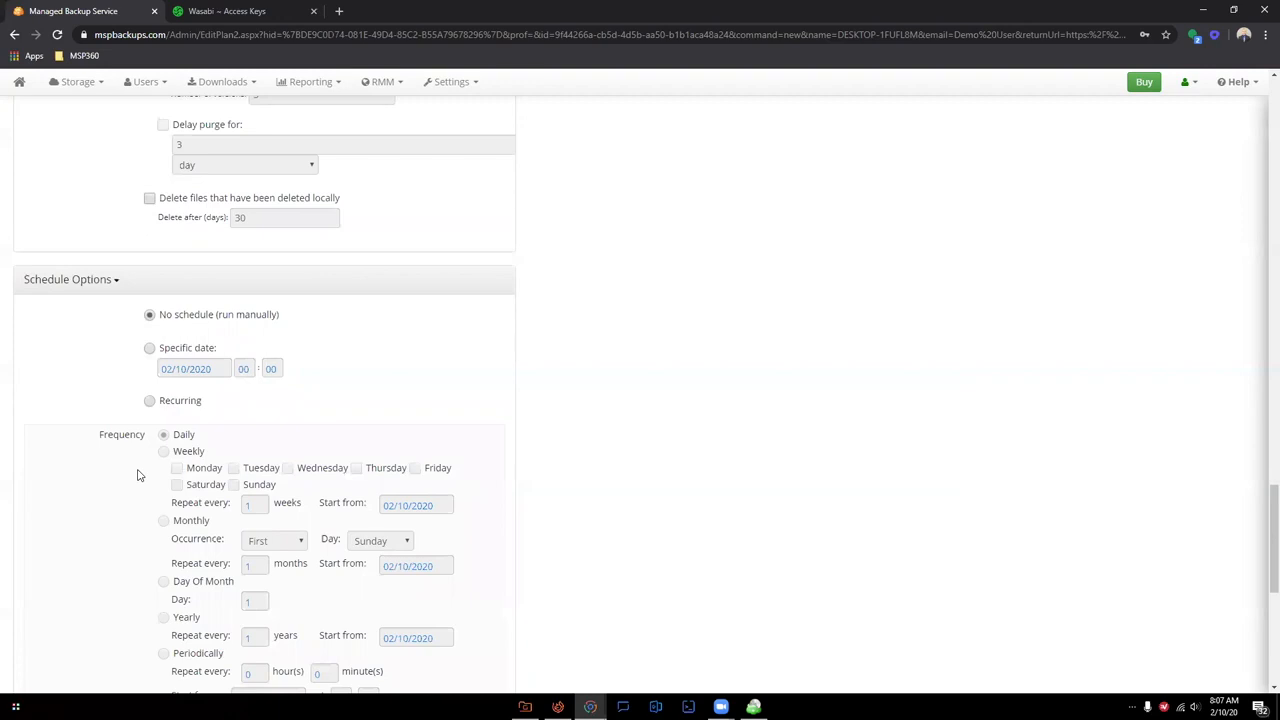
scroll(down, 3)
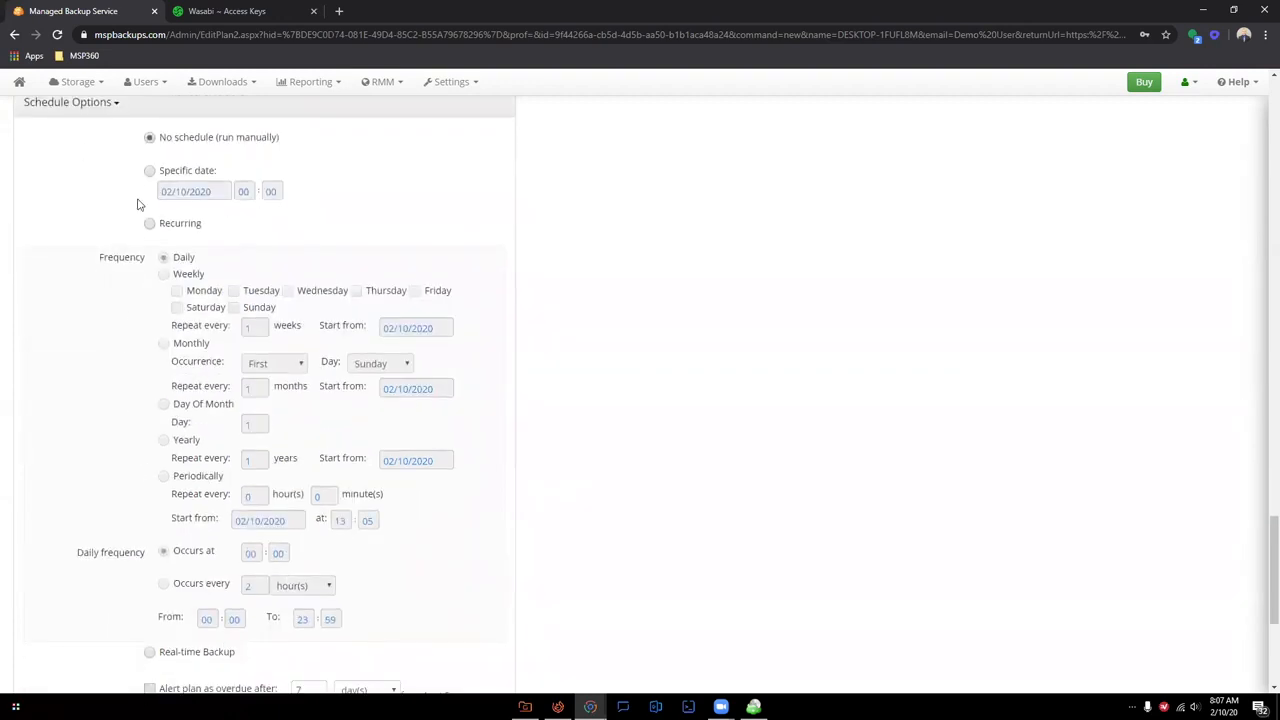
mouse_move(140, 391)
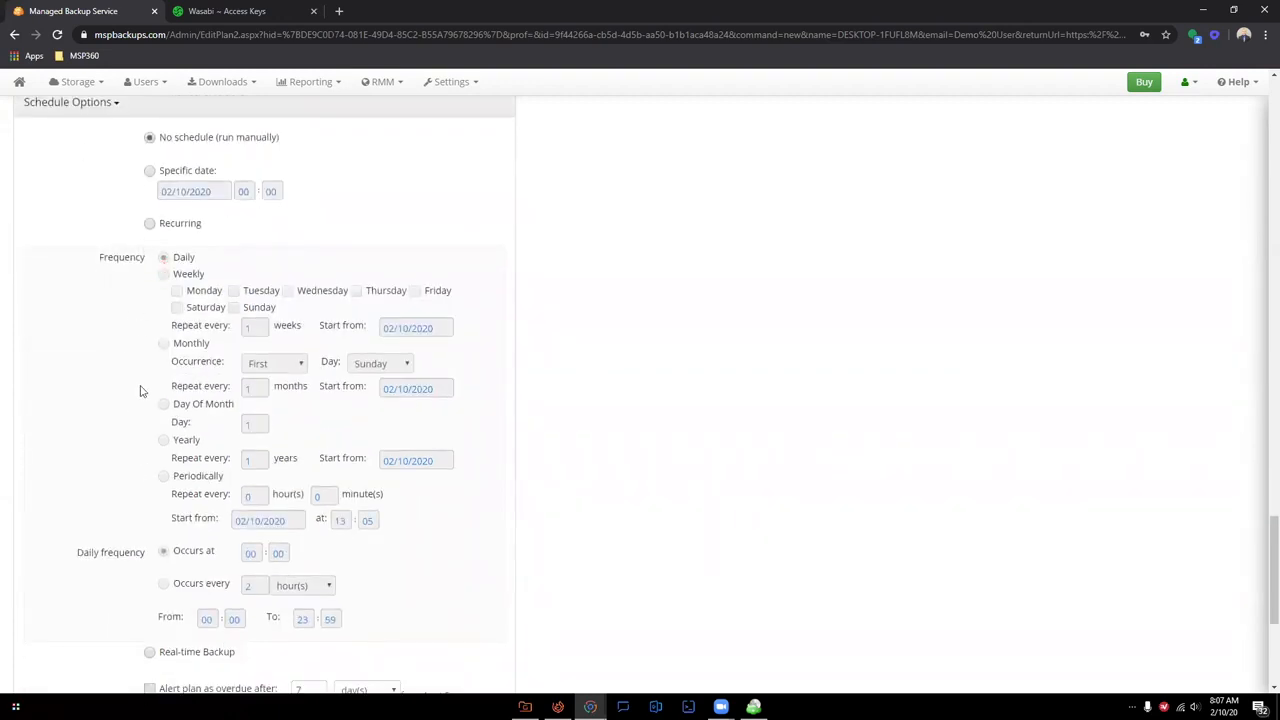
scroll(down, 3)
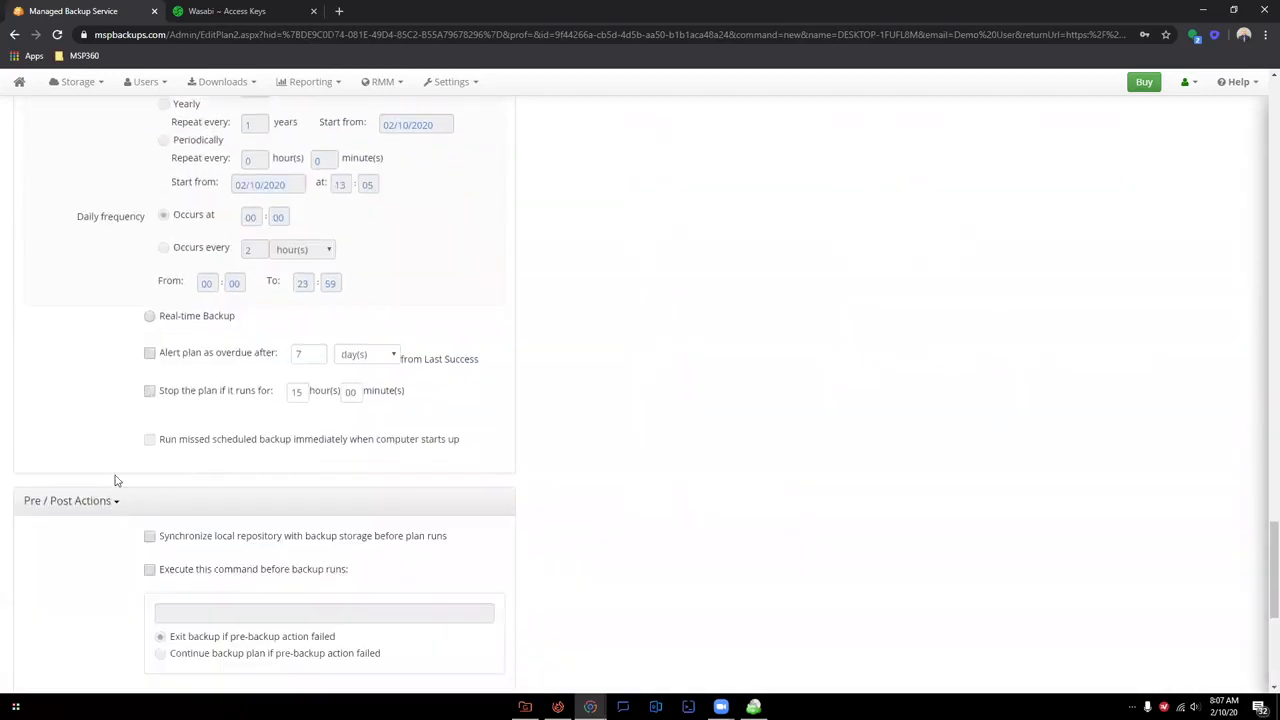
scroll(down, 3)
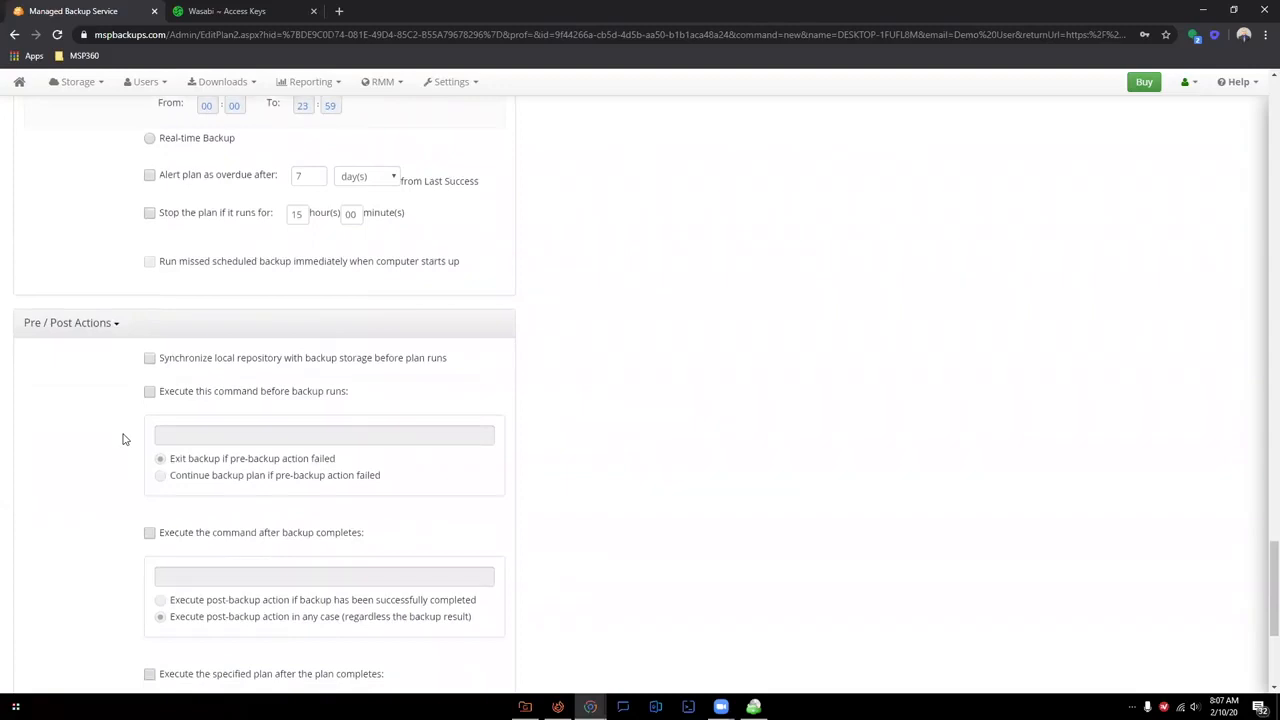
scroll(down, 3)
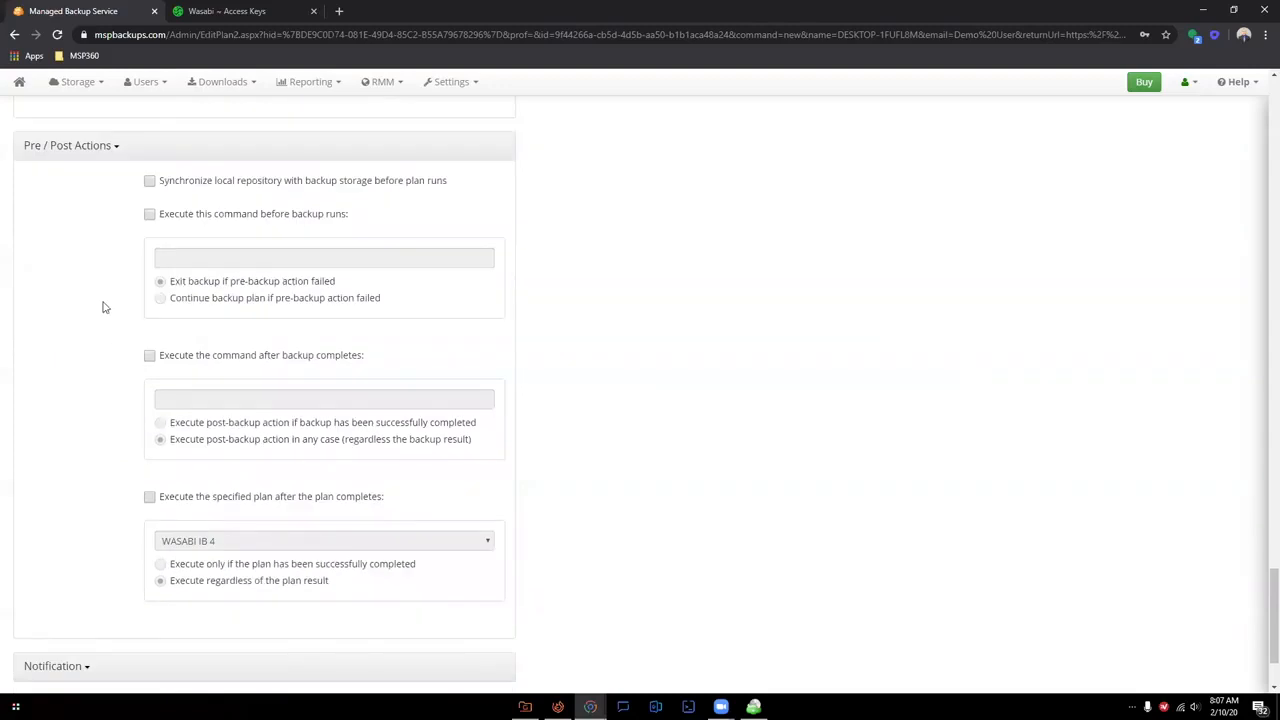
mouse_move(140, 180)
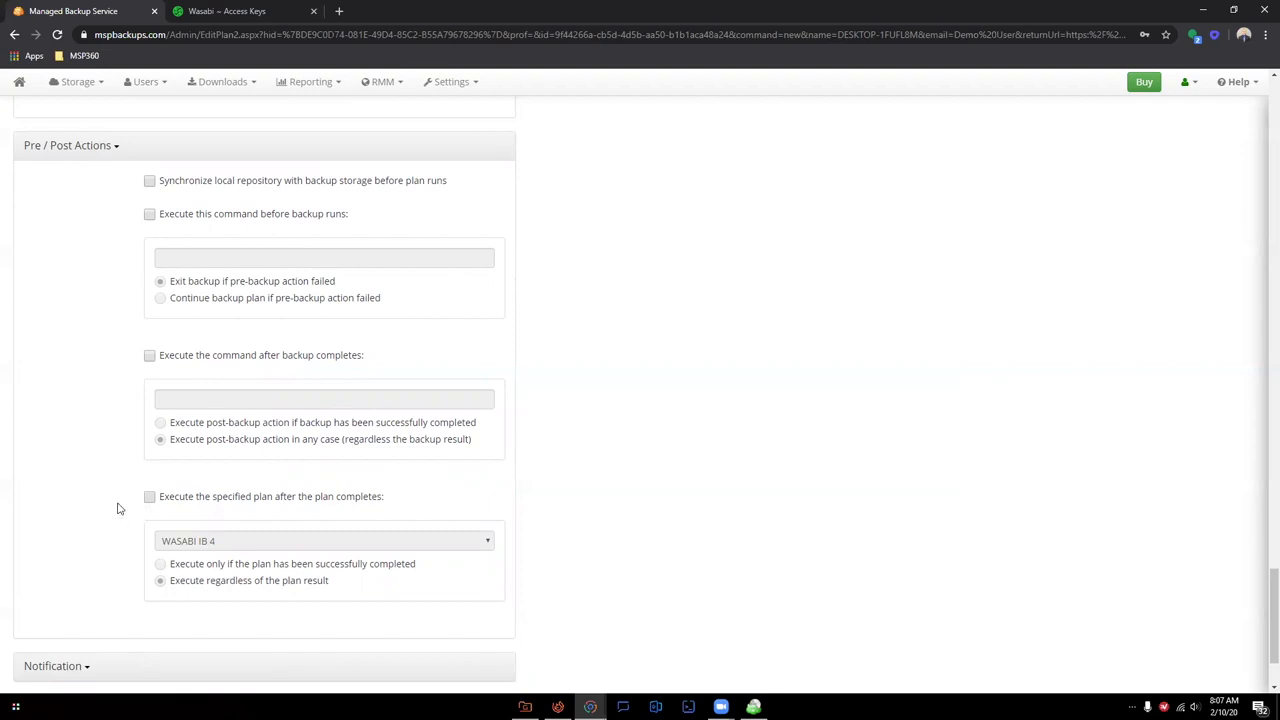
Set notification emails to 'In all cases' and save Demo Plan.
scroll(down, 3)
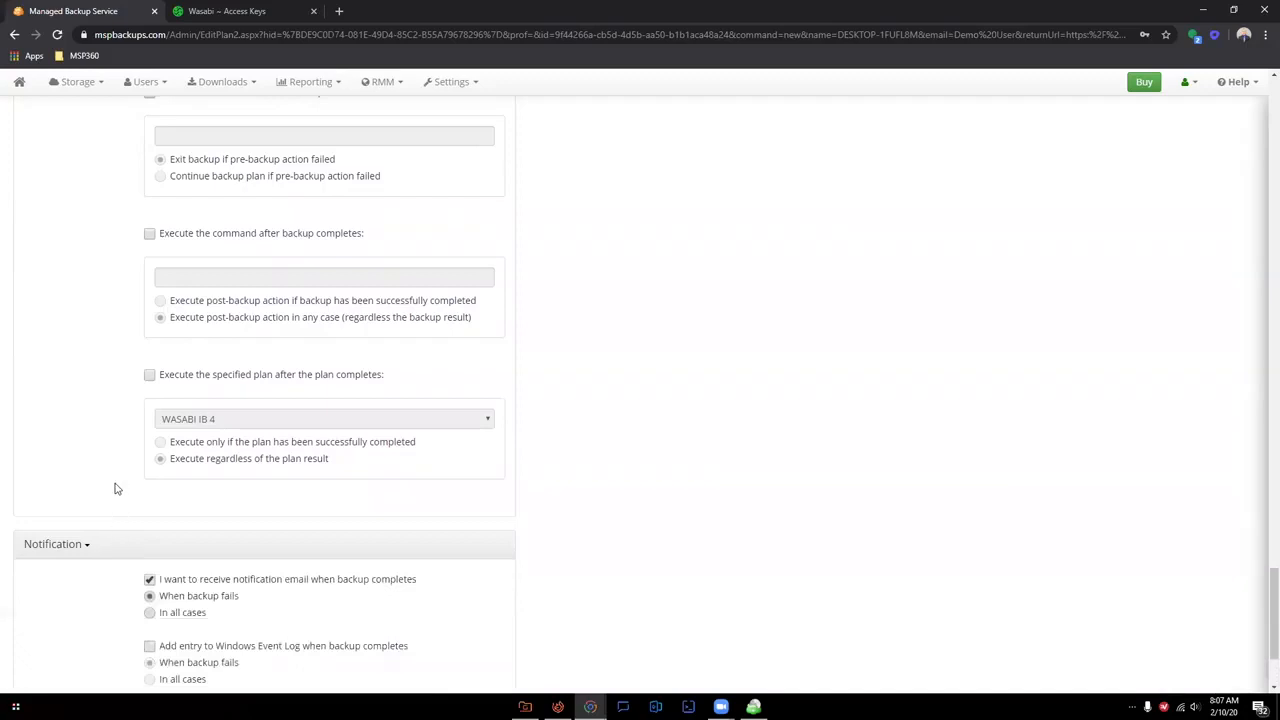
scroll(down, 3)
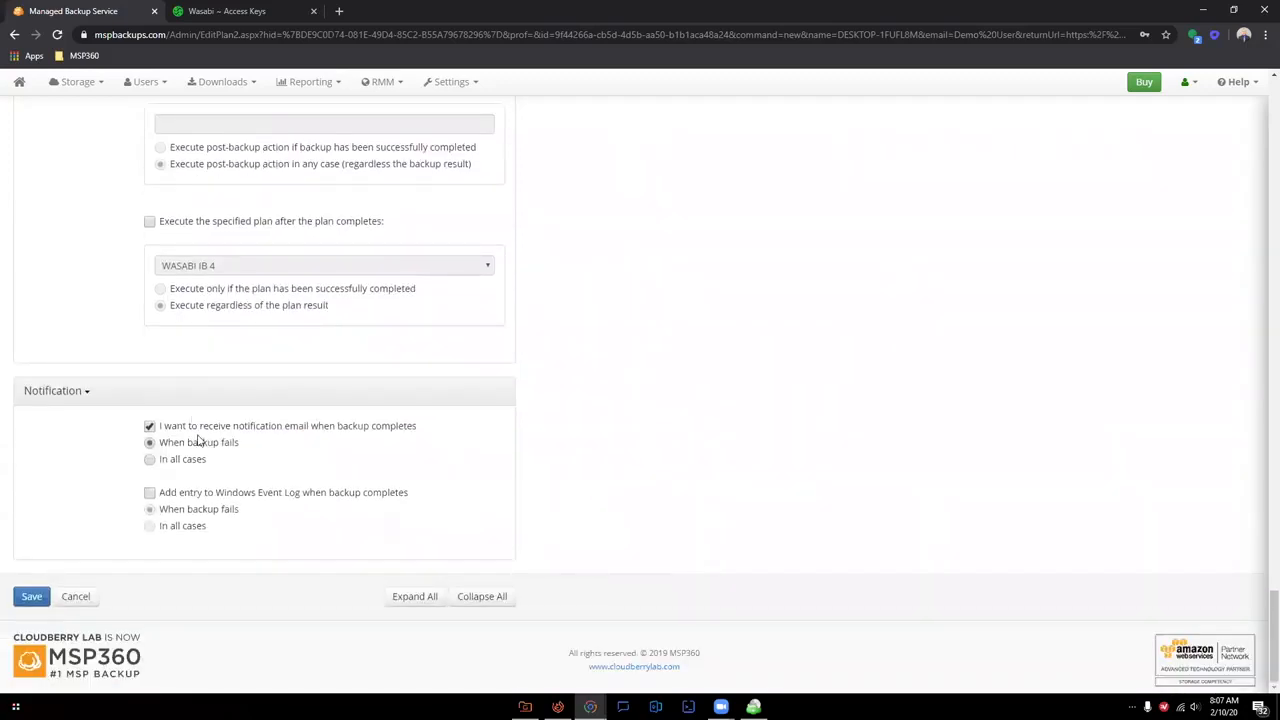
mouse_move(220, 459)
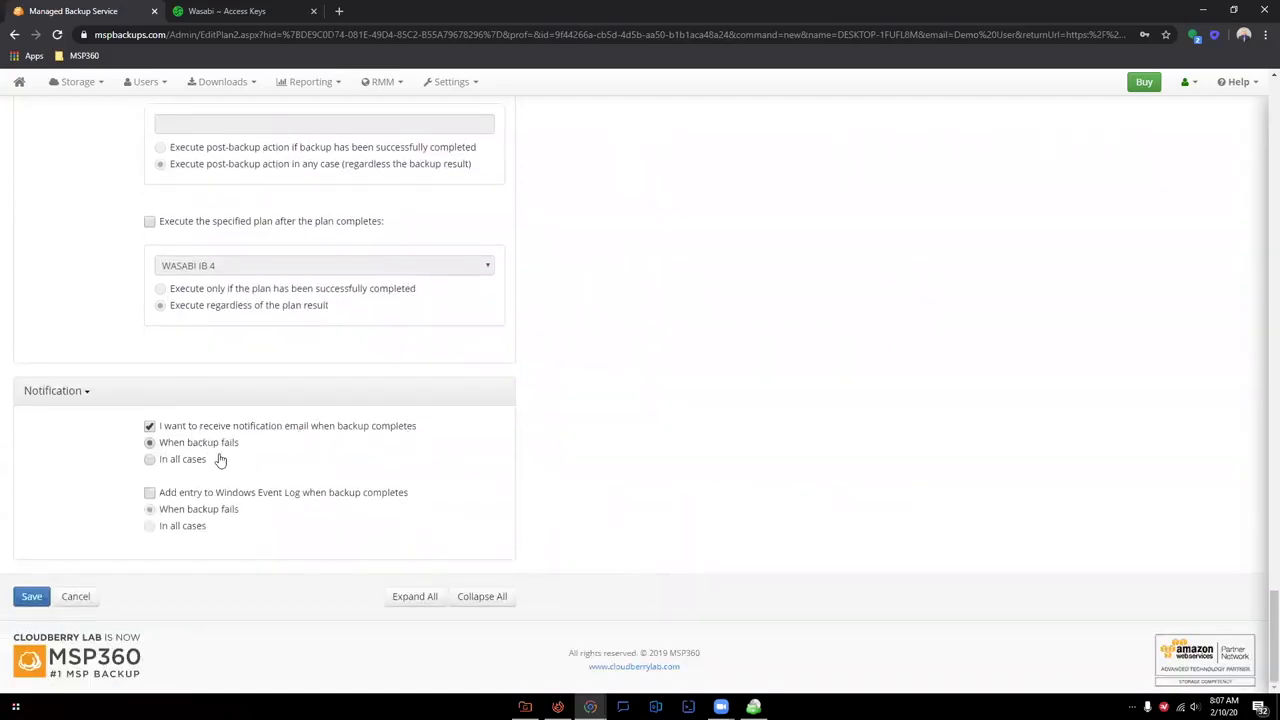
click(150, 459)
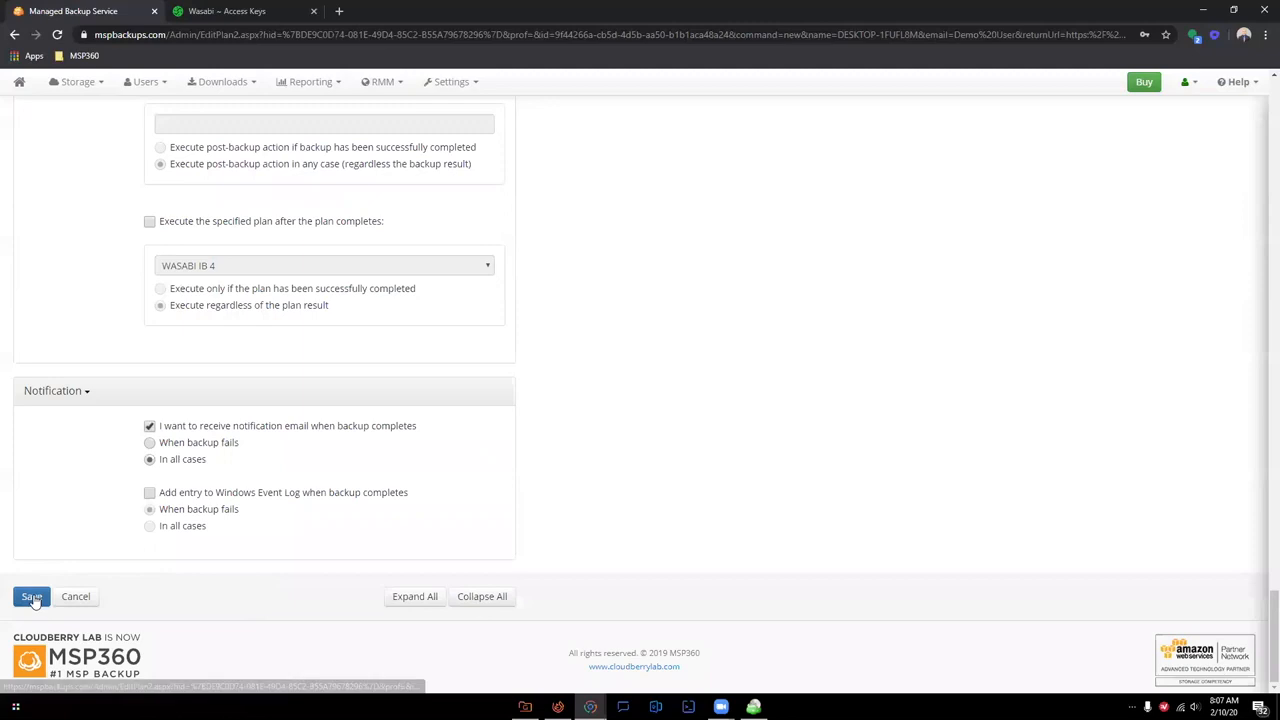
click(31, 596)
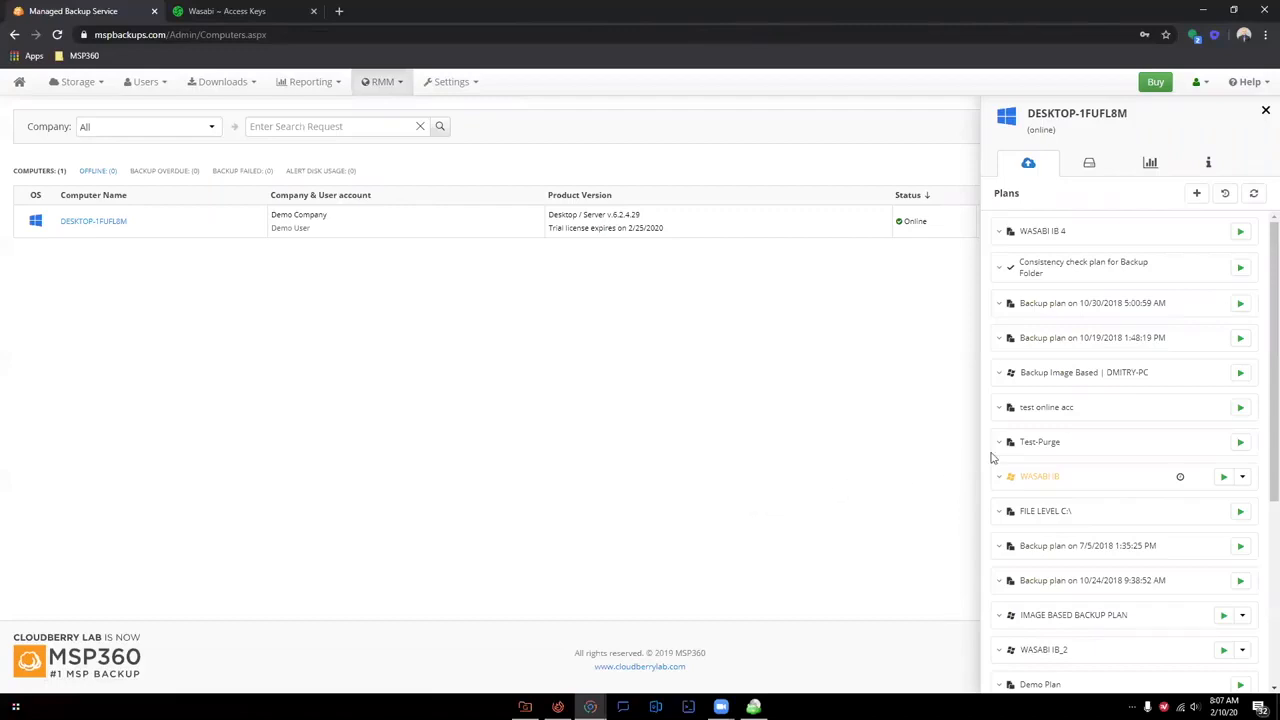
Run Demo Plan manually from the Plans panel.
scroll(down, 3)
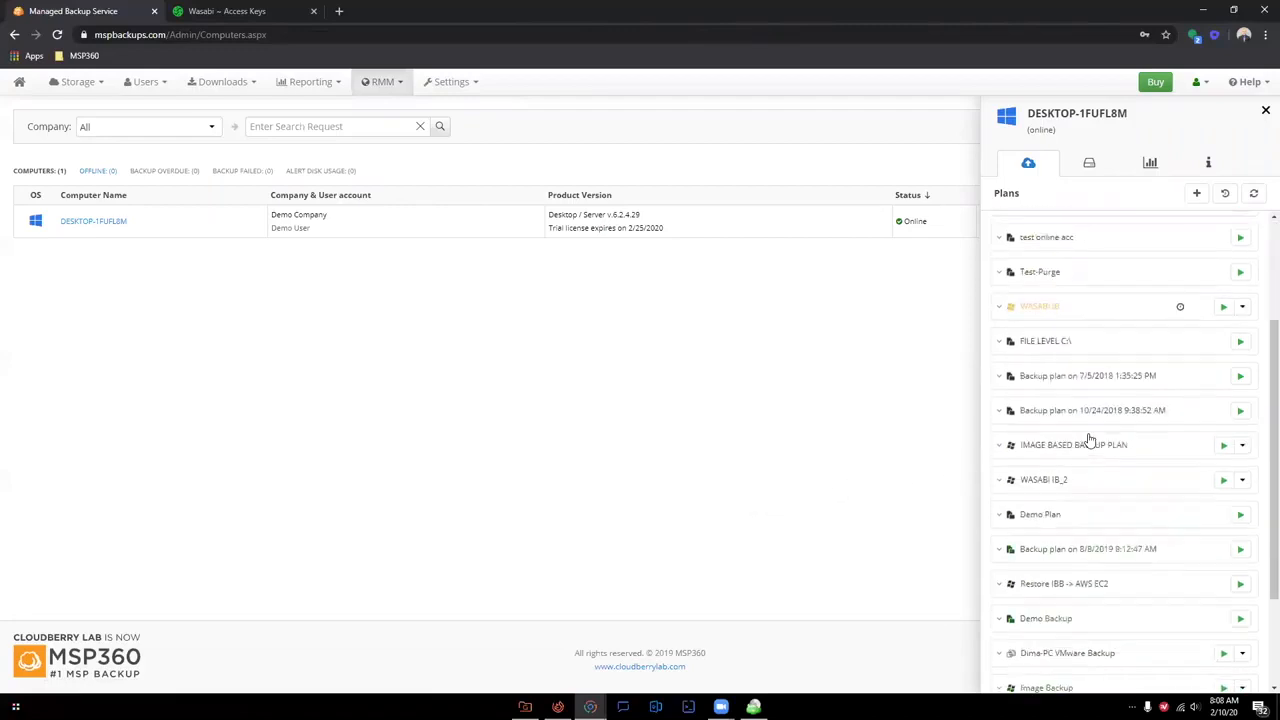
scroll(down, 3)
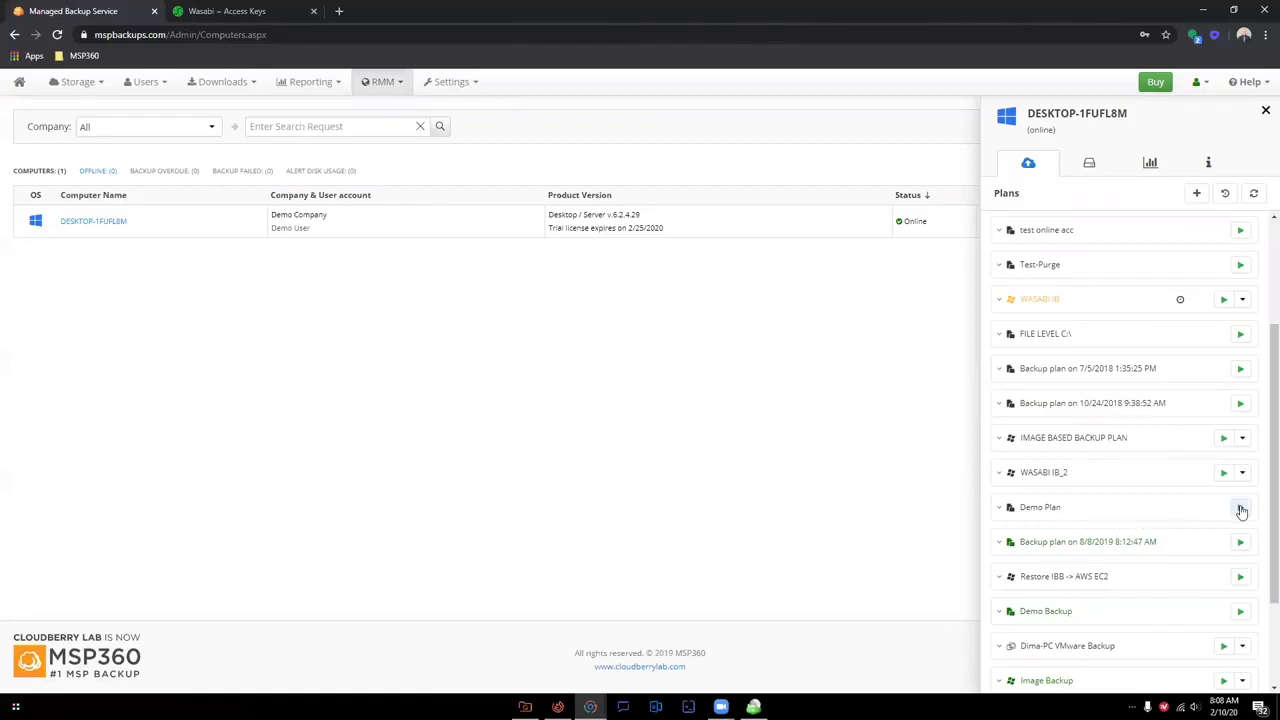
click(1241, 507)
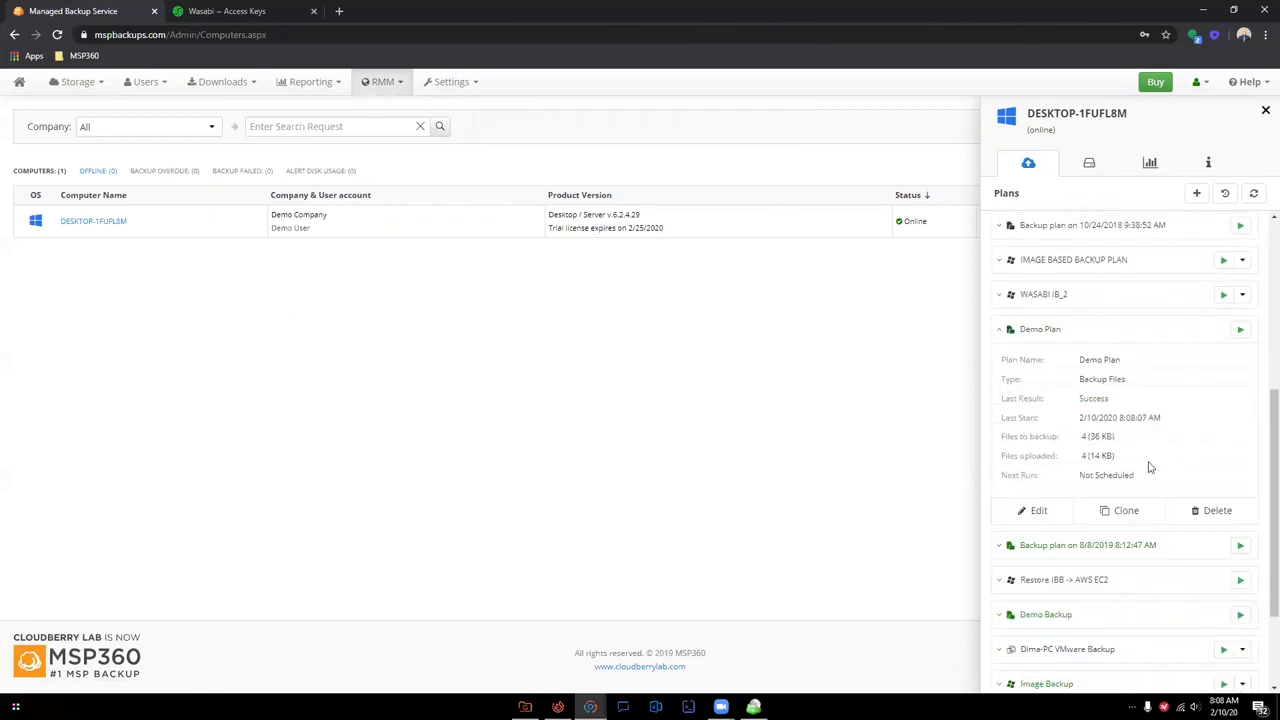
mouse_move(1120, 403)
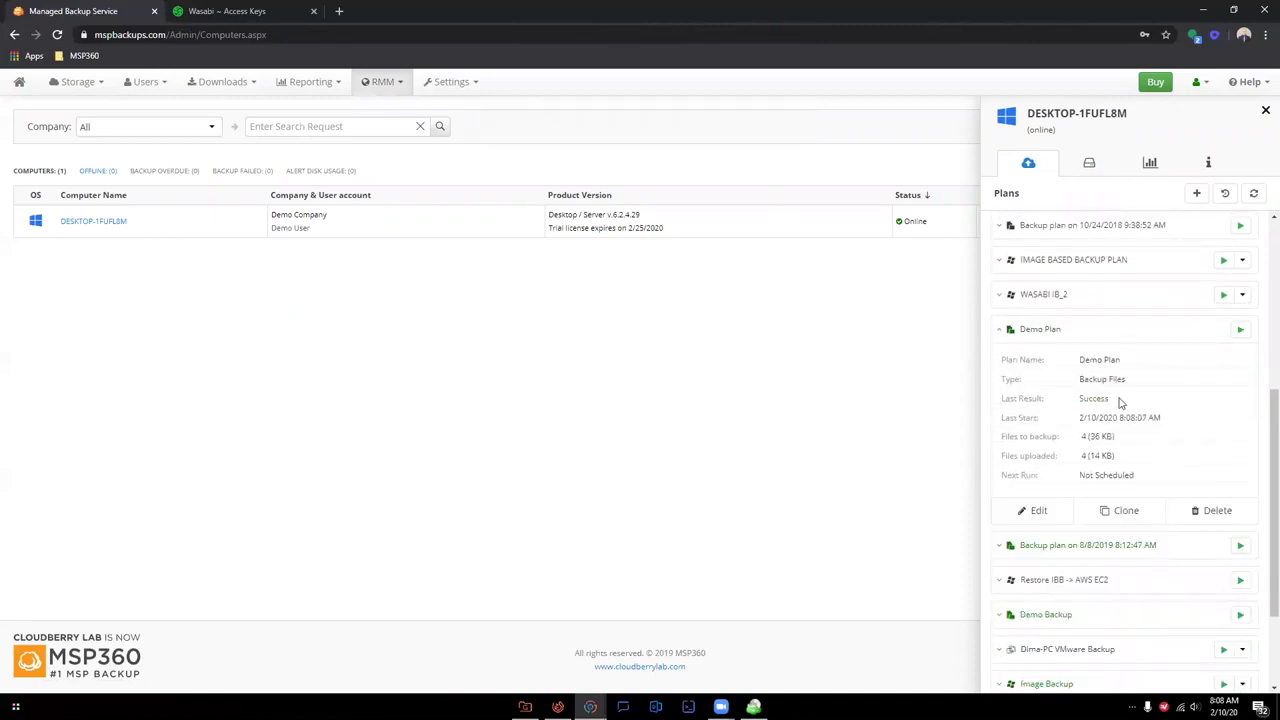